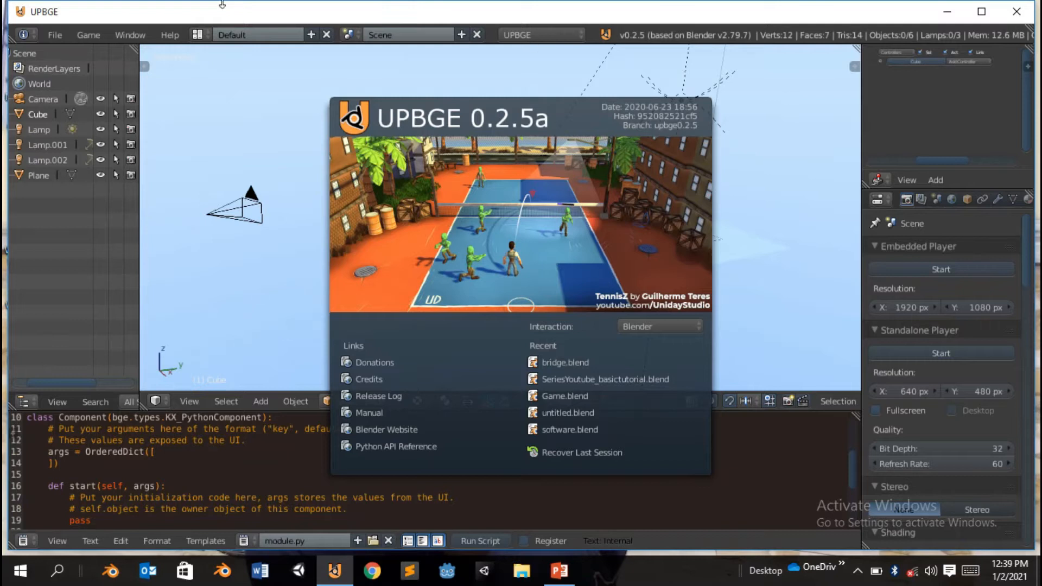
mouse_move(782, 42)
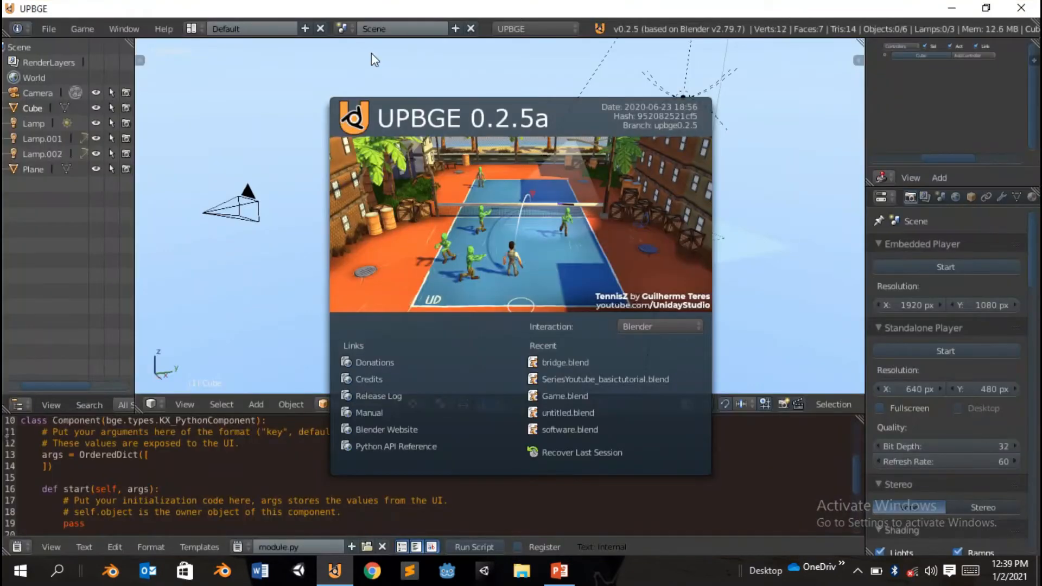
mouse_move(278, 115)
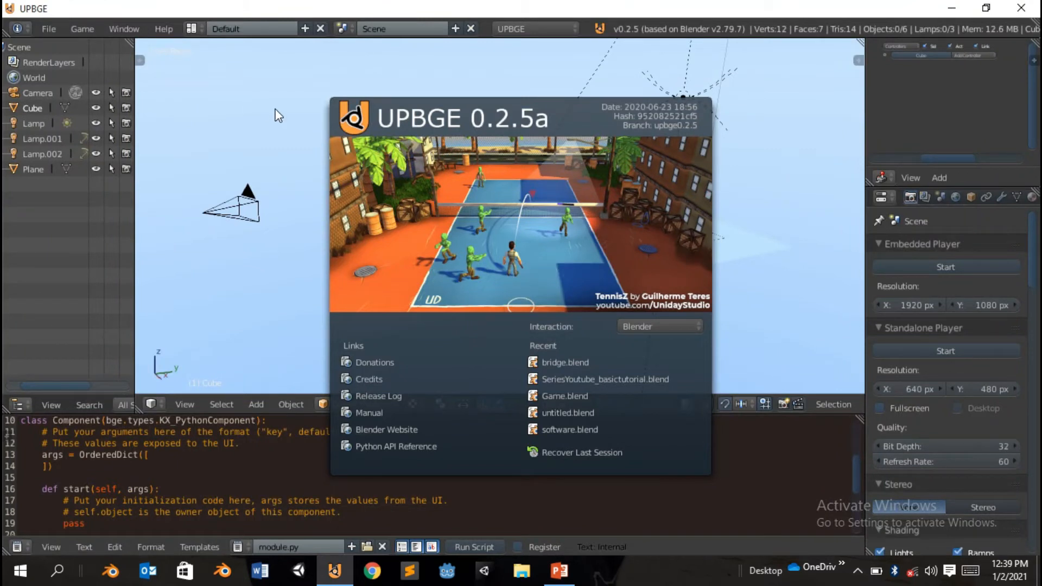
mouse_move(265, 97)
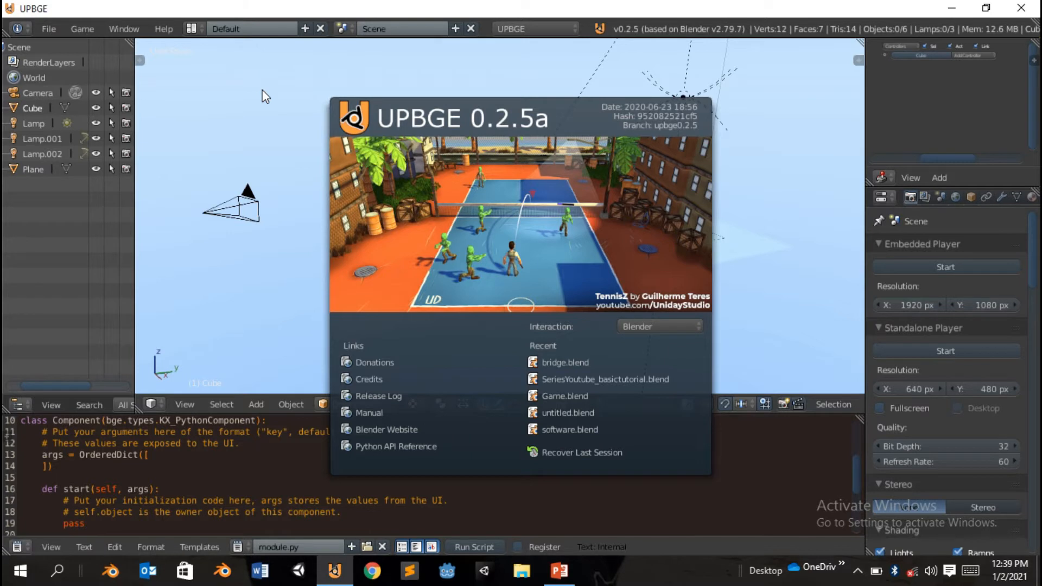
mouse_move(266, 100)
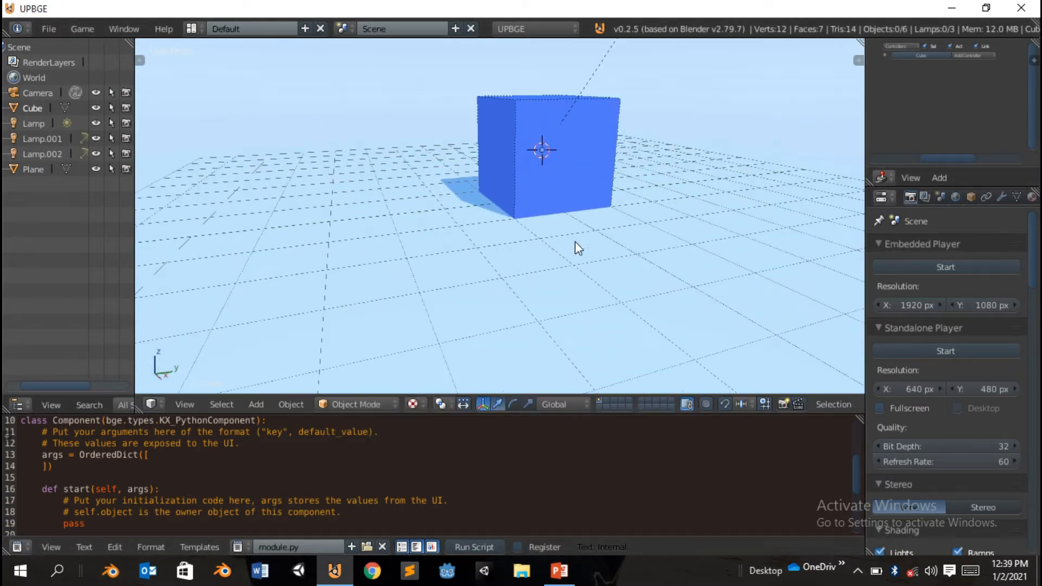
Delete the default cube and add an enlarged plane, Plane.001, as the floor.
left_click(542, 153)
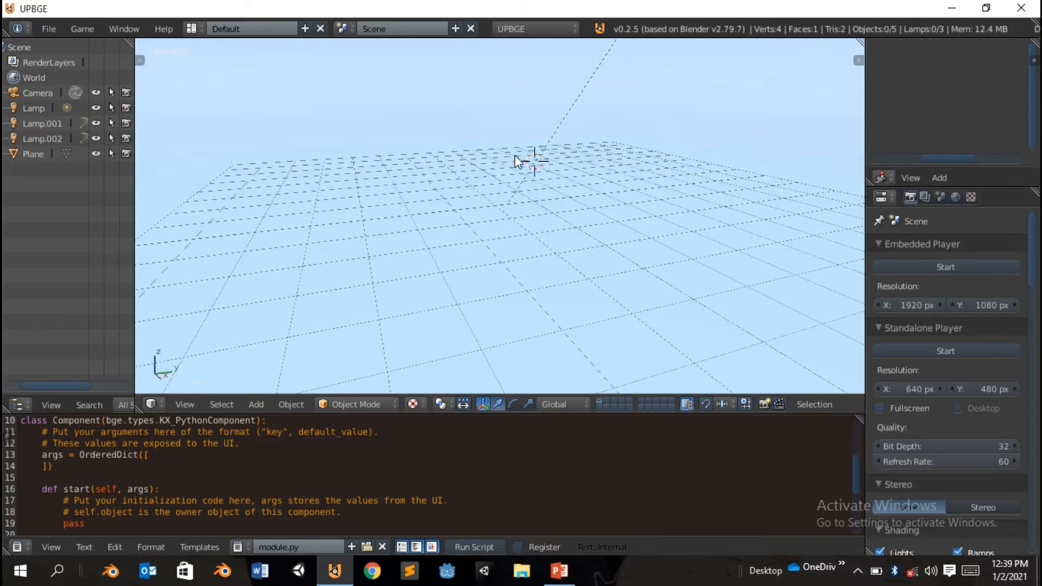
scroll("down", 3)
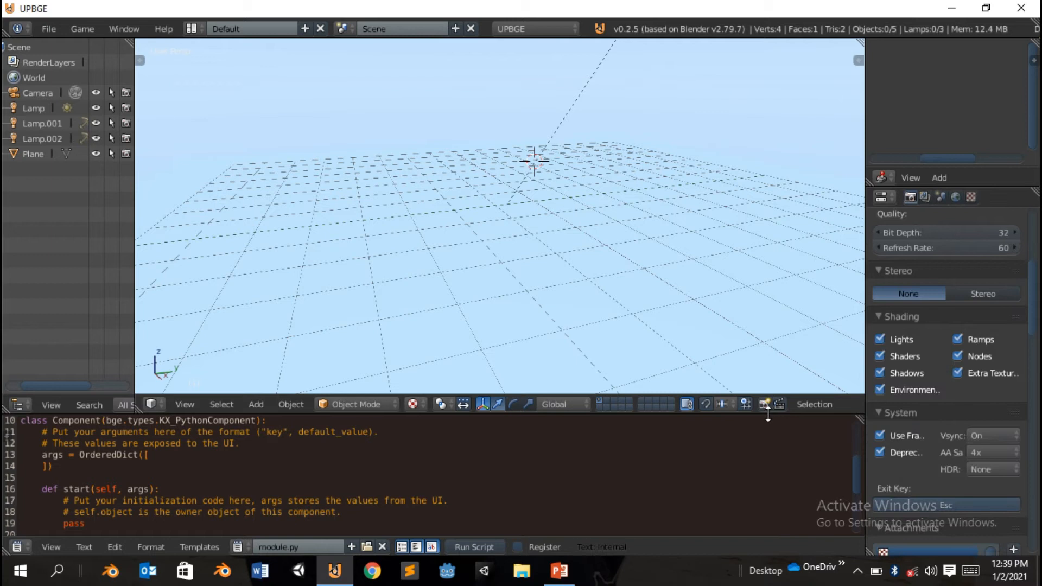
mouse_move(598, 324)
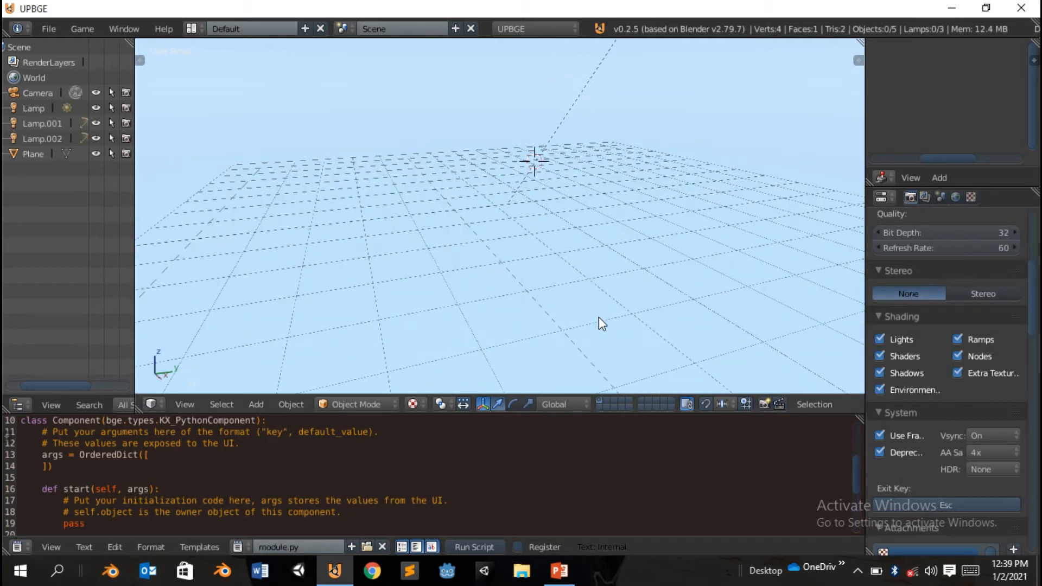
left_click(255, 404)
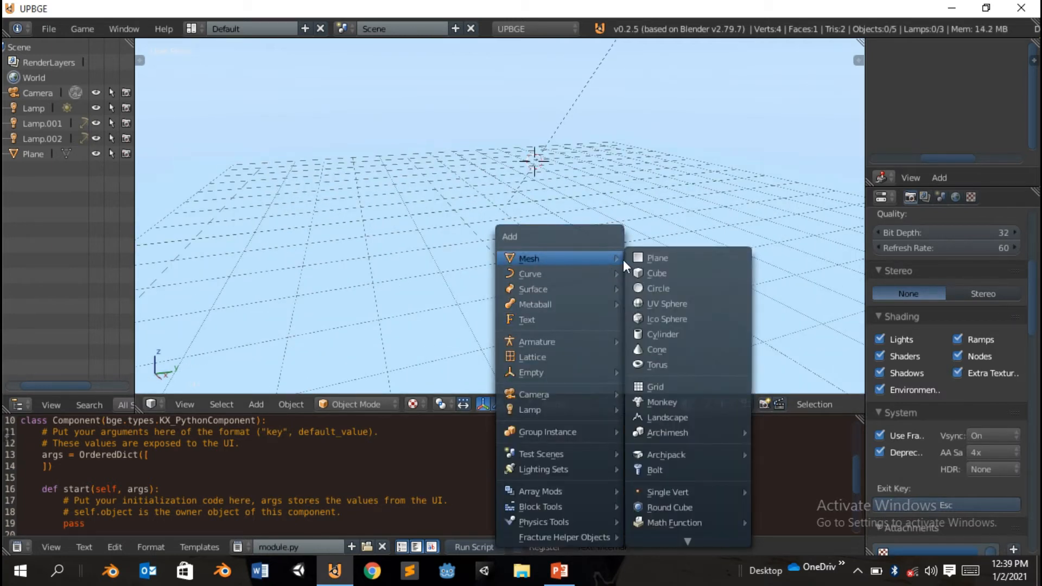
mouse_move(657, 257)
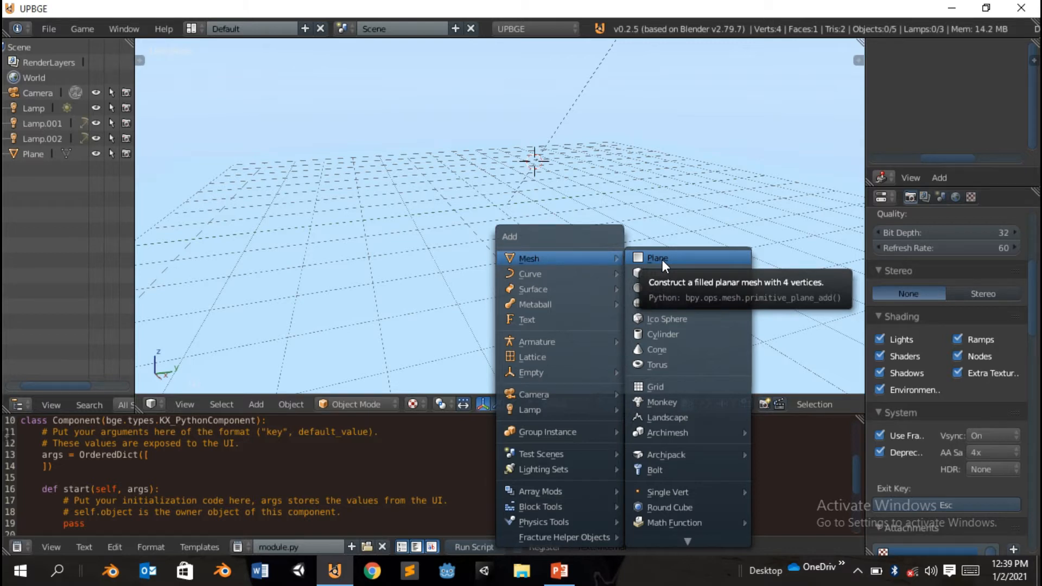
left_click(657, 258)
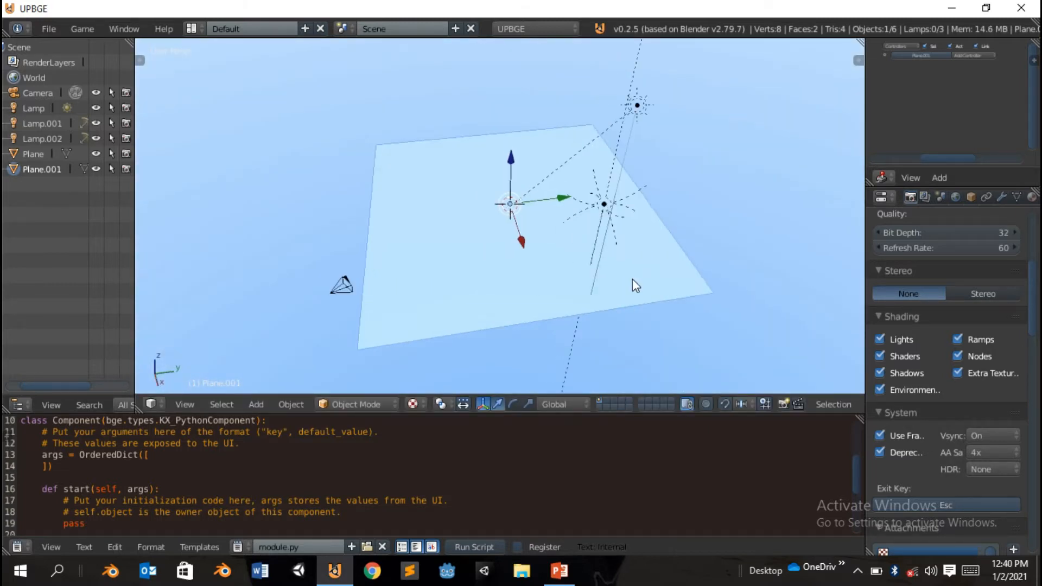
left_click(415, 404)
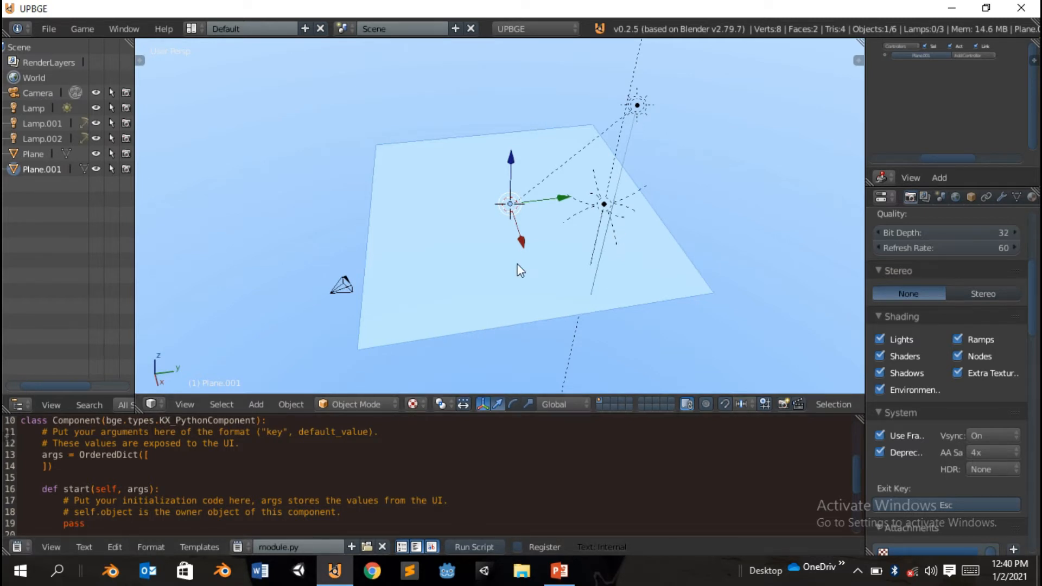
mouse_move(984, 206)
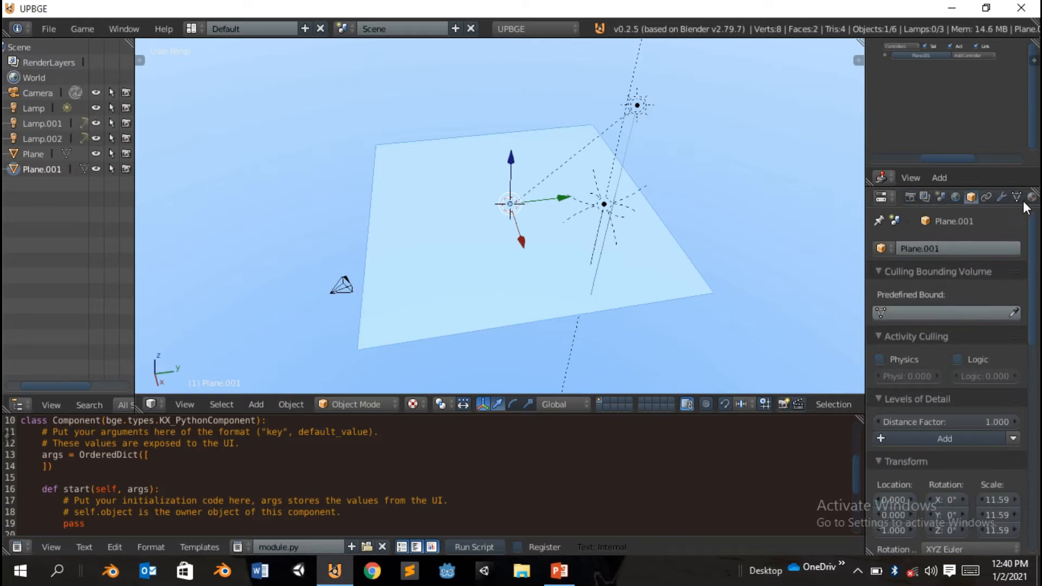
Add a material to Plane.001 and set its diffuse colour to orange.
left_click(1031, 196)
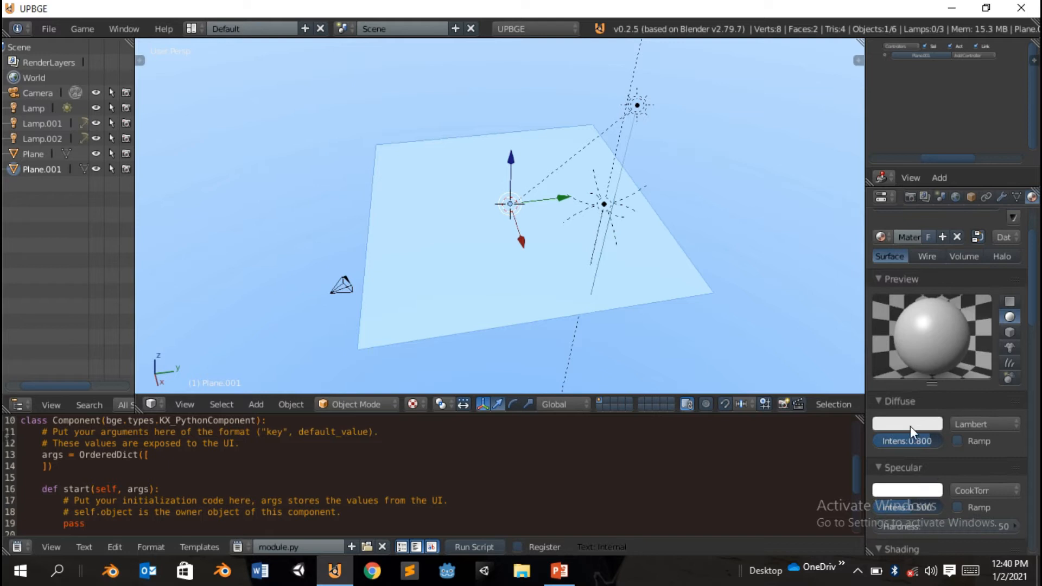
left_click(907, 424)
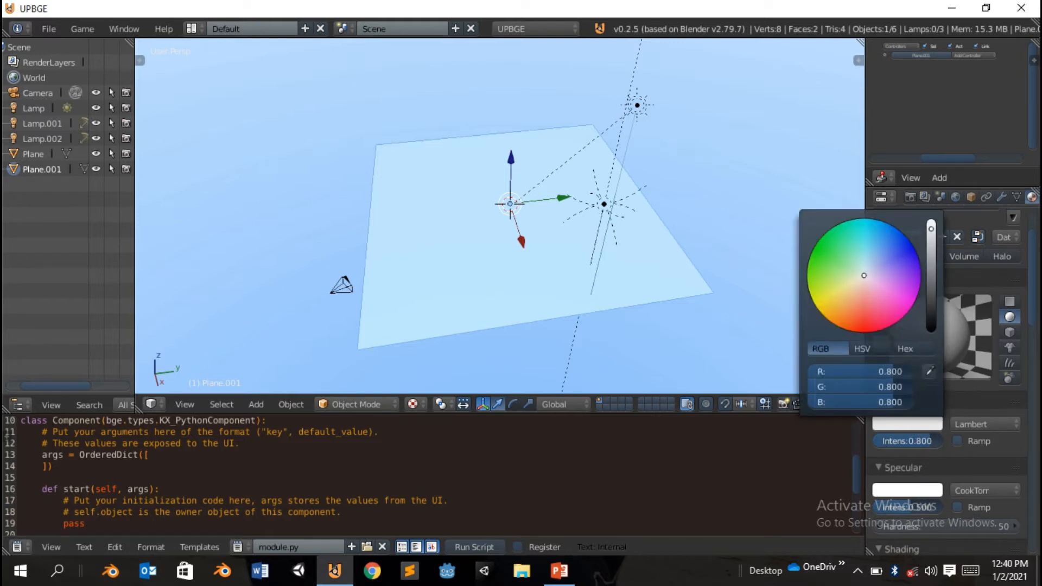
left_click(840, 327)
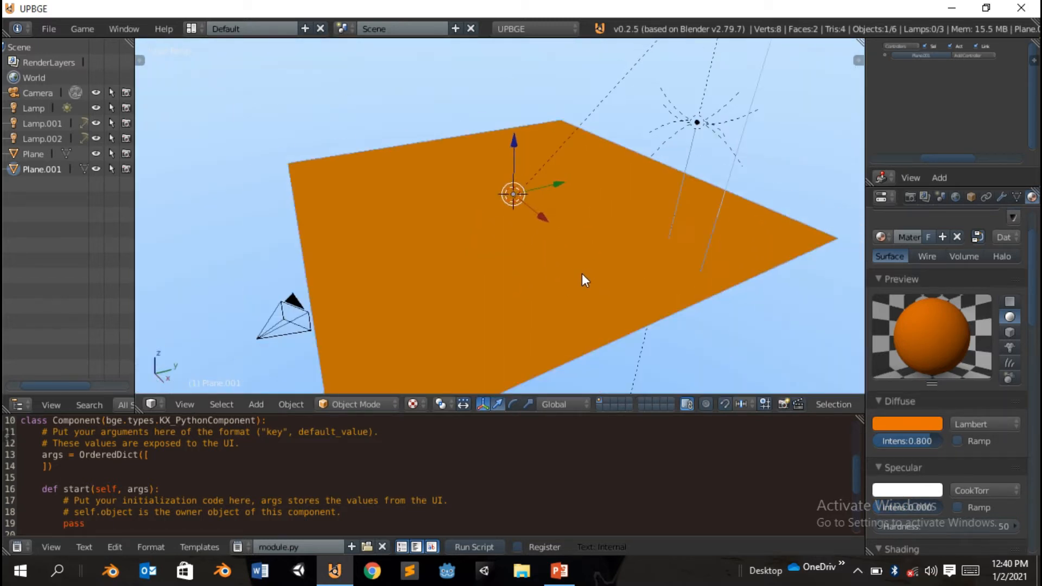
Add a cube onto the floor and set its Physics Type to Character.
left_click(256, 404)
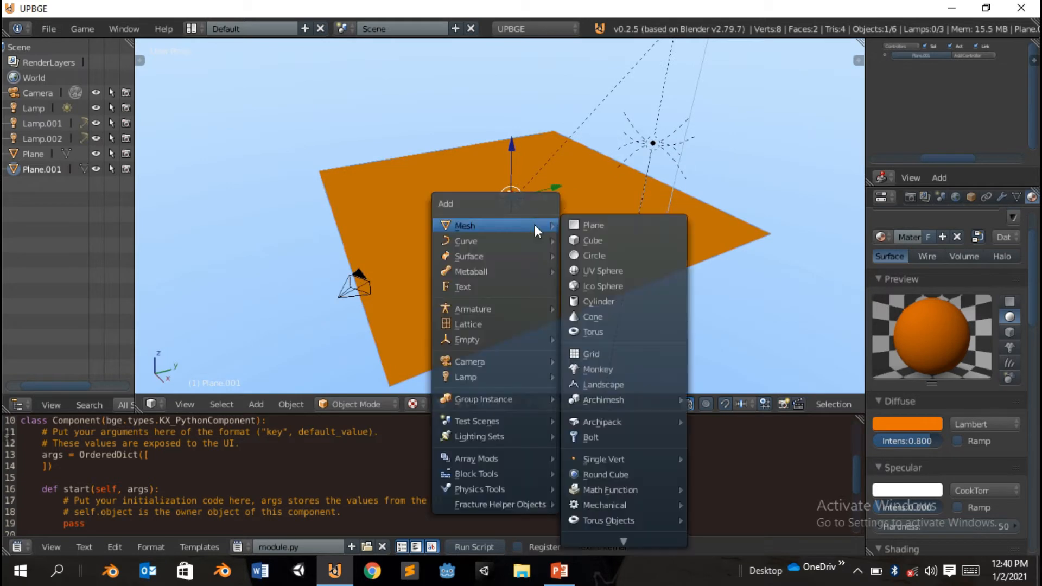
mouse_move(603, 399)
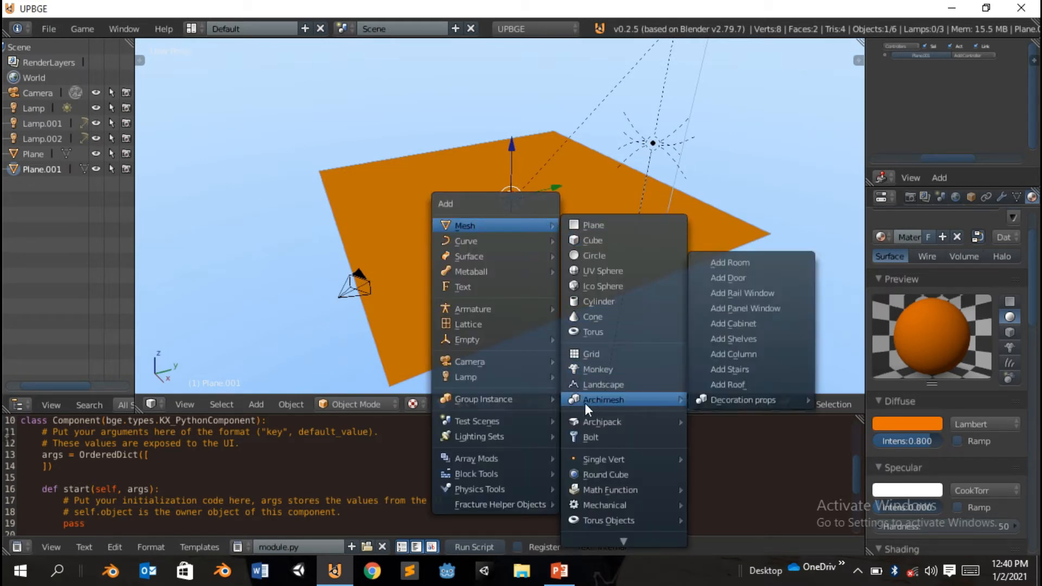
left_click(592, 240)
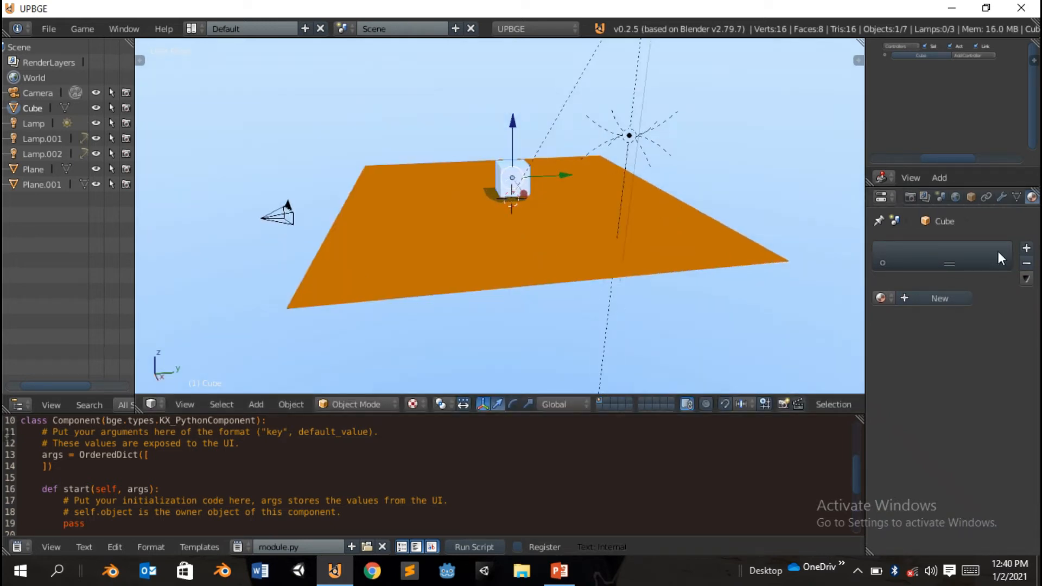
left_click(989, 196)
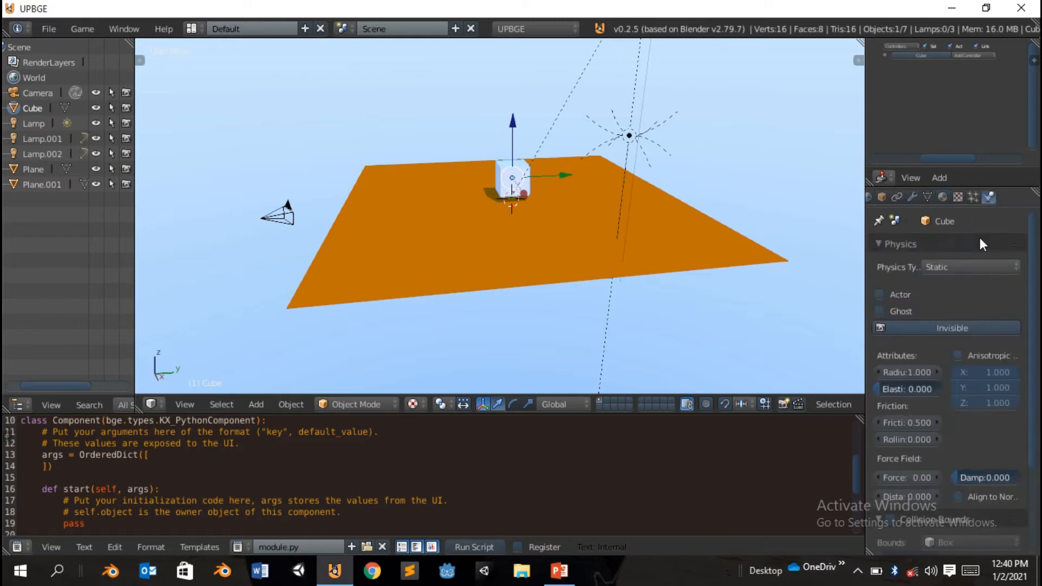
left_click(969, 267)
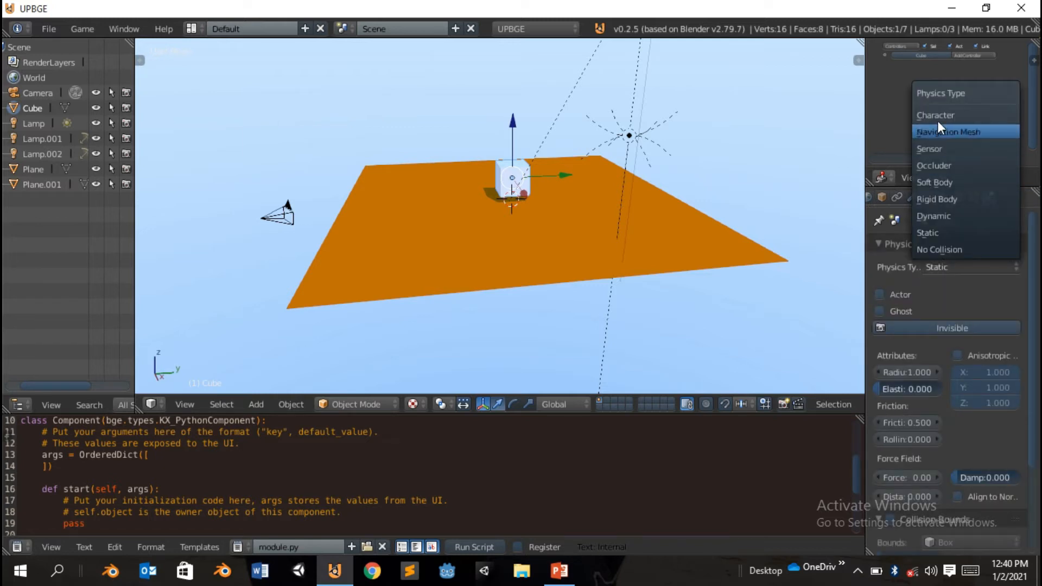
left_click(936, 115)
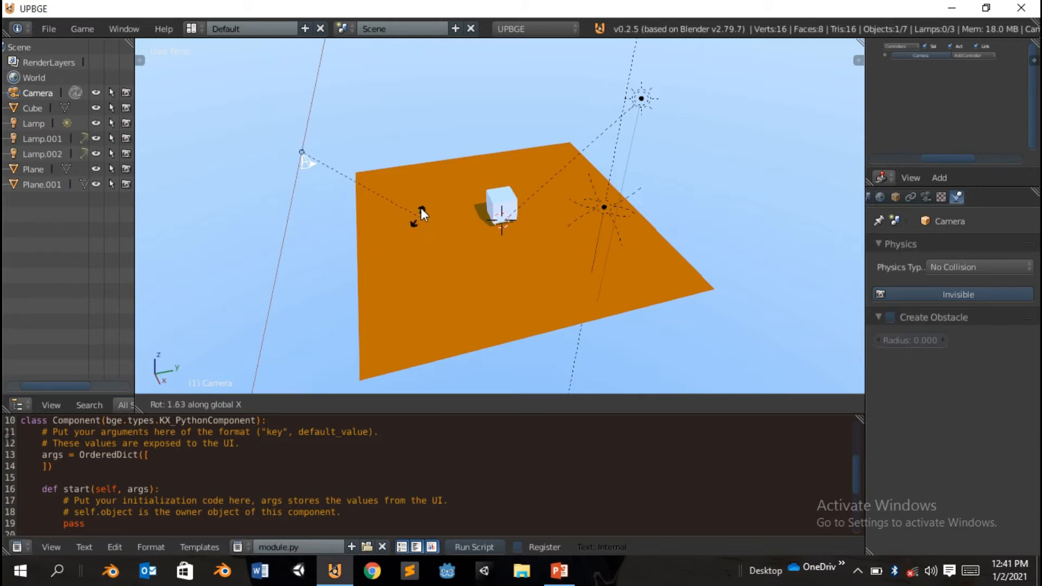
Tilt the camera to aim down at the cube across the floor.
left_click_drag(419, 212, 427, 145)
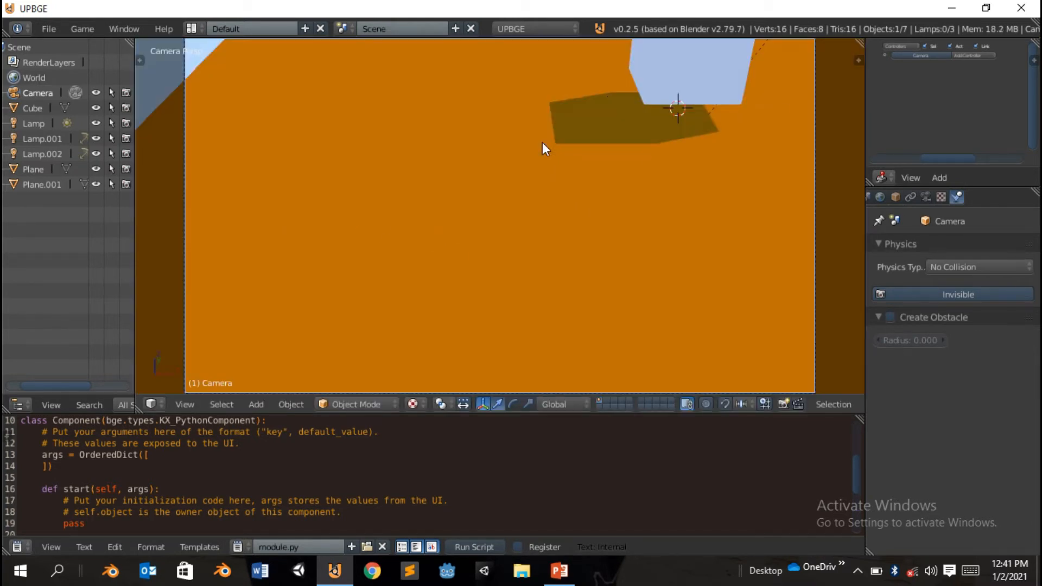
mouse_move(503, 185)
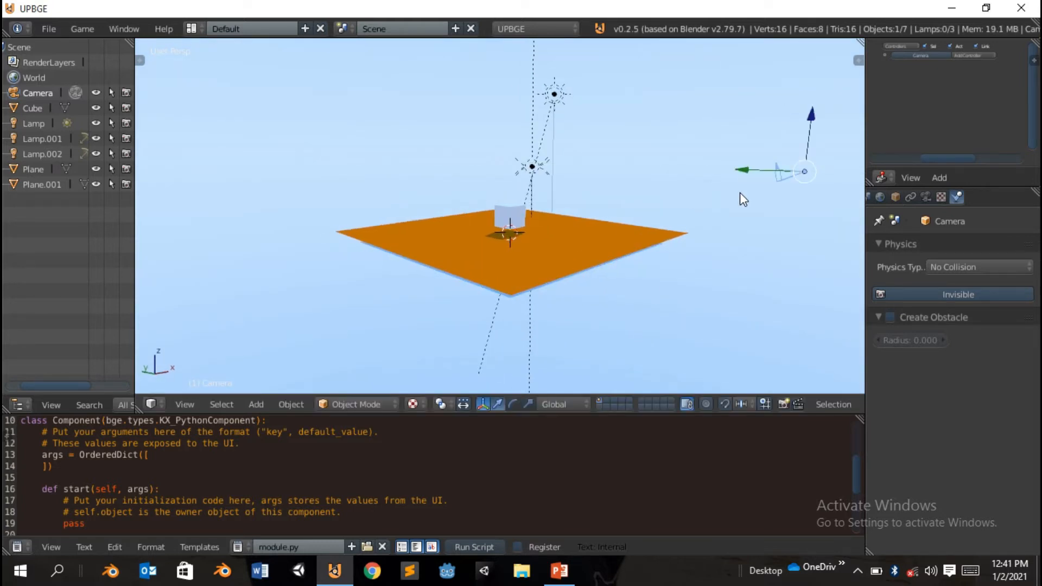
mouse_move(746, 184)
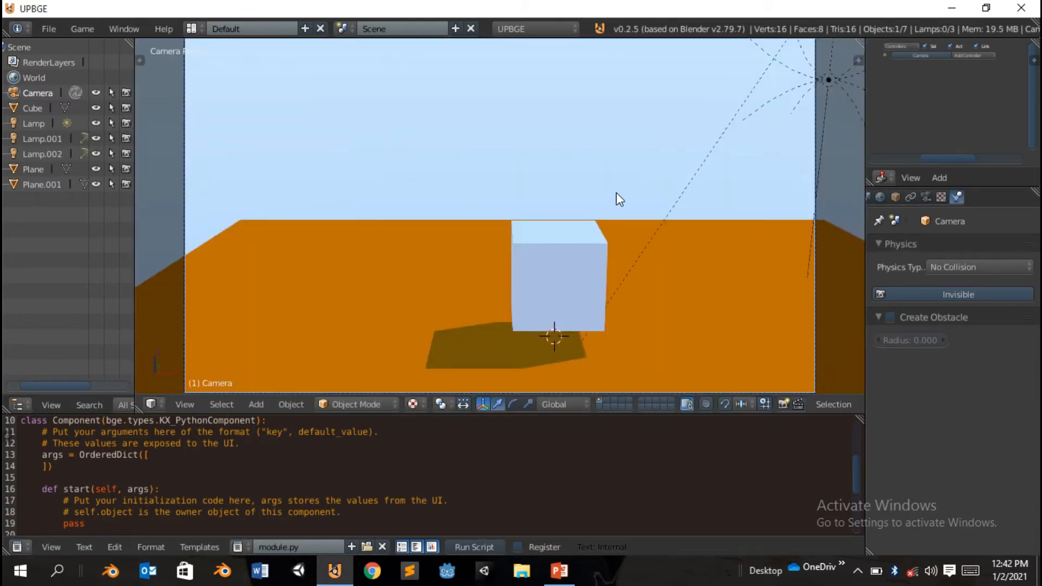
mouse_move(556, 275)
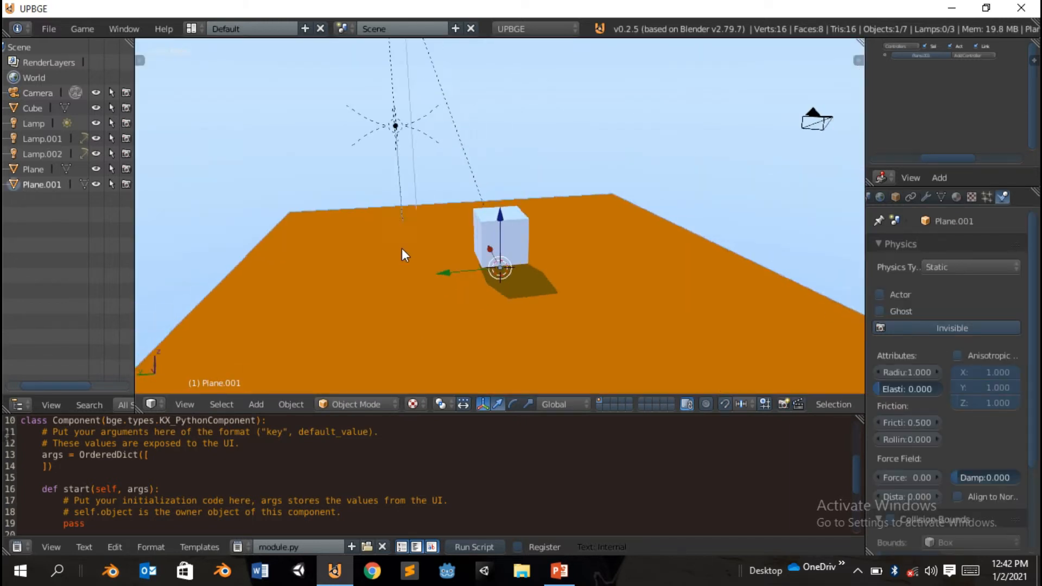
mouse_move(829, 171)
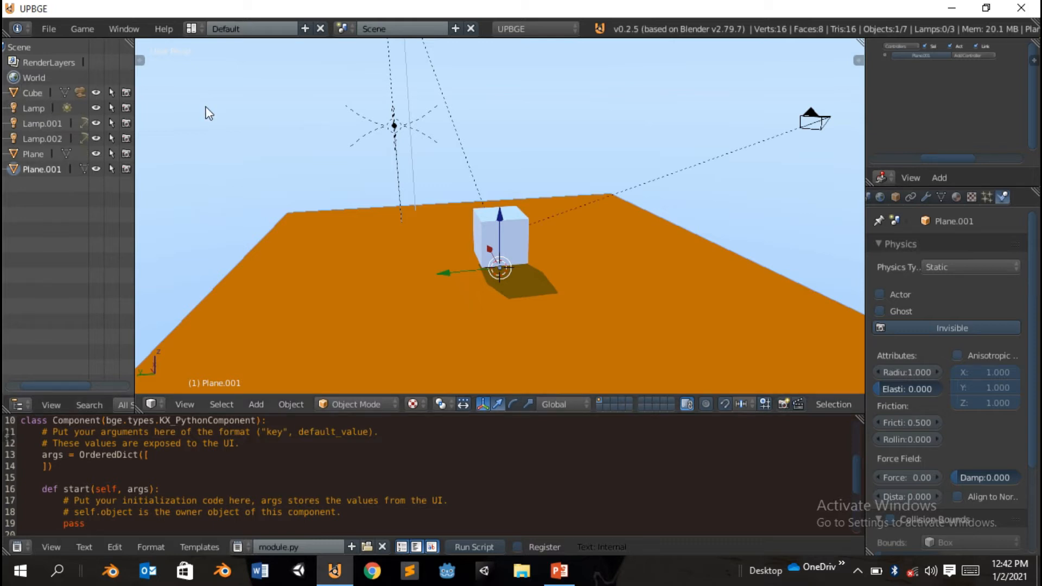
Select the player cube and parent the camera to it.
left_click(501, 236)
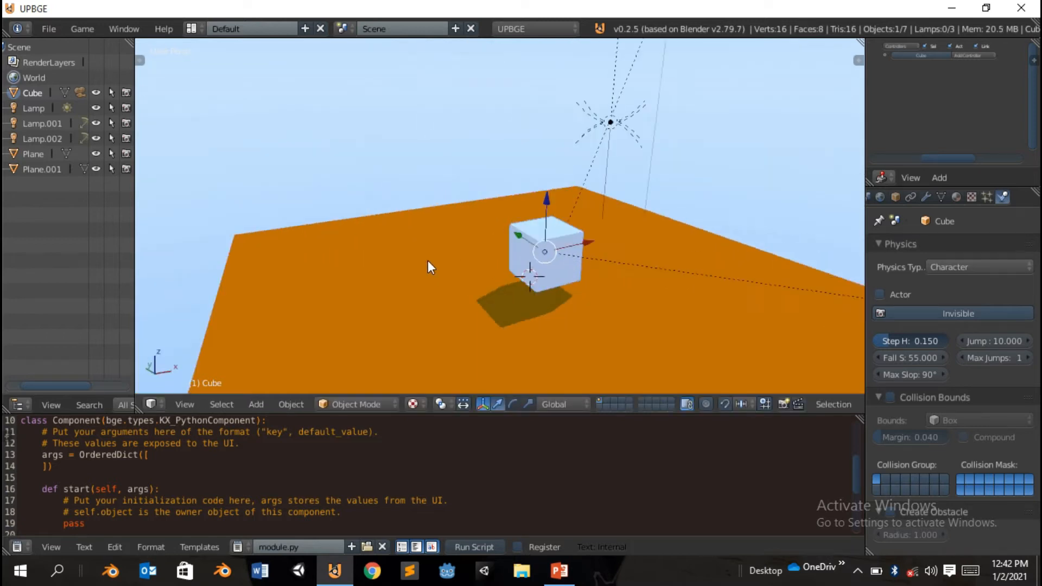
mouse_move(1003, 322)
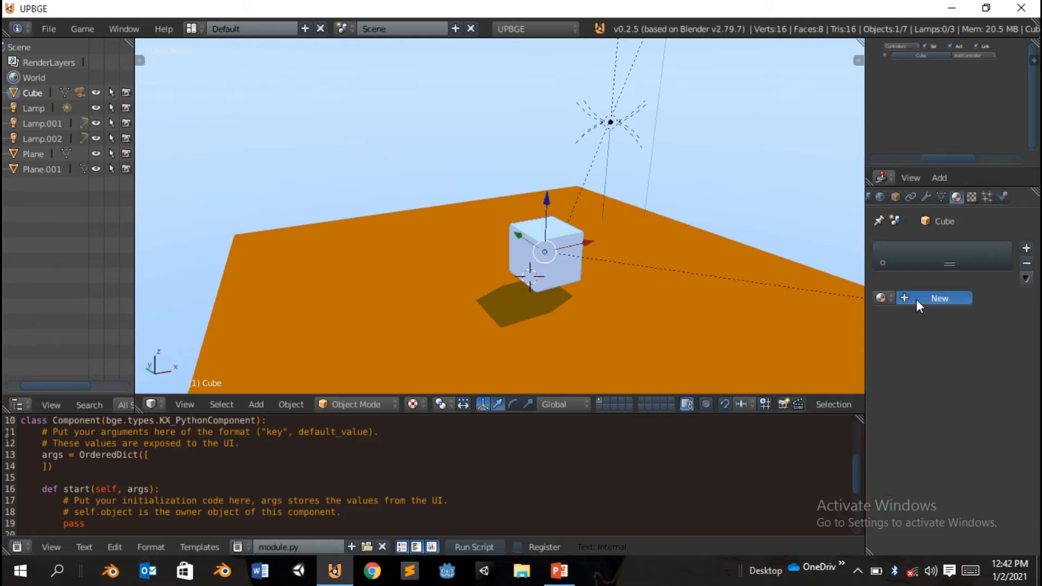
Create a new material for the cube and set its diffuse colour to green.
left_click(939, 298)
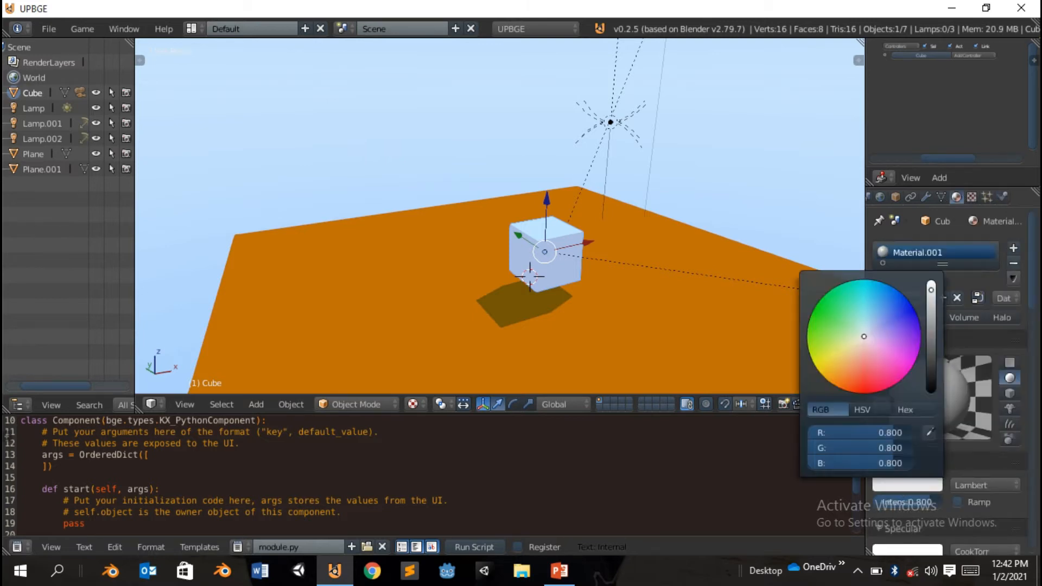
left_click(819, 300)
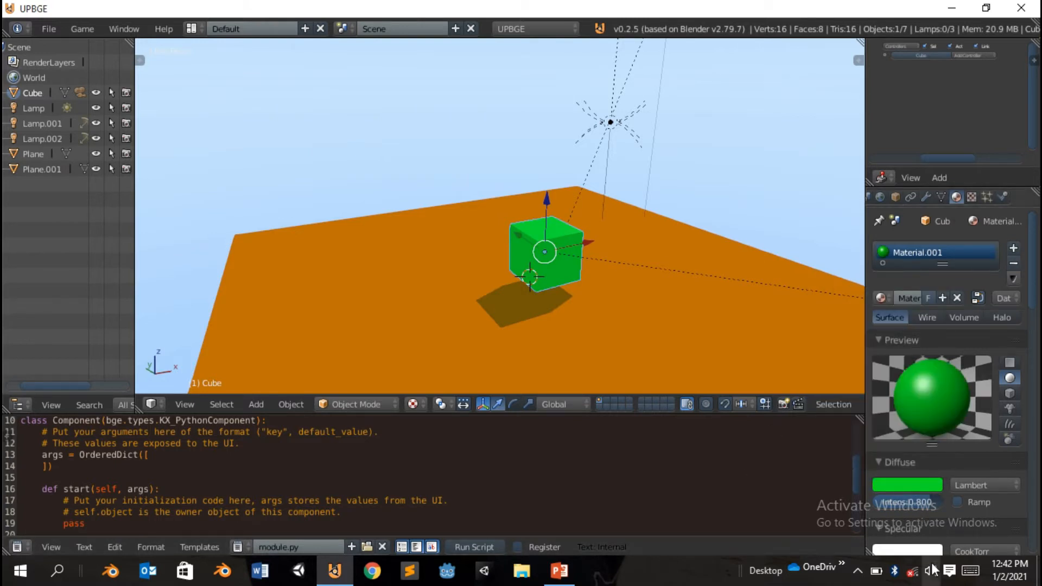
scroll("down", 3)
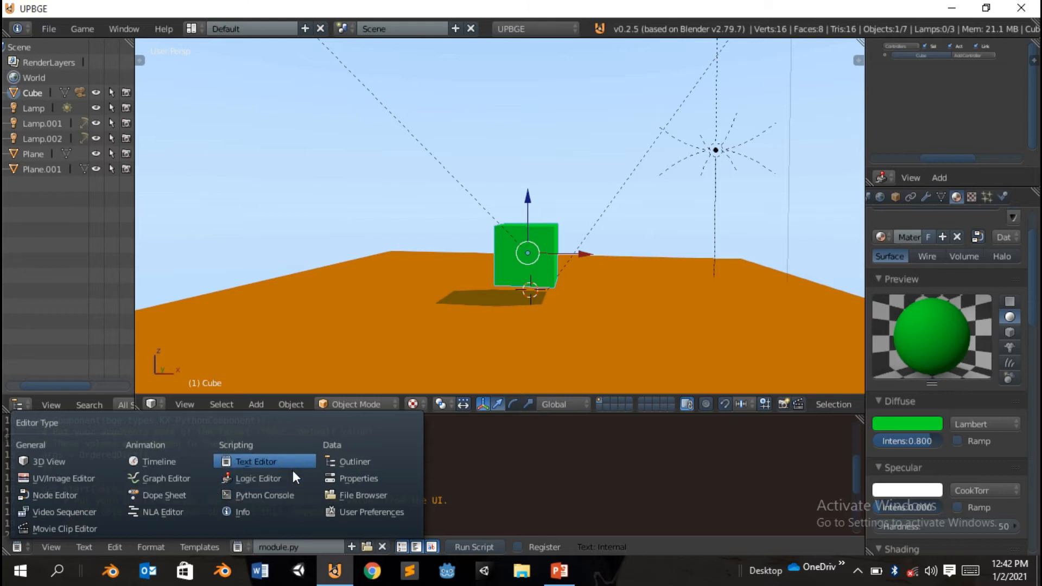
In the Logic Editor, add a keyboard sensor with its key captured, plus a Motion actuator.
left_click(256, 479)
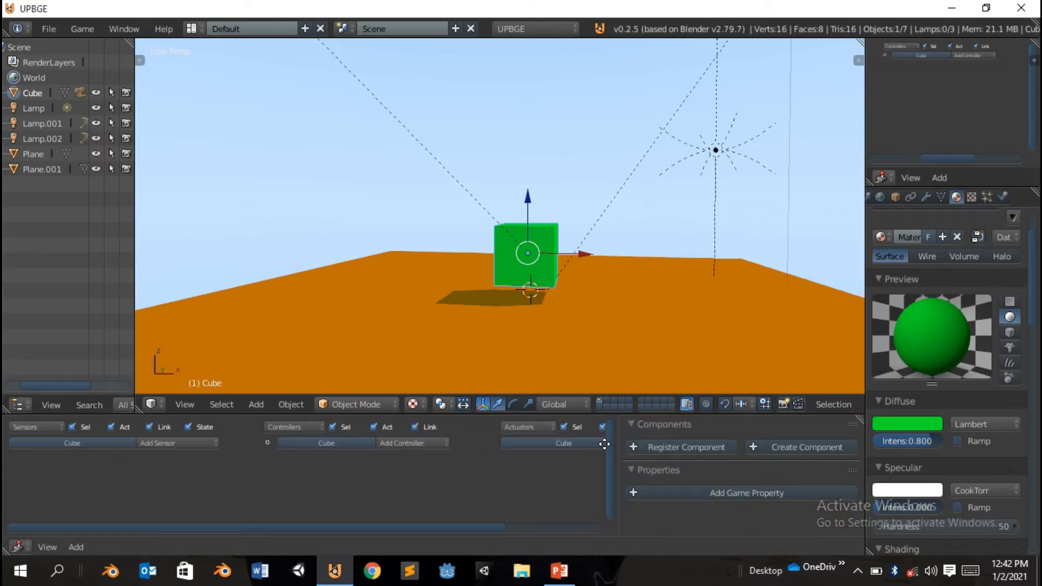
left_click(176, 443)
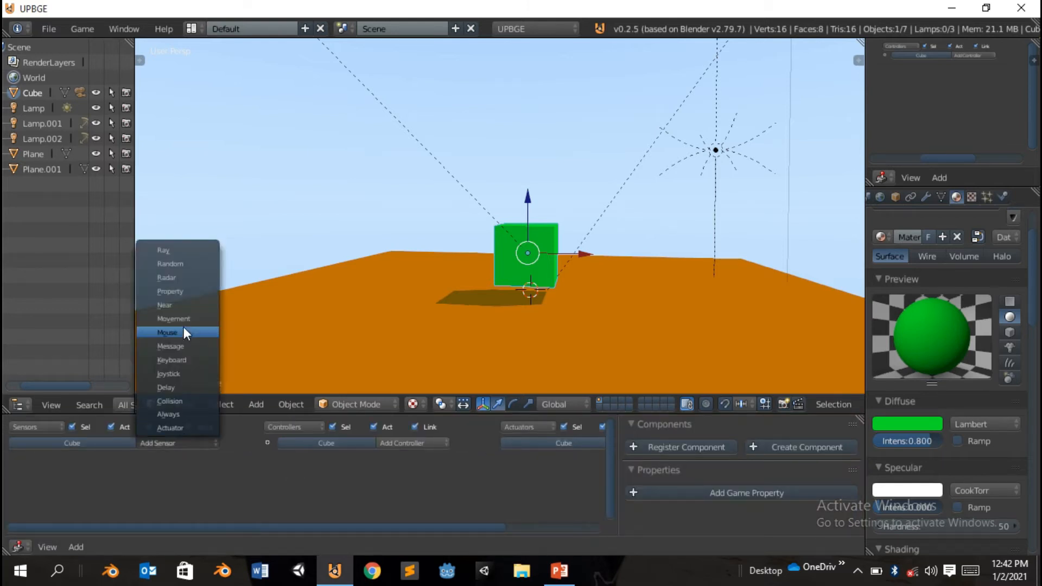
mouse_move(173, 359)
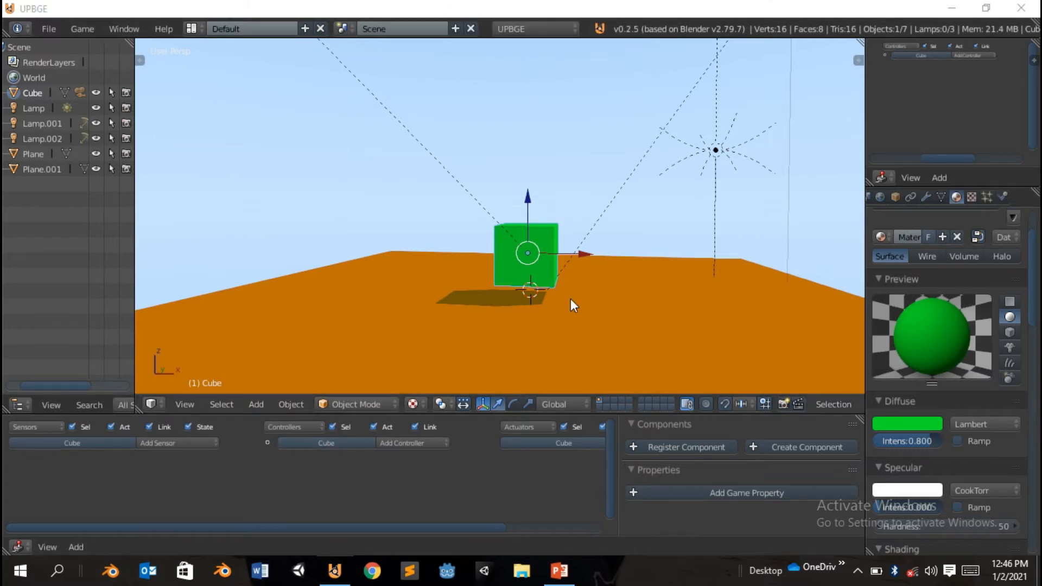
left_click(157, 443)
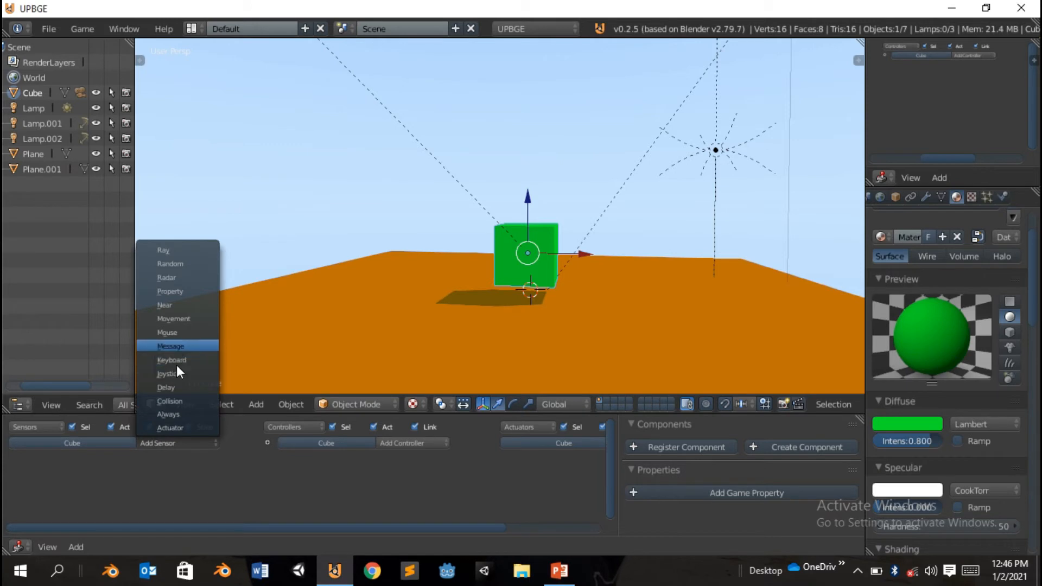
left_click(171, 359)
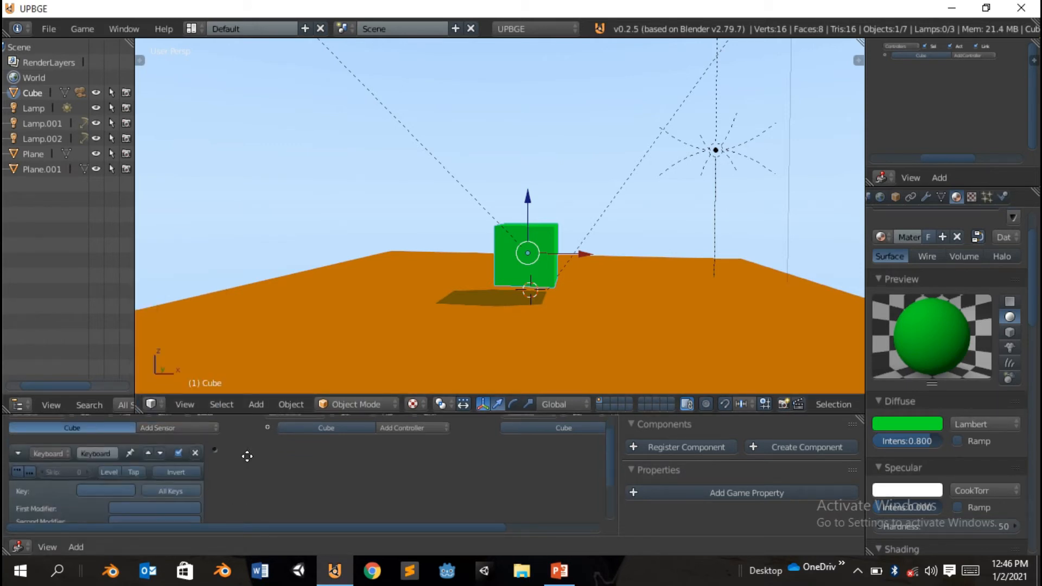
left_click(104, 471)
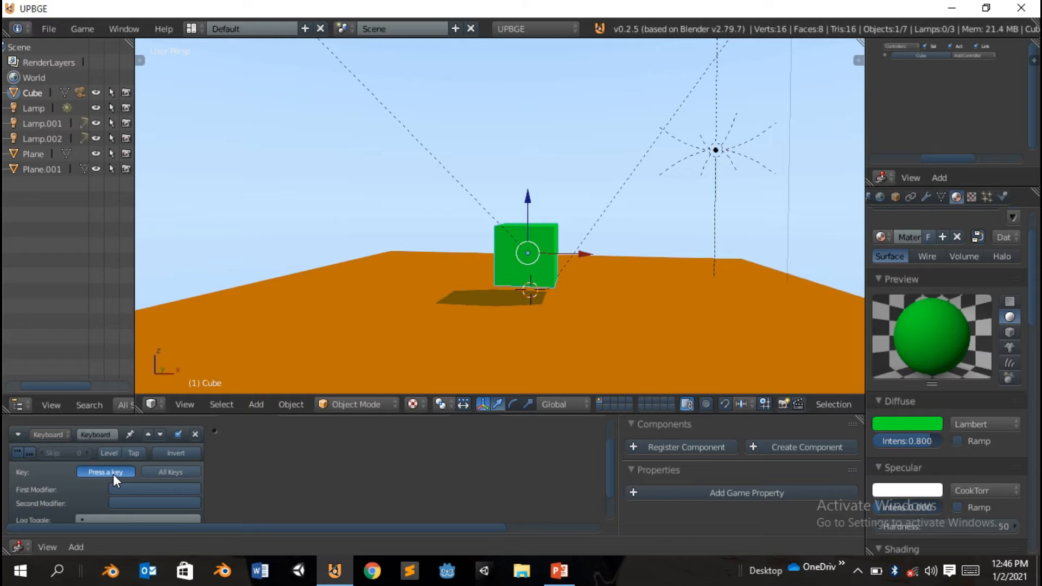
left_click(18, 434)
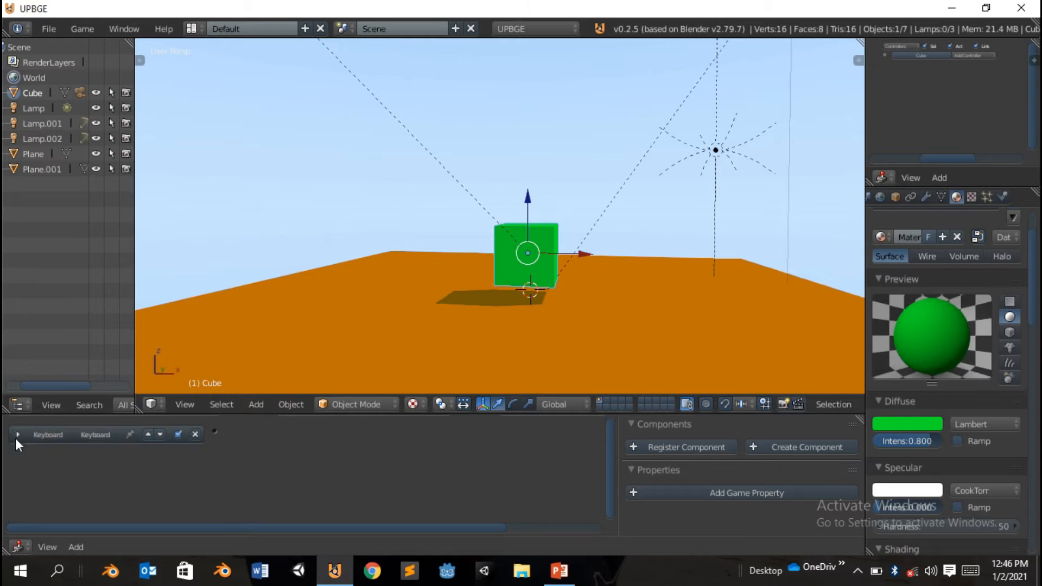
left_click(551, 444)
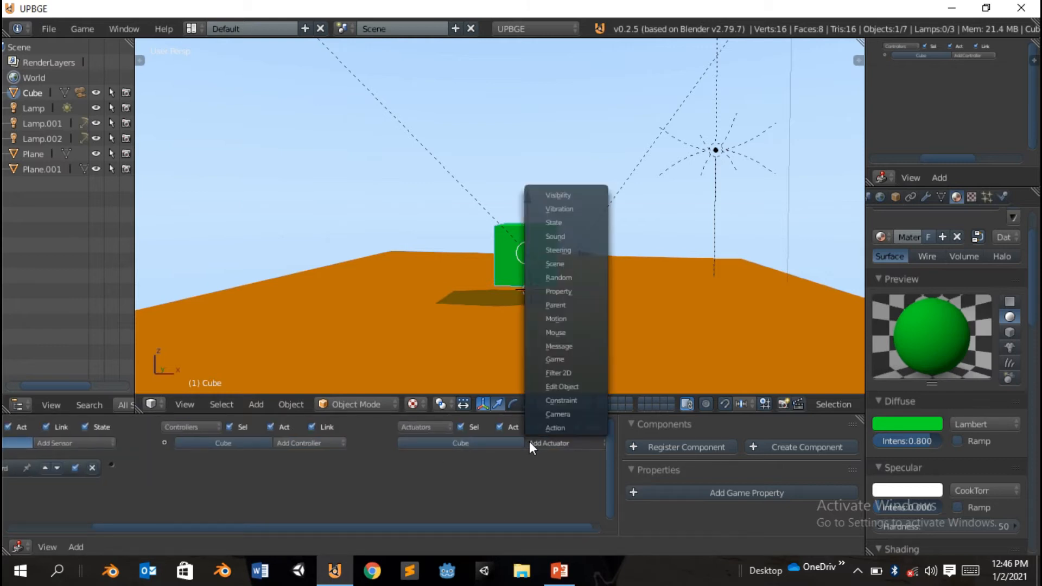
mouse_move(565, 333)
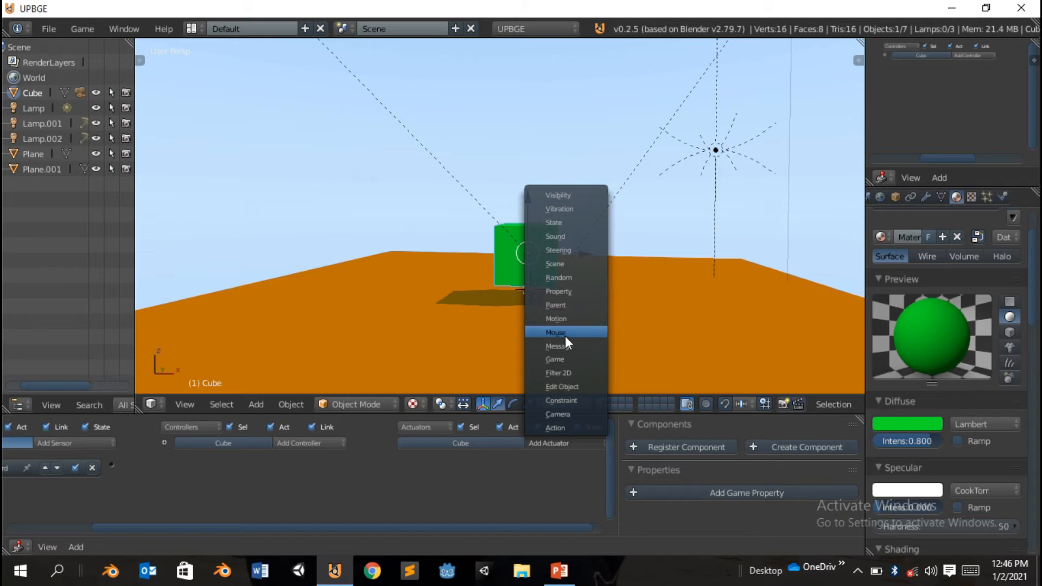
mouse_move(558, 323)
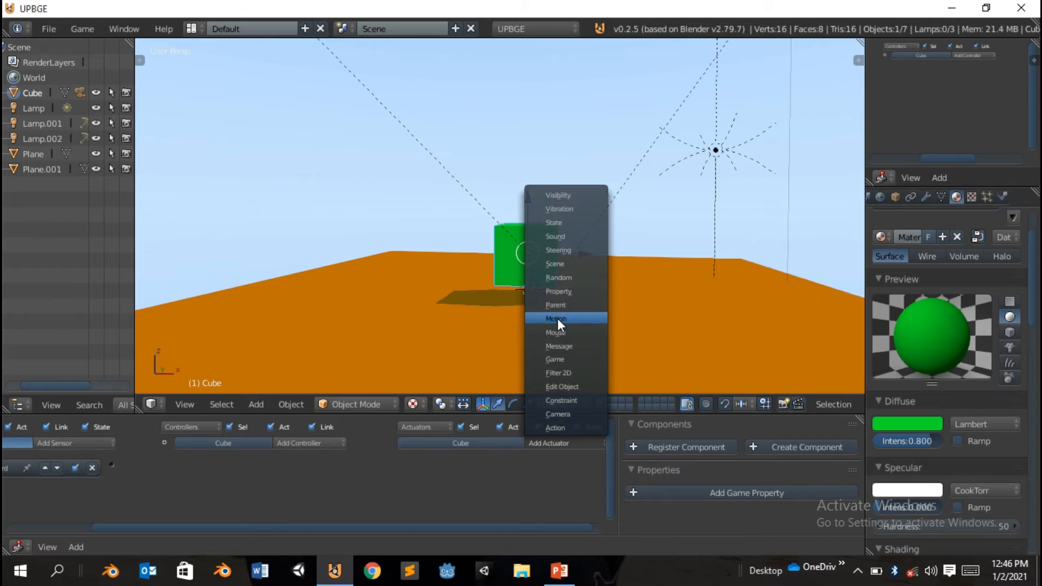
left_click(556, 319)
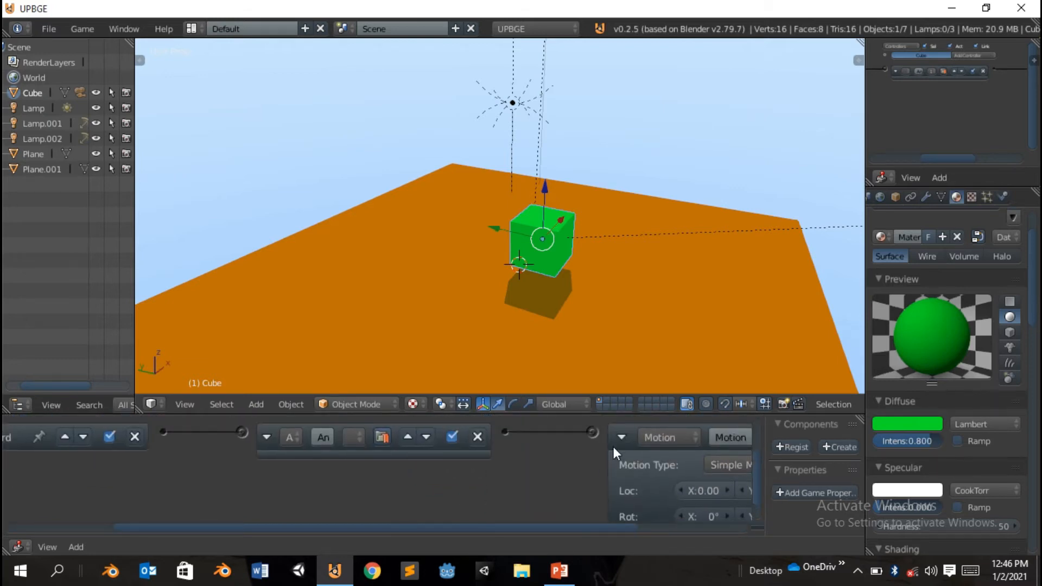
Add a second keyboard sensor with a new key and a Motion.001 actuator.
left_click(213, 444)
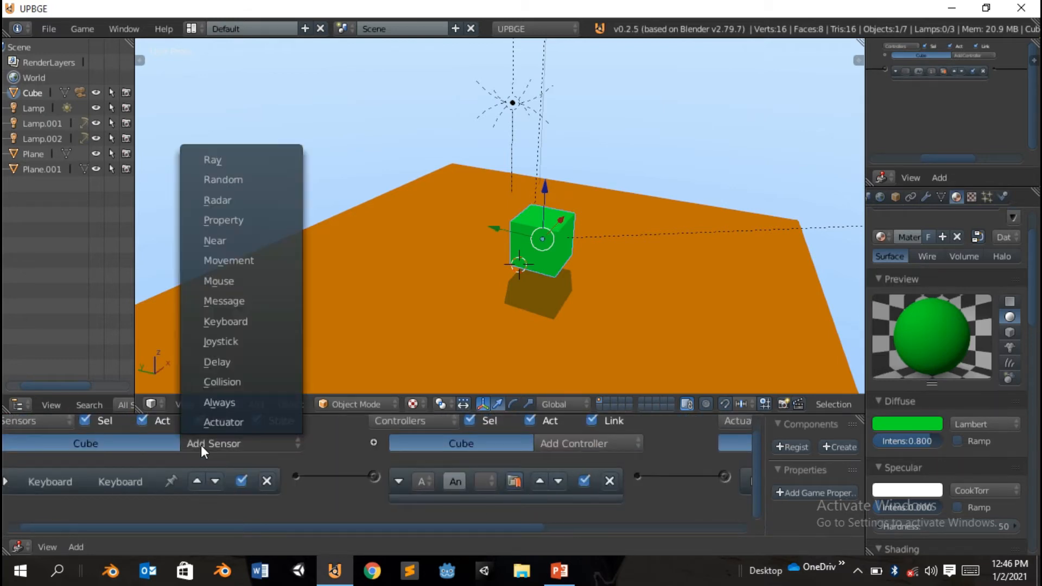
left_click(225, 320)
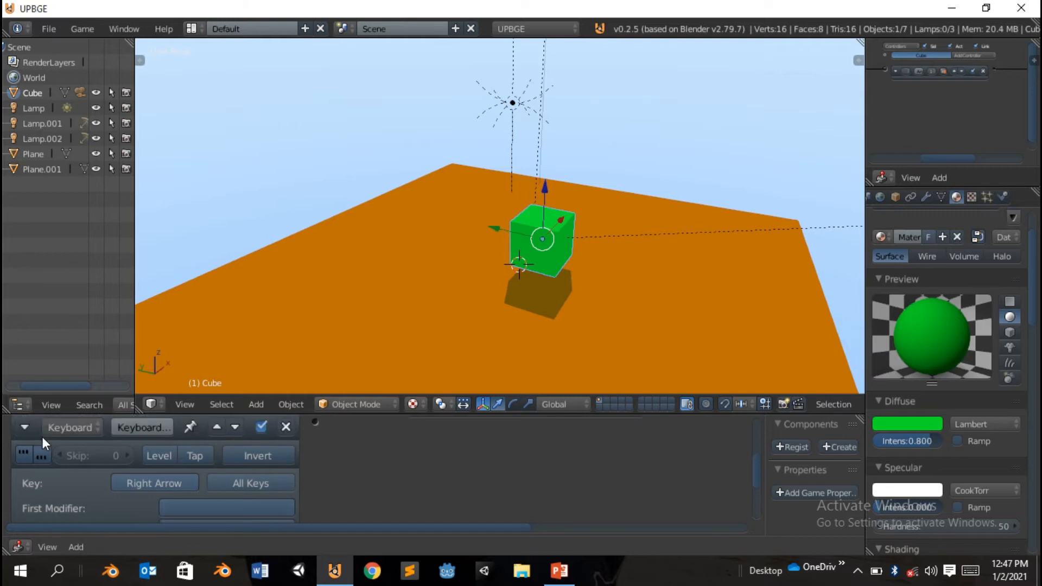
left_click(24, 460)
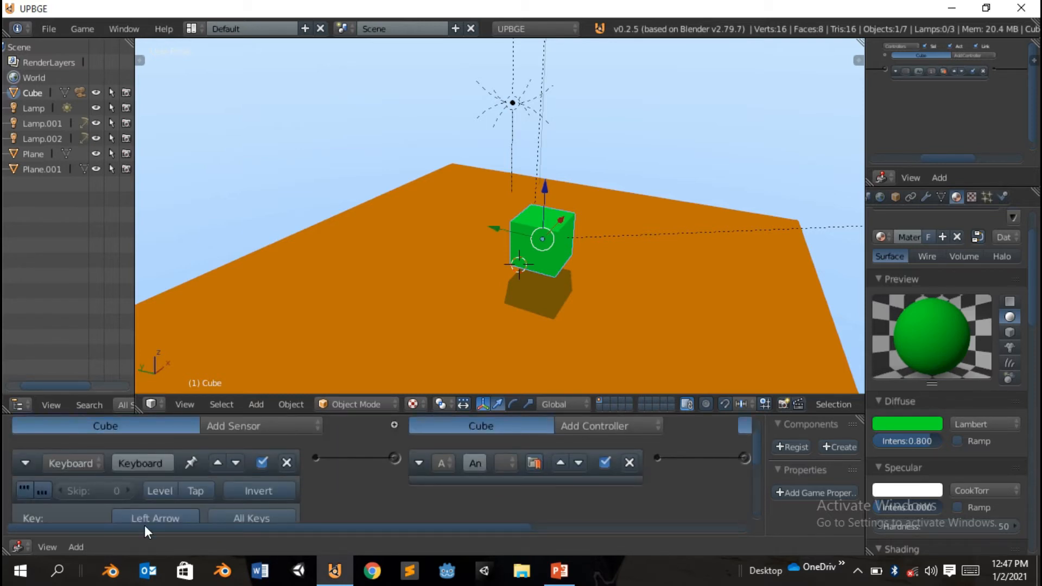
left_click(155, 518)
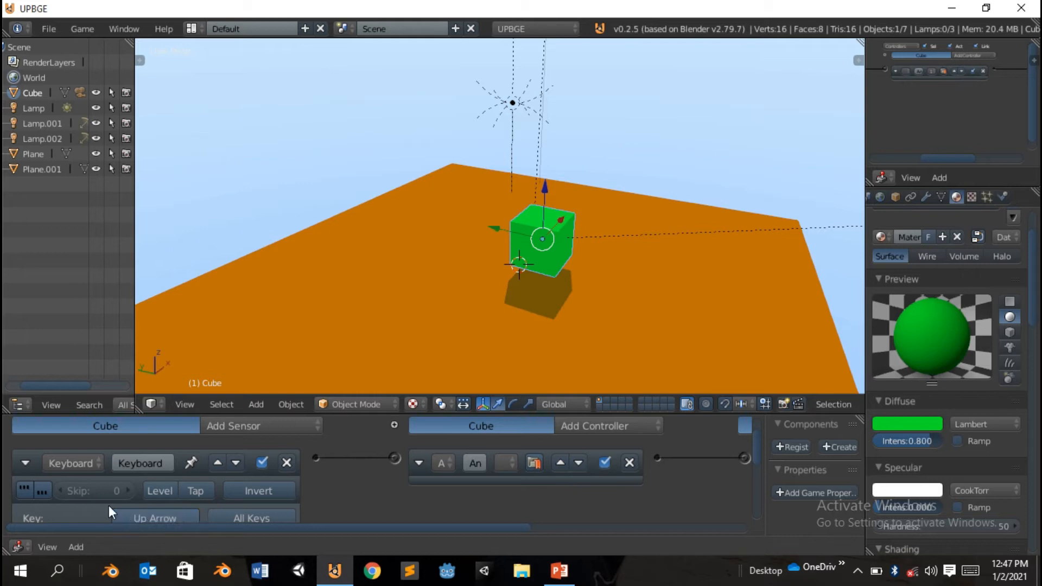
left_click(26, 464)
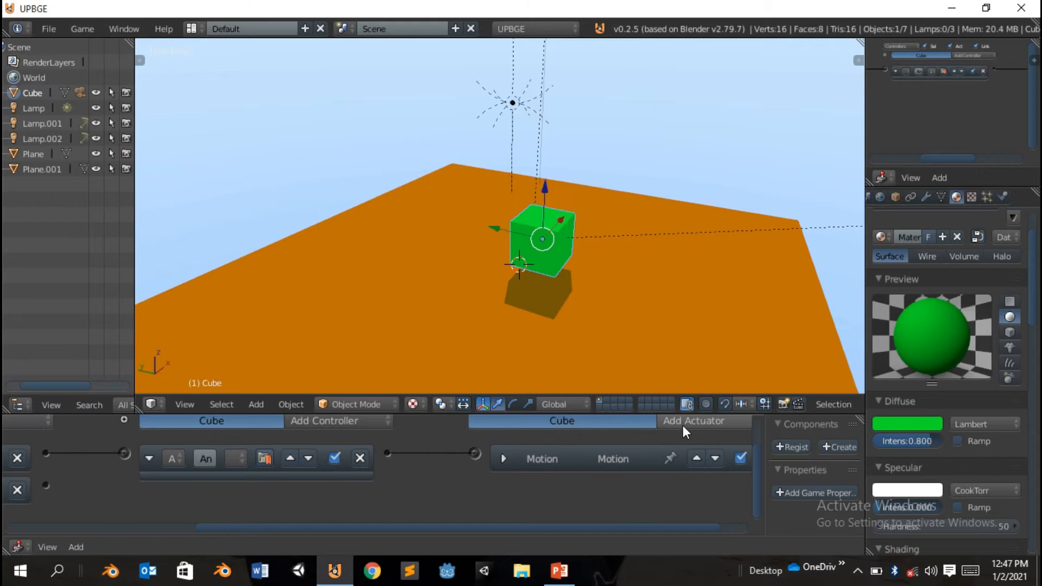
left_click(693, 421)
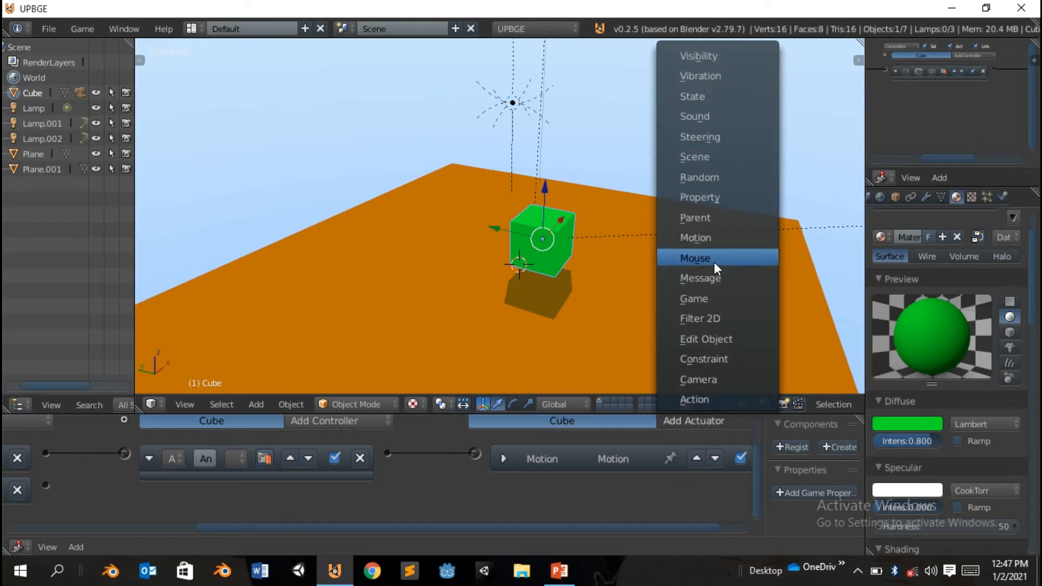
left_click(695, 237)
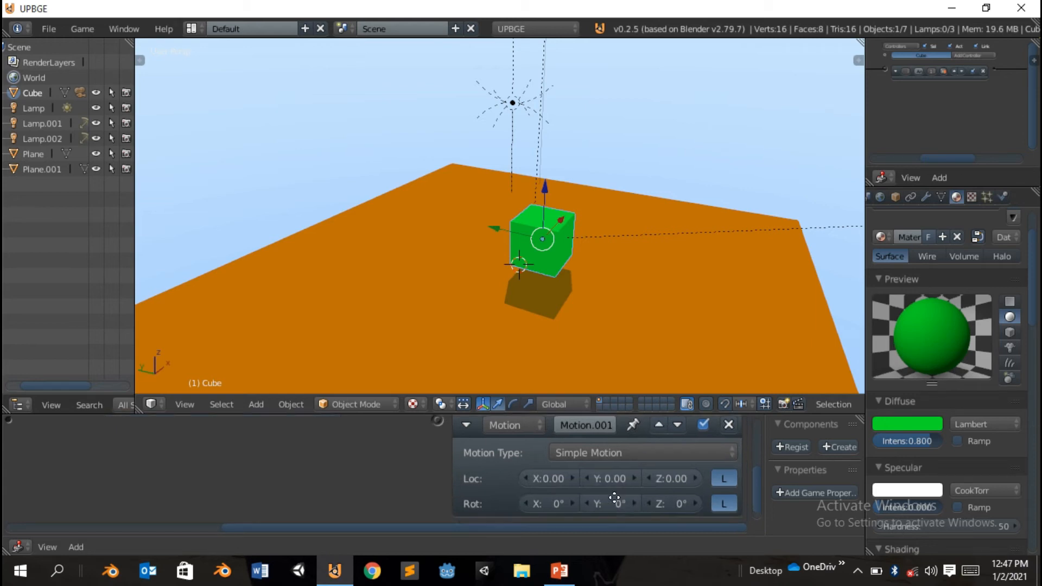
left_click(584, 479)
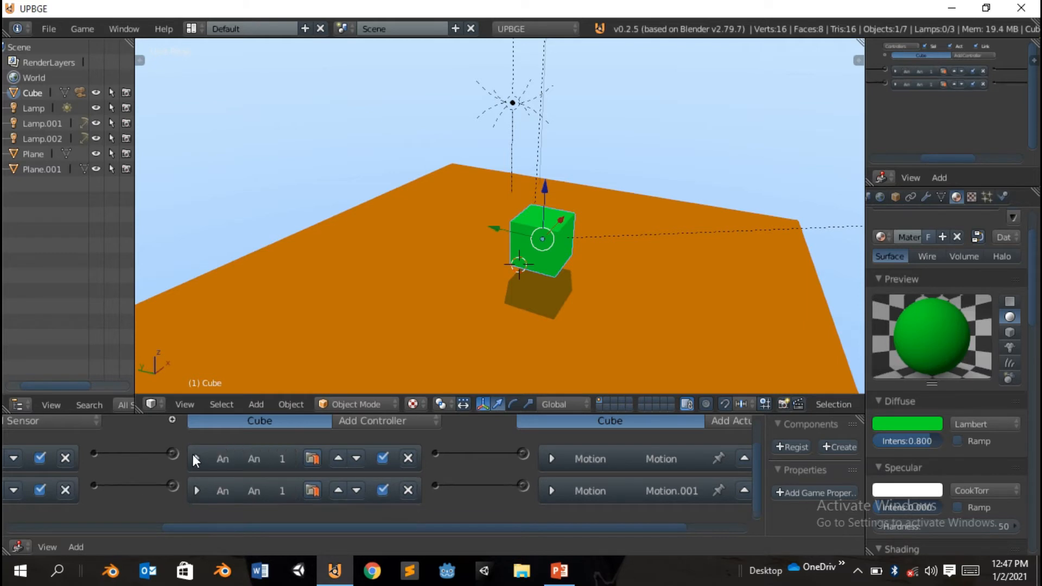
Add a third keyboard sensor and expand the Motion.002 actuator's settings.
left_click(199, 421)
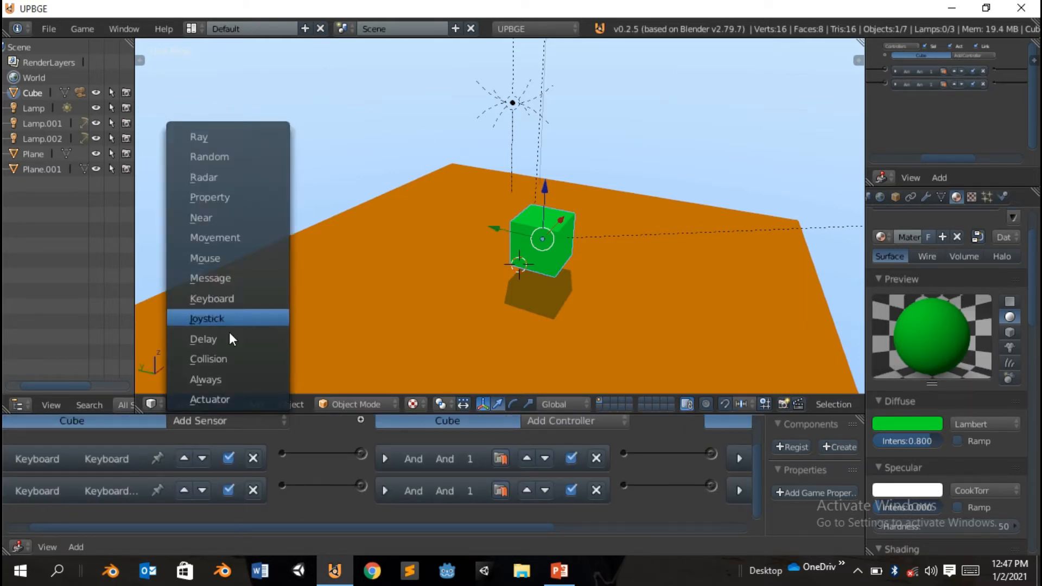
mouse_move(228, 237)
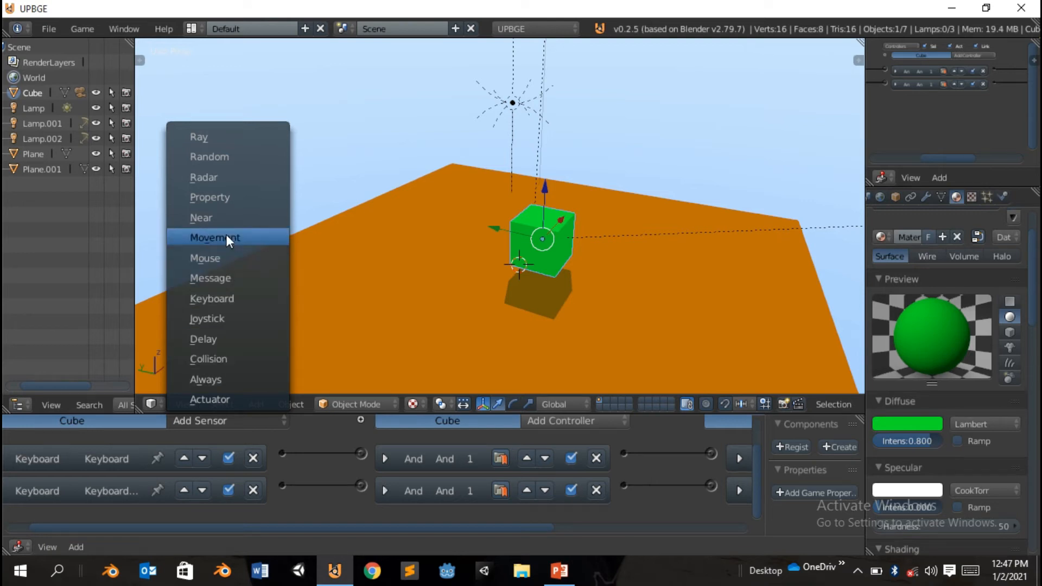
mouse_move(233, 299)
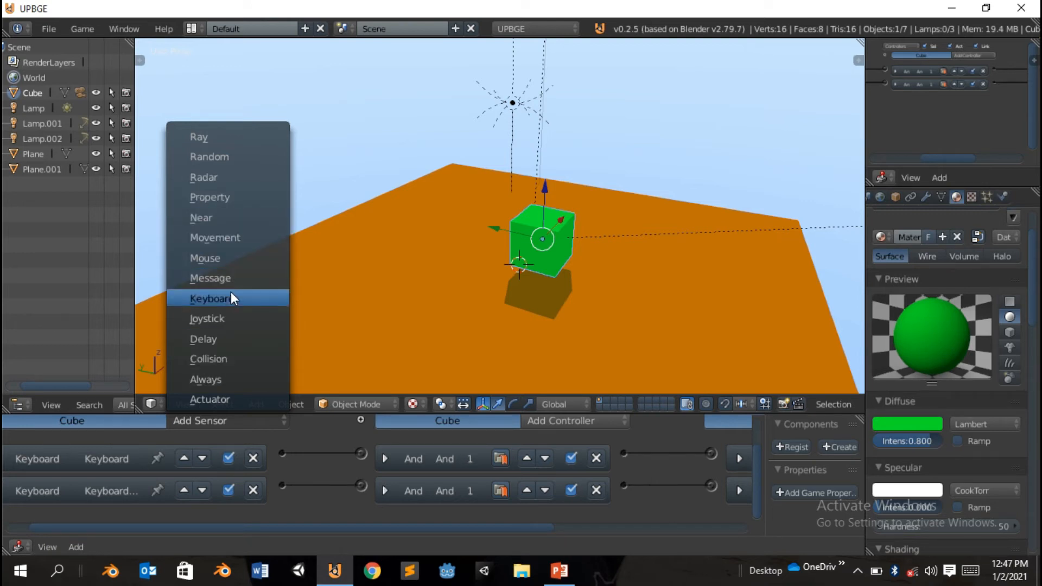
left_click(213, 298)
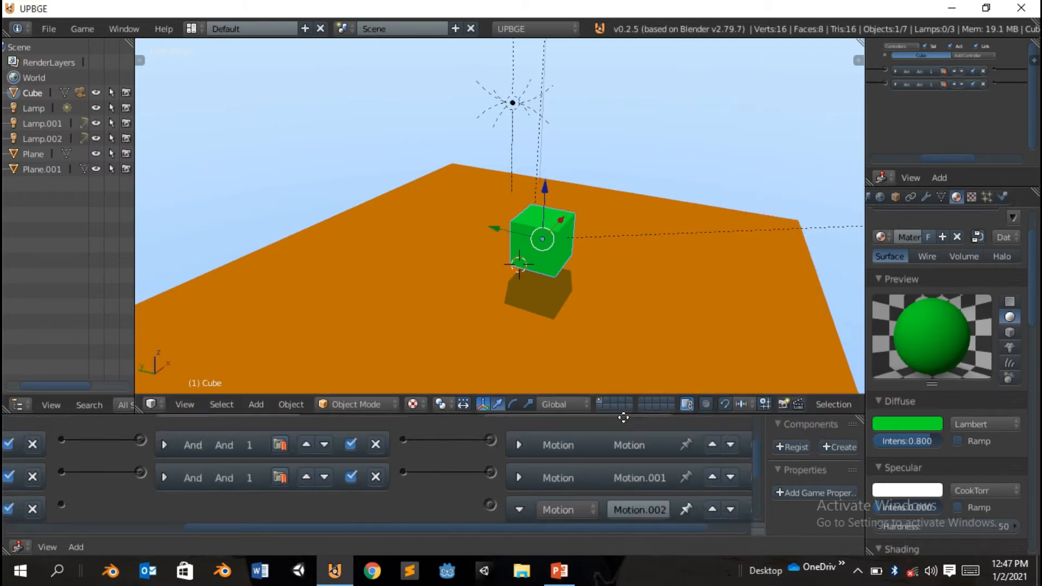
left_click(519, 510)
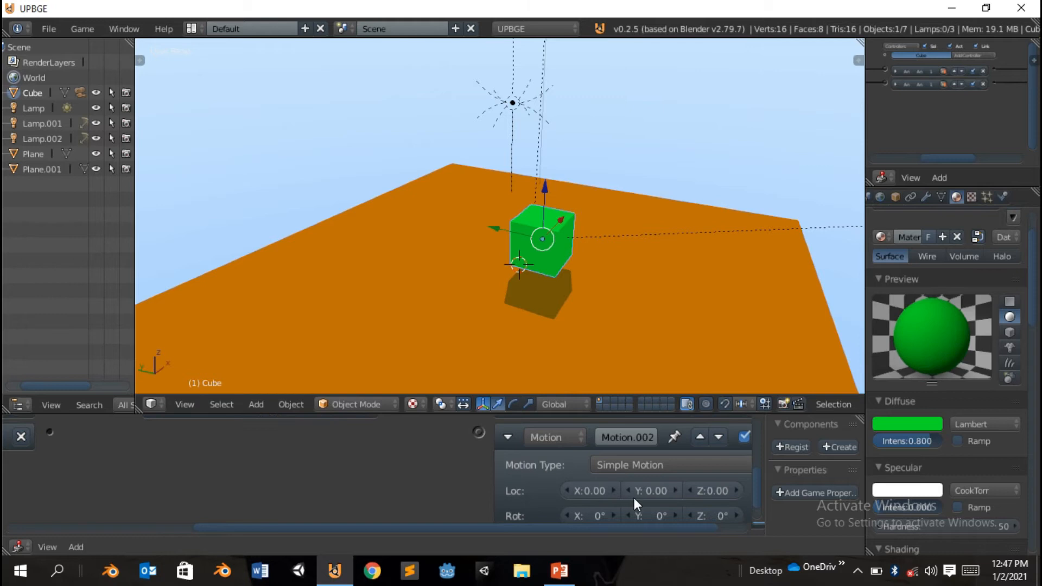
mouse_move(569, 505)
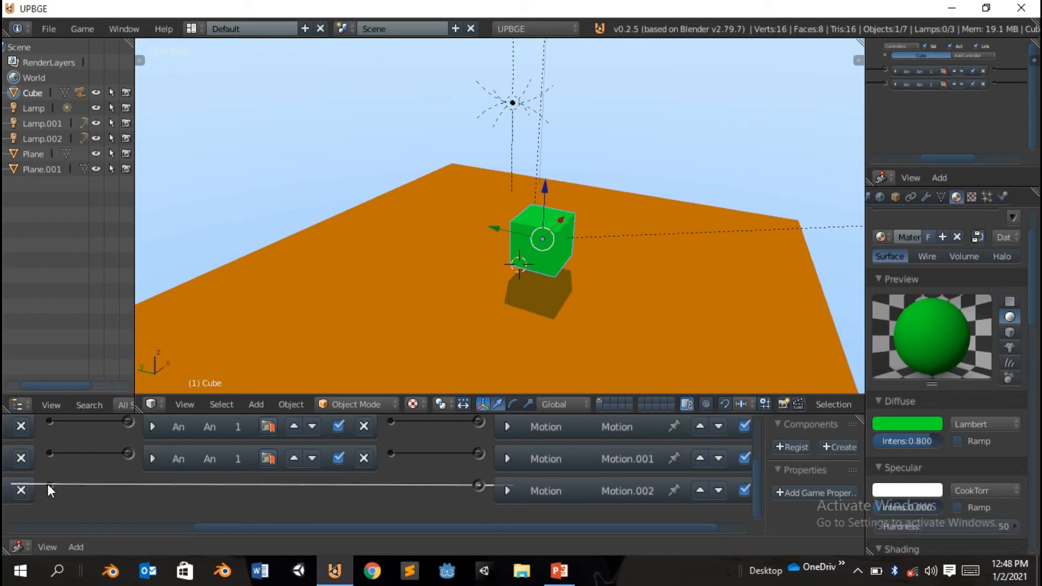
Add a fourth keyboard sensor and a fourth actuator, Motion.003.
left_click(153, 491)
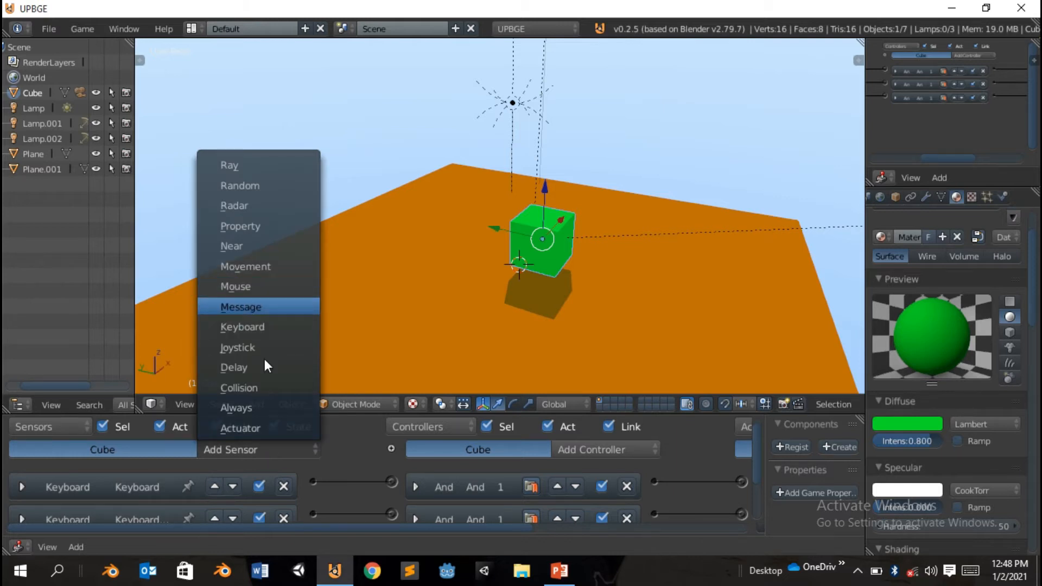
mouse_move(253, 327)
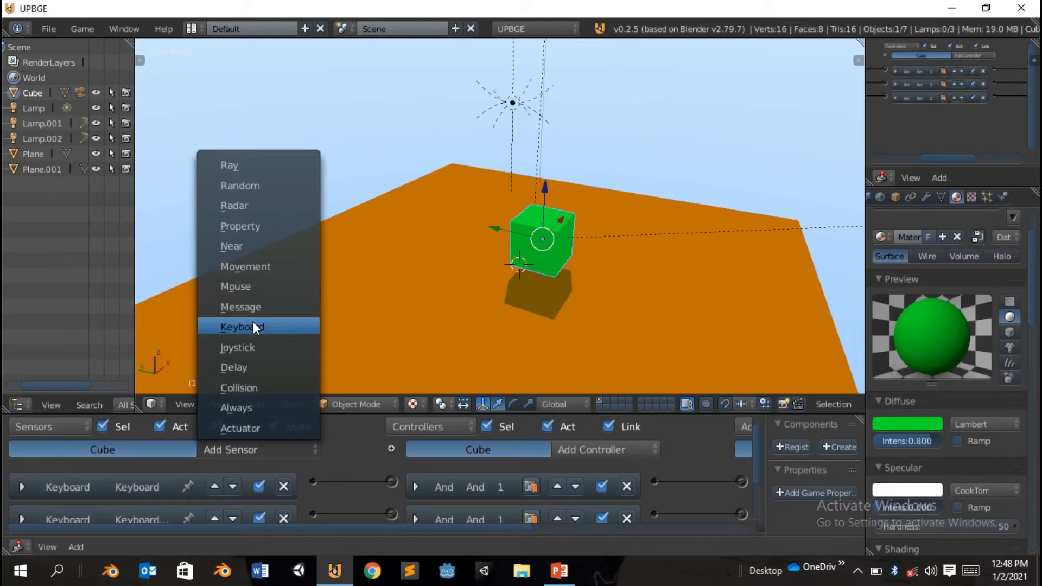
left_click(243, 326)
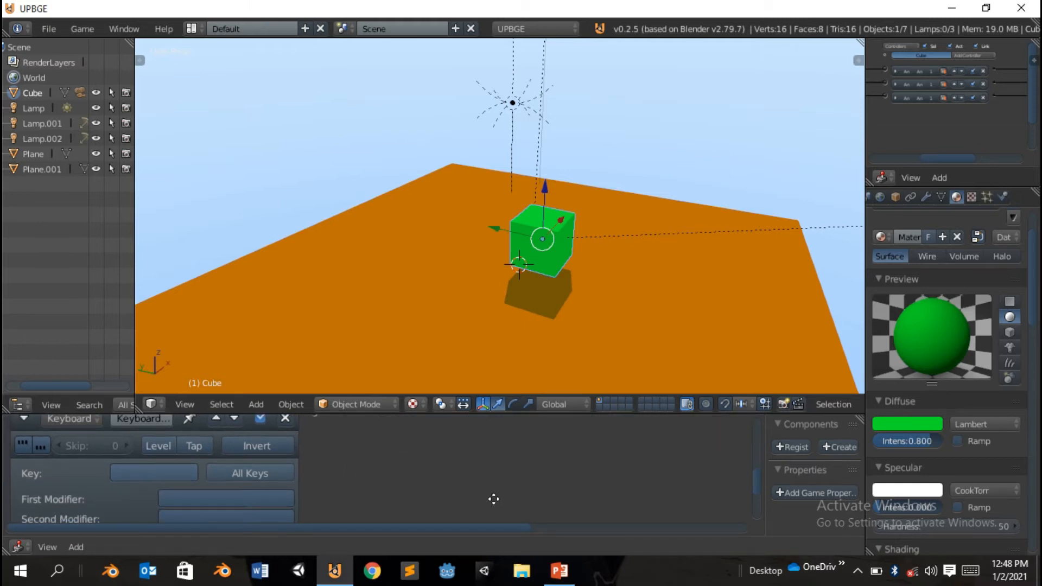
left_click(154, 473)
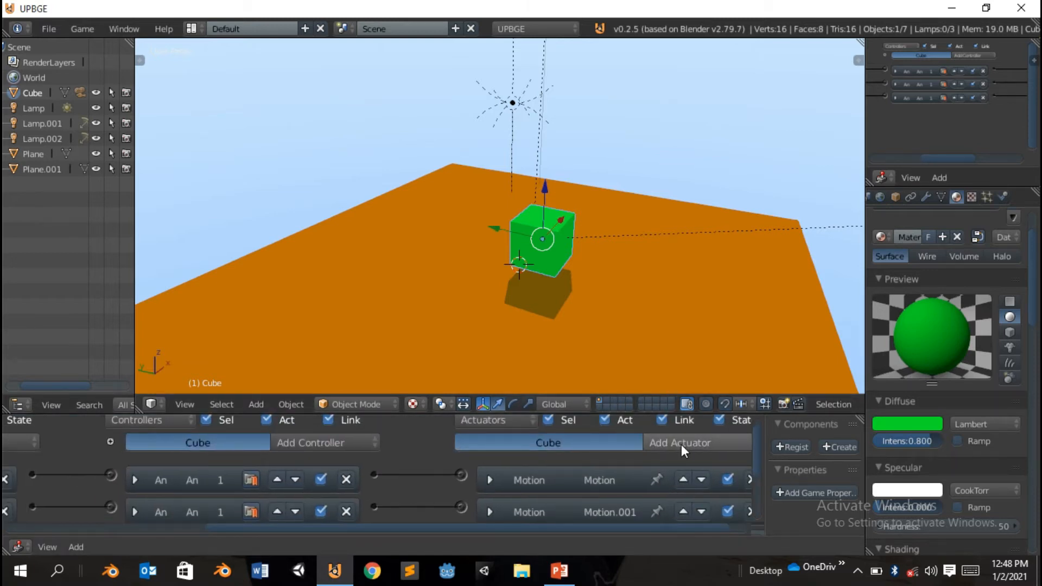
left_click(679, 443)
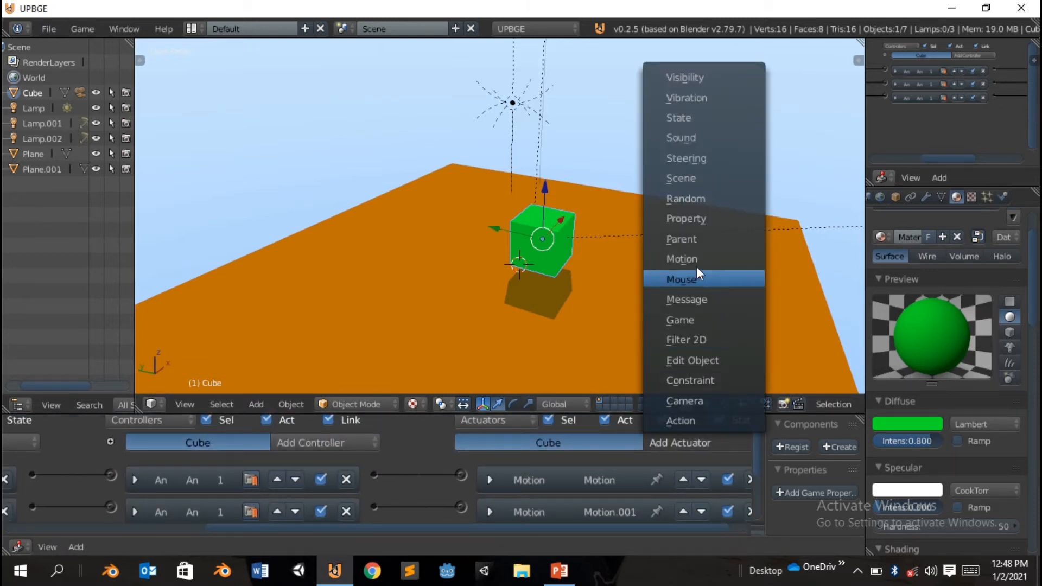
left_click(681, 259)
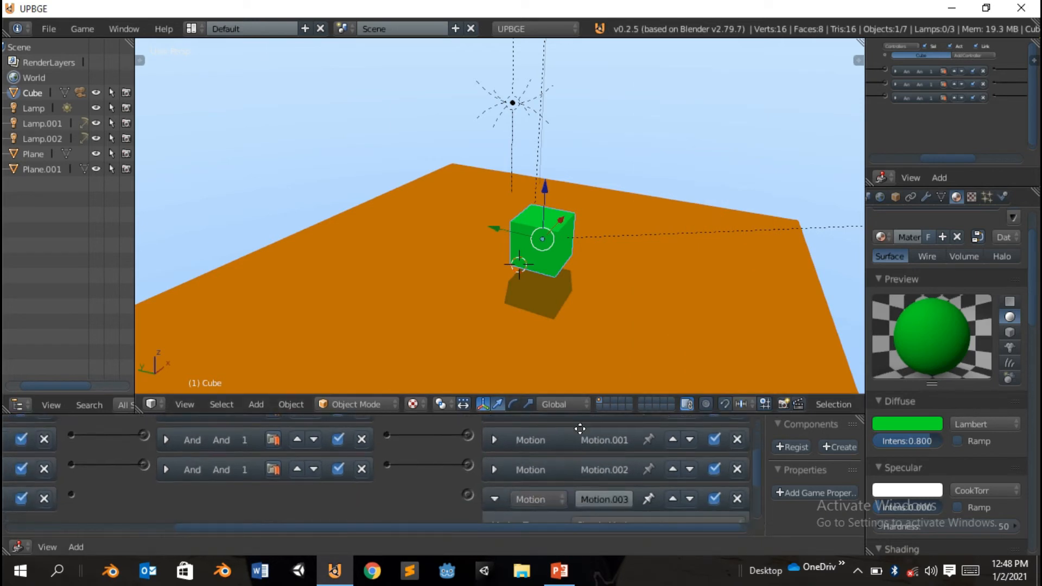
Add a fifth Motion actuator to the cube, set to Character Motion with Jump enabled.
left_click(495, 499)
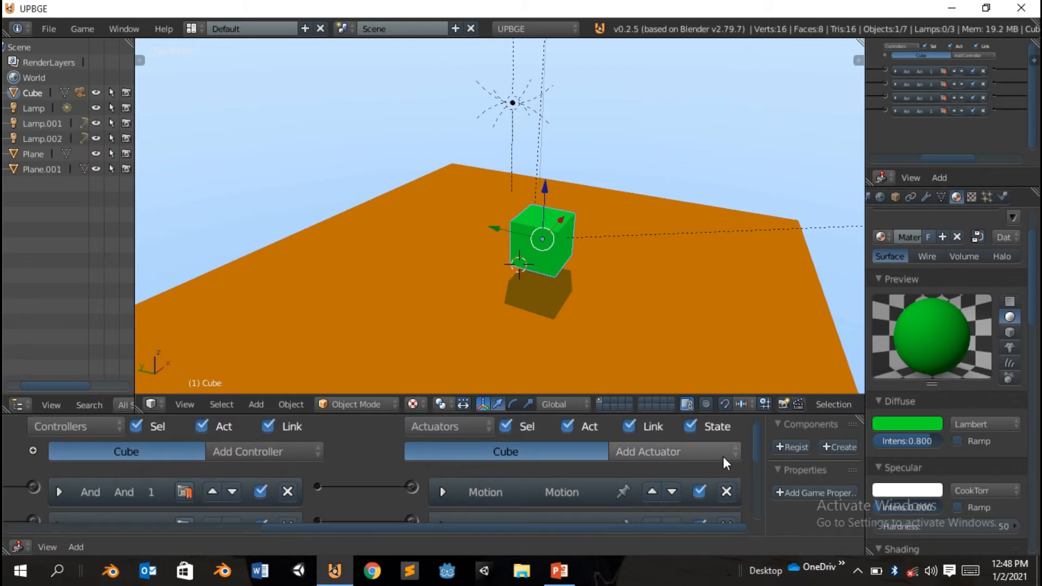
left_click(647, 451)
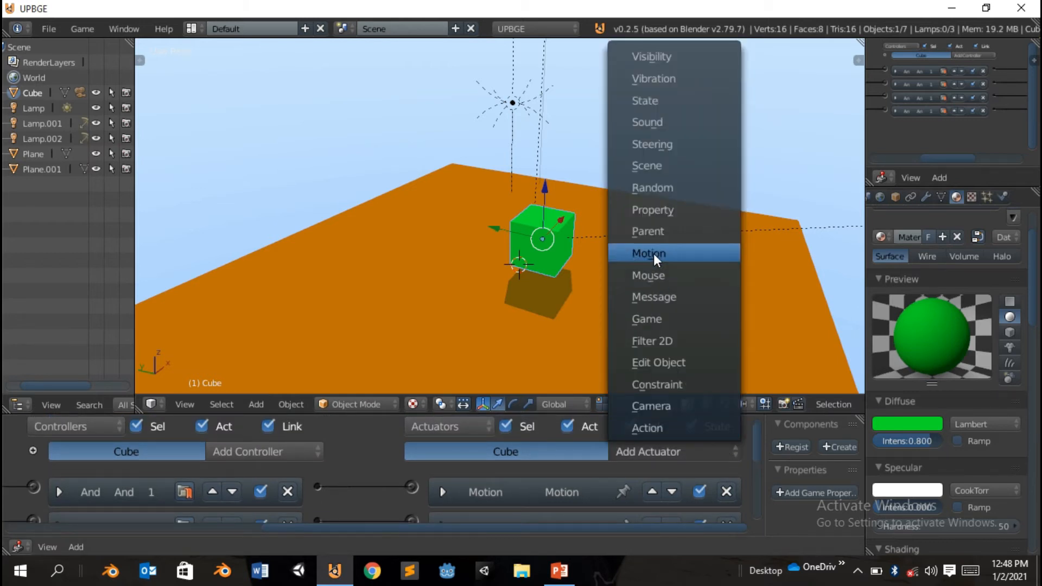
left_click(648, 253)
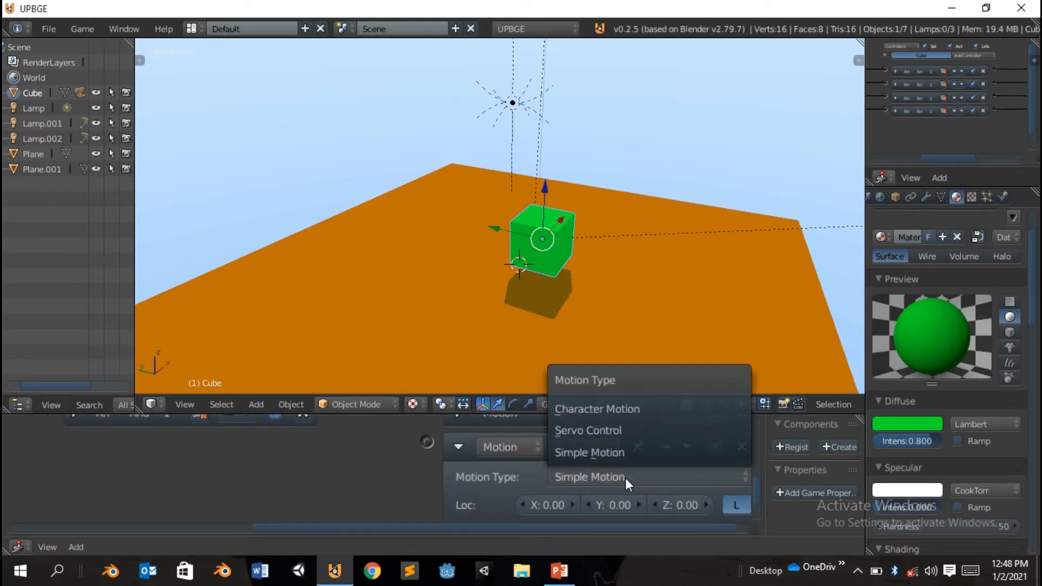
left_click(596, 409)
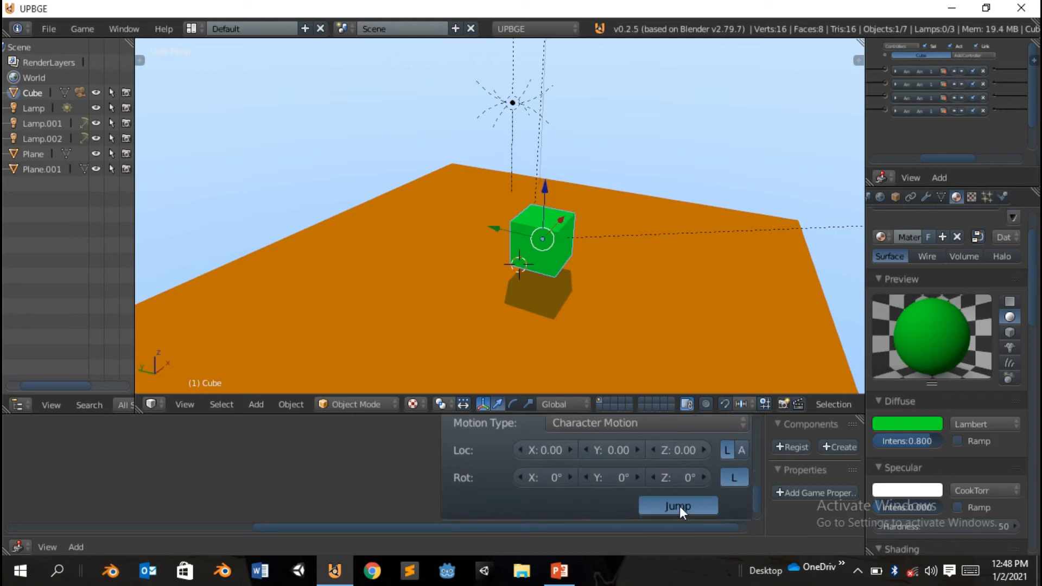
left_click(677, 506)
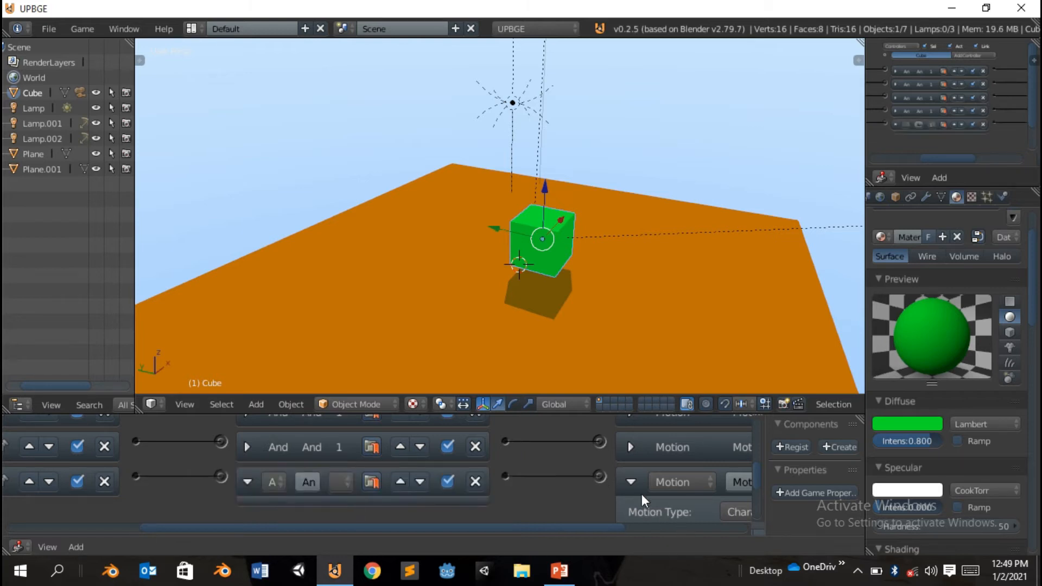
View the scene through the camera, framing the green cube on the orange floor.
left_click(247, 482)
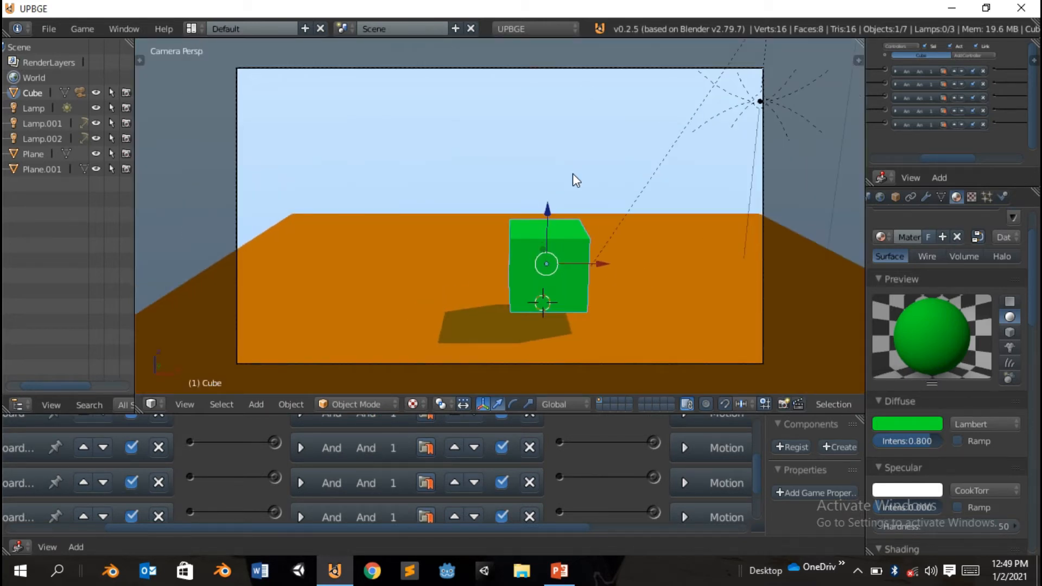
key("p")
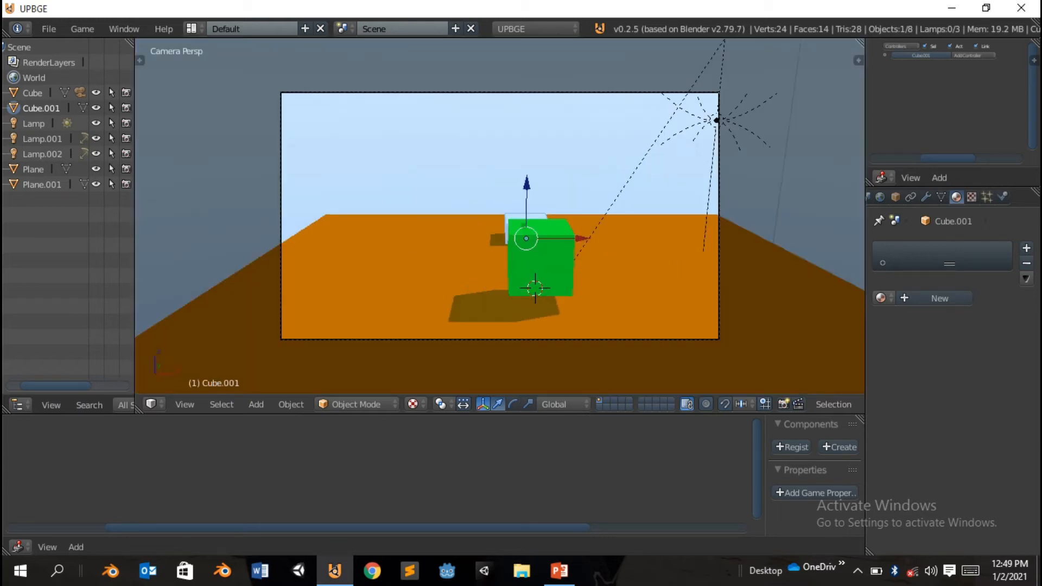
Run the game with P to test the scene.
key("p")
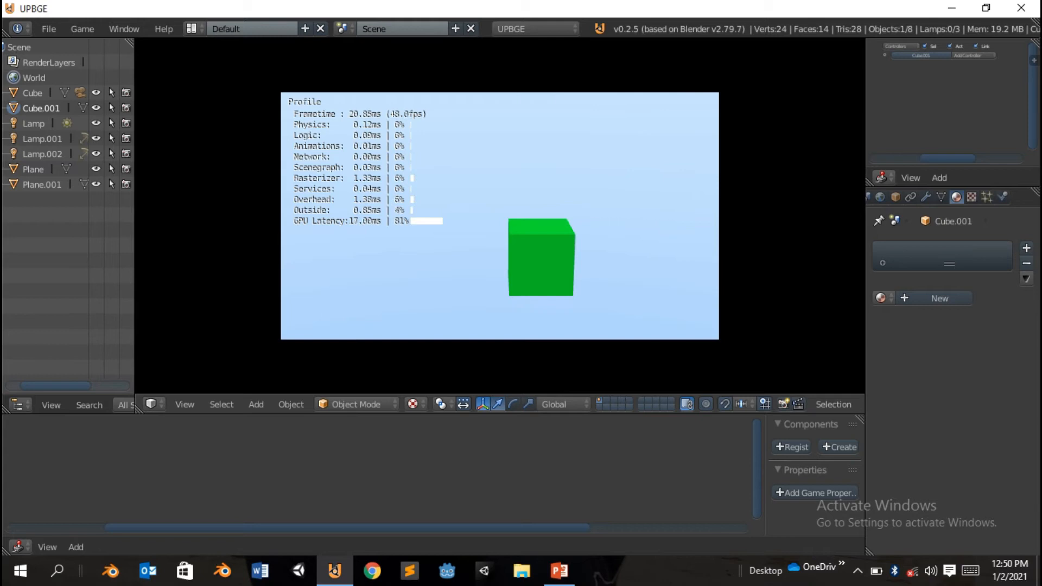
Stop the running game with Esc, then play it again.
key("esc")
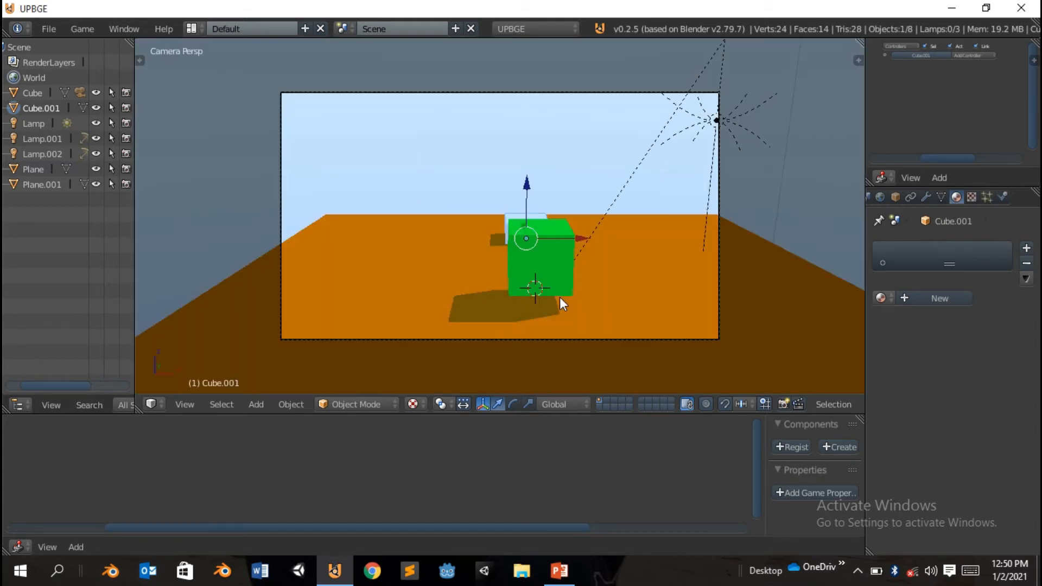
key("p")
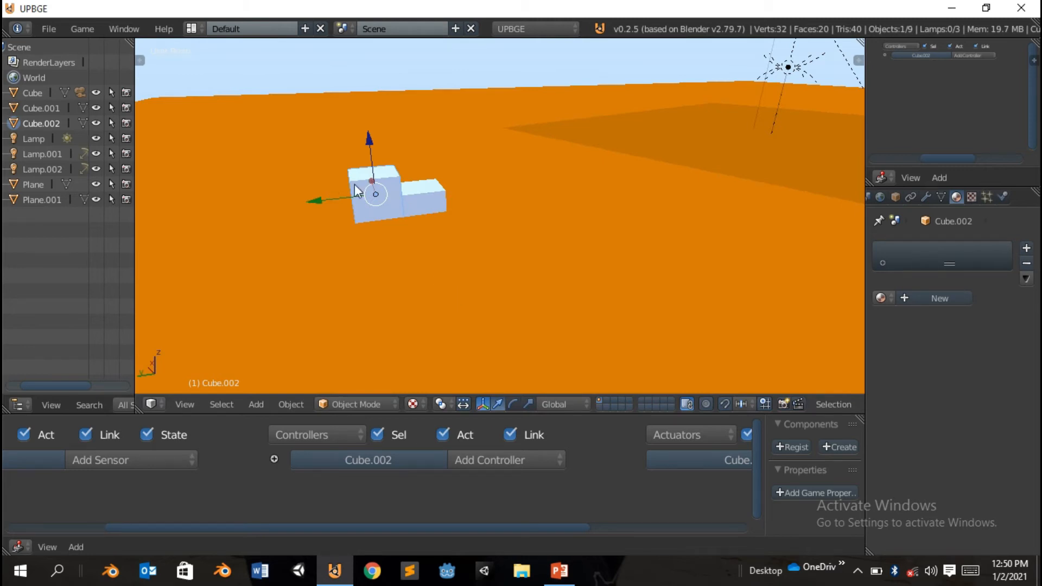
mouse_move(390, 296)
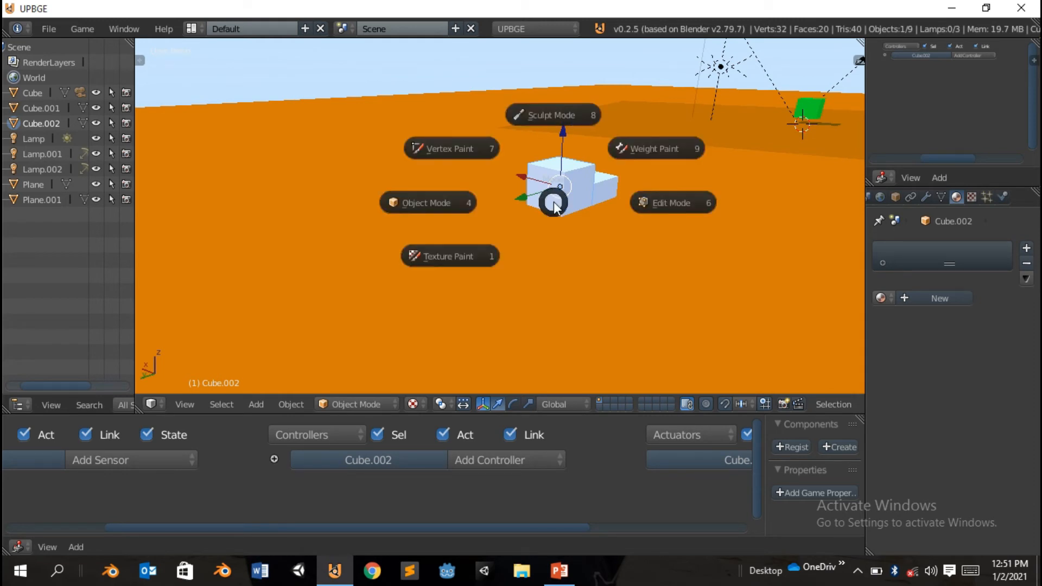
Put Cube.002 into Edit Mode and select the face to extrude.
left_click(671, 202)
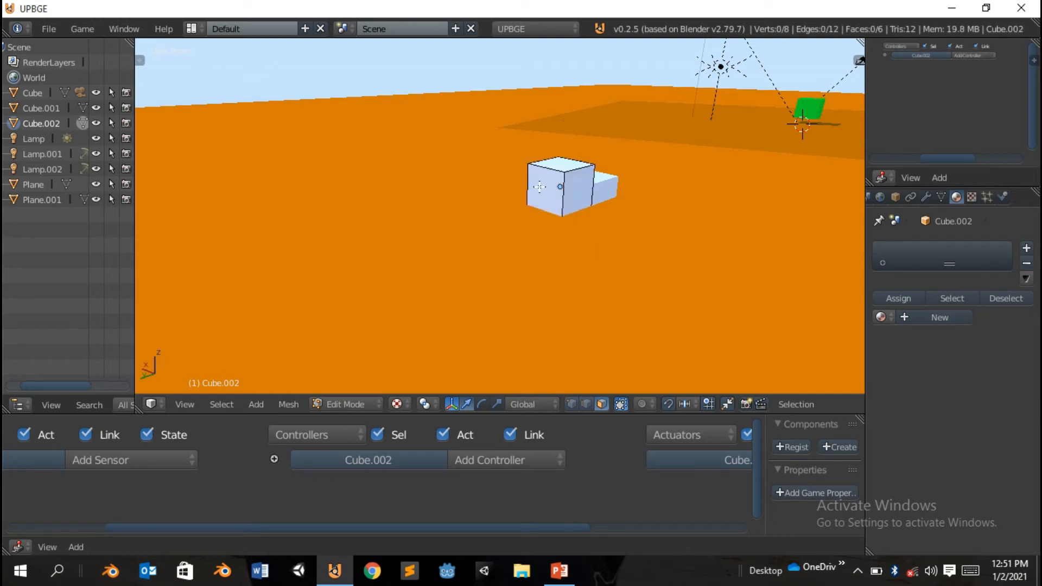
left_click(541, 184)
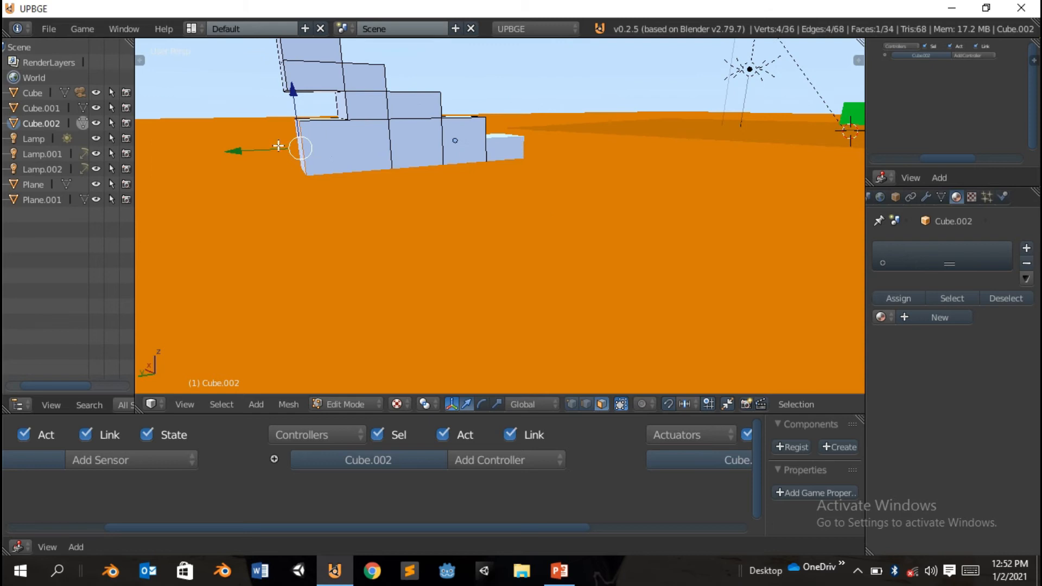
left_click_drag(278, 146, 215, 154)
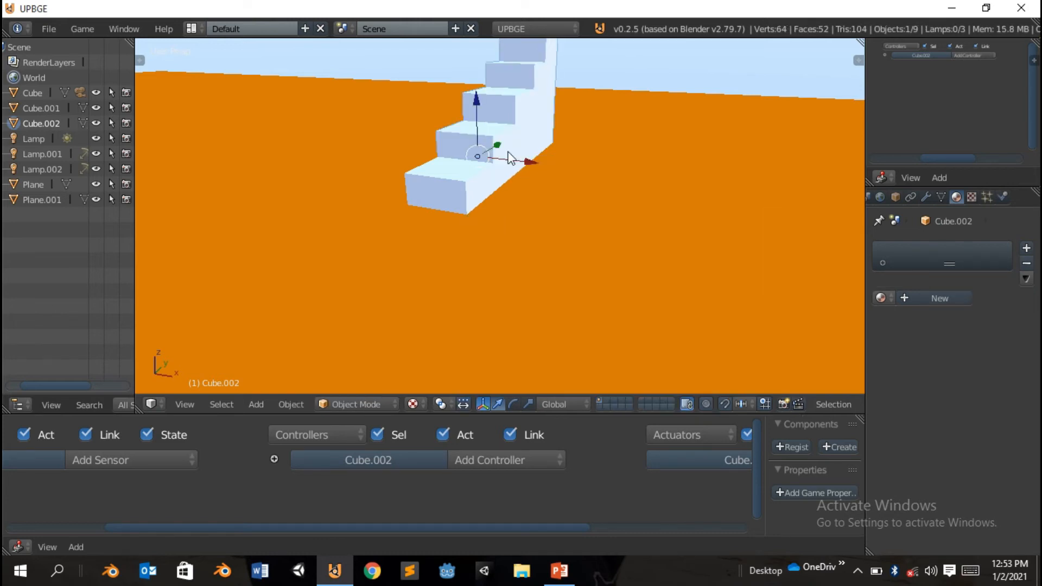
mouse_move(598, 239)
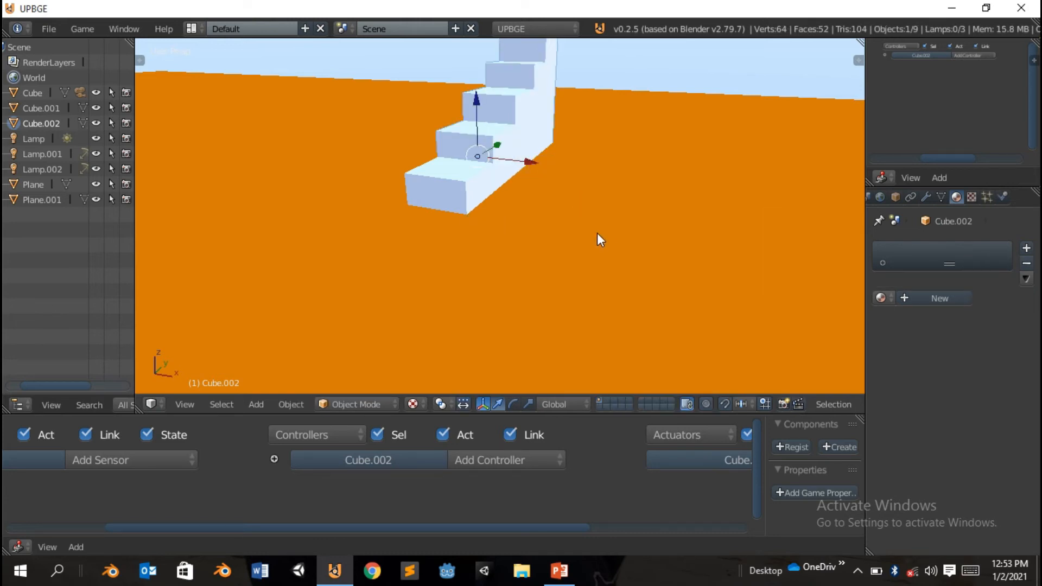
mouse_move(333, 296)
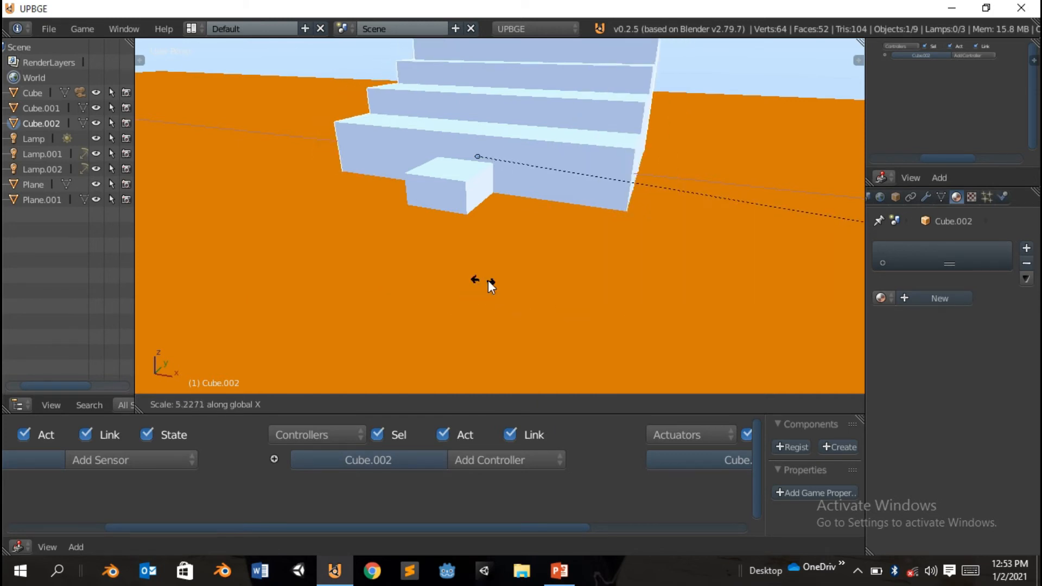
mouse_move(545, 276)
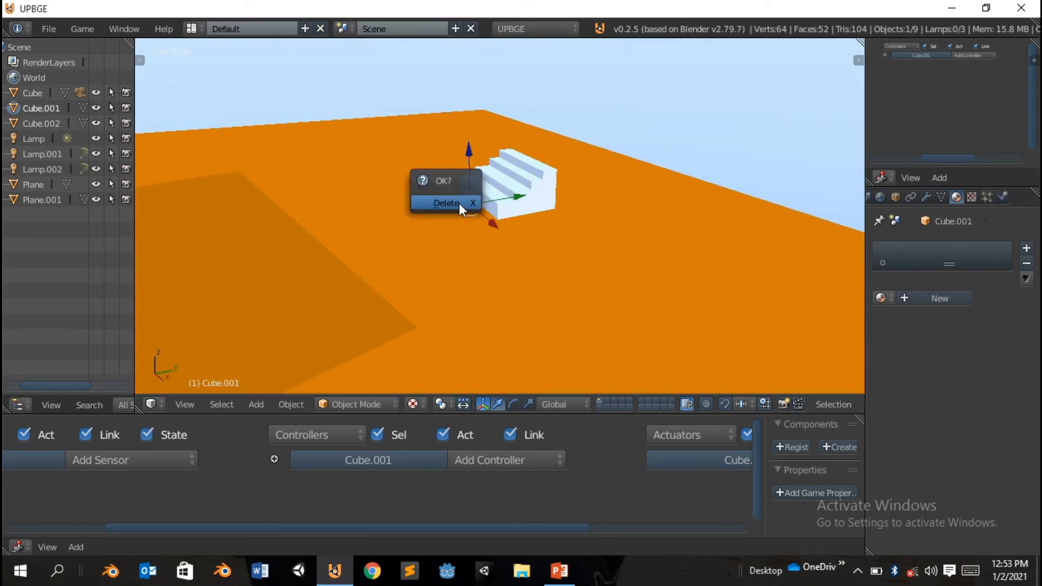
Confirm deleting Cube.001 in the OK? prompt.
left_click(445, 203)
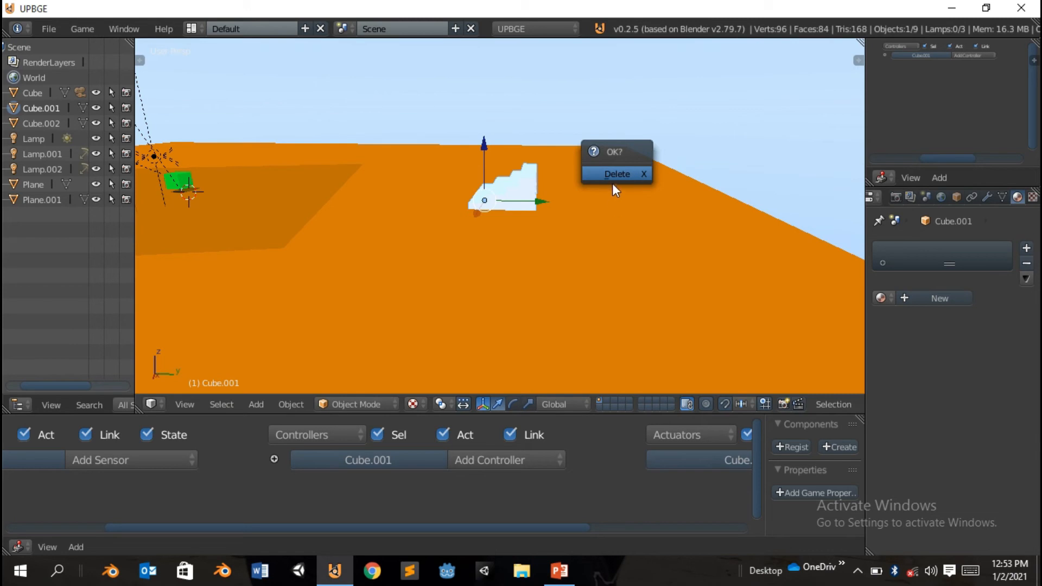
left_click(616, 173)
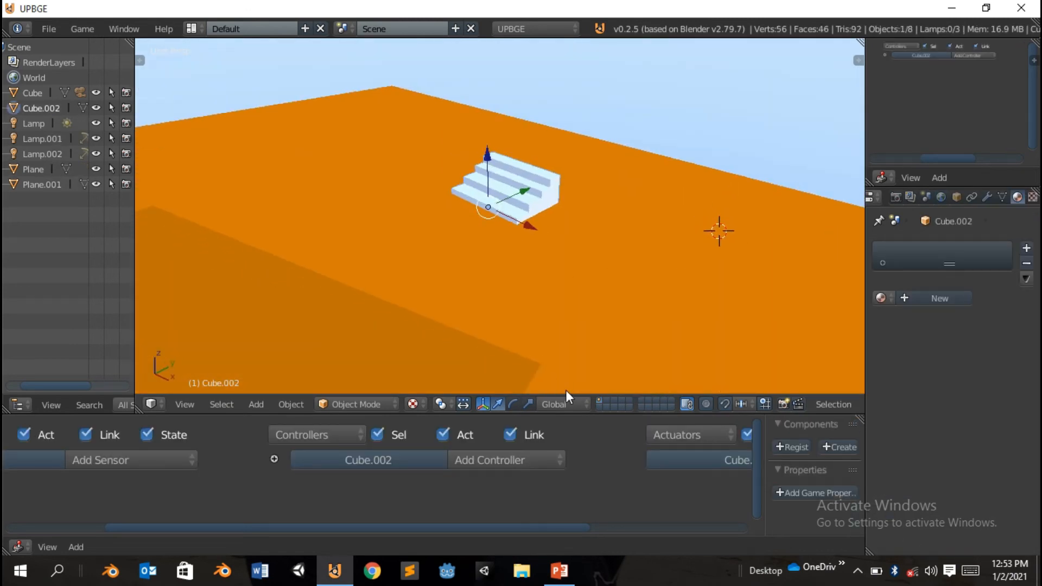
mouse_move(637, 188)
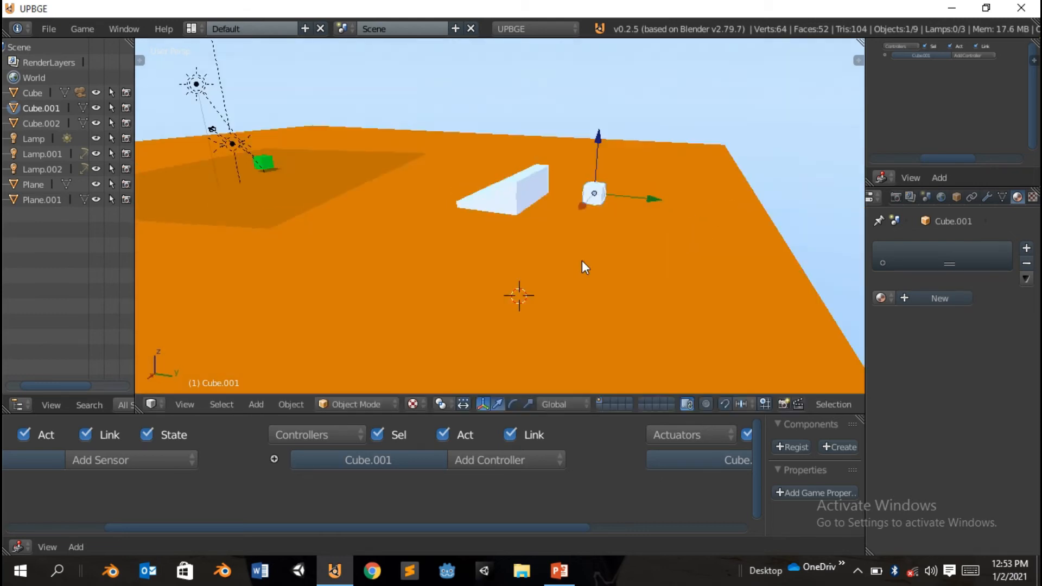
Turn the lower-right editor into an Outliner and scroll through the game properties.
left_click(884, 187)
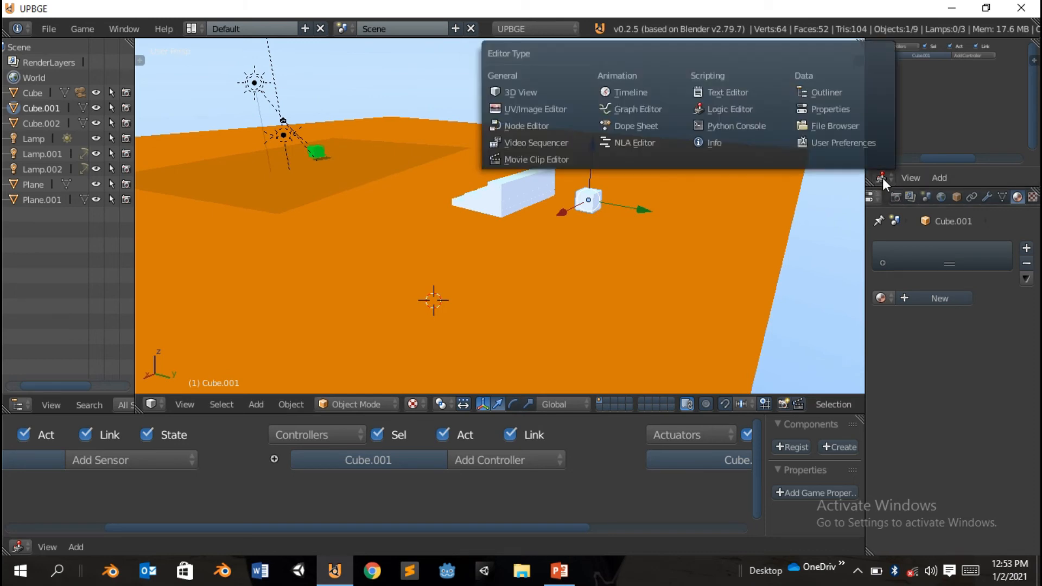
mouse_move(526, 127)
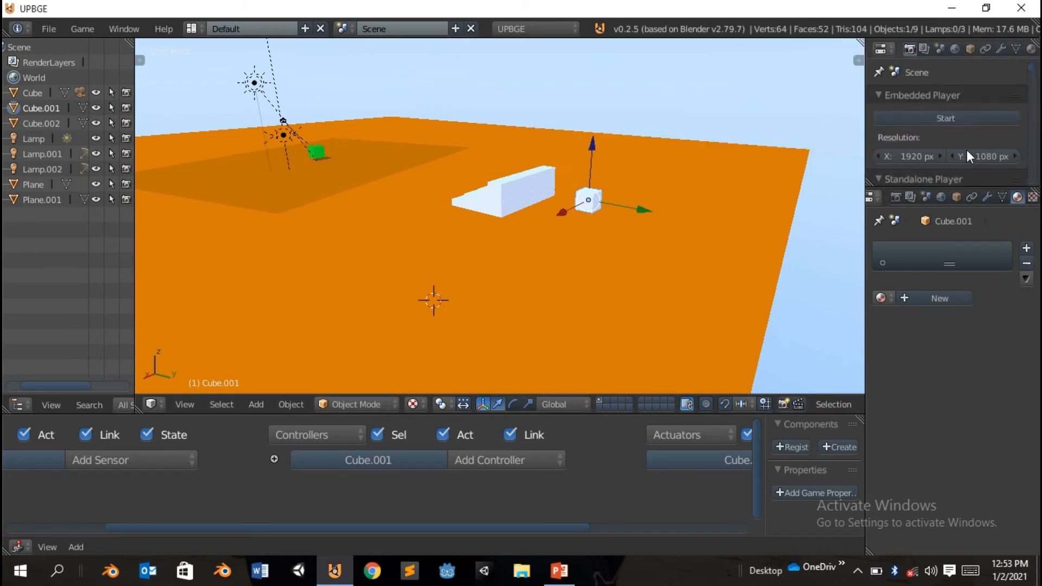
left_click(923, 179)
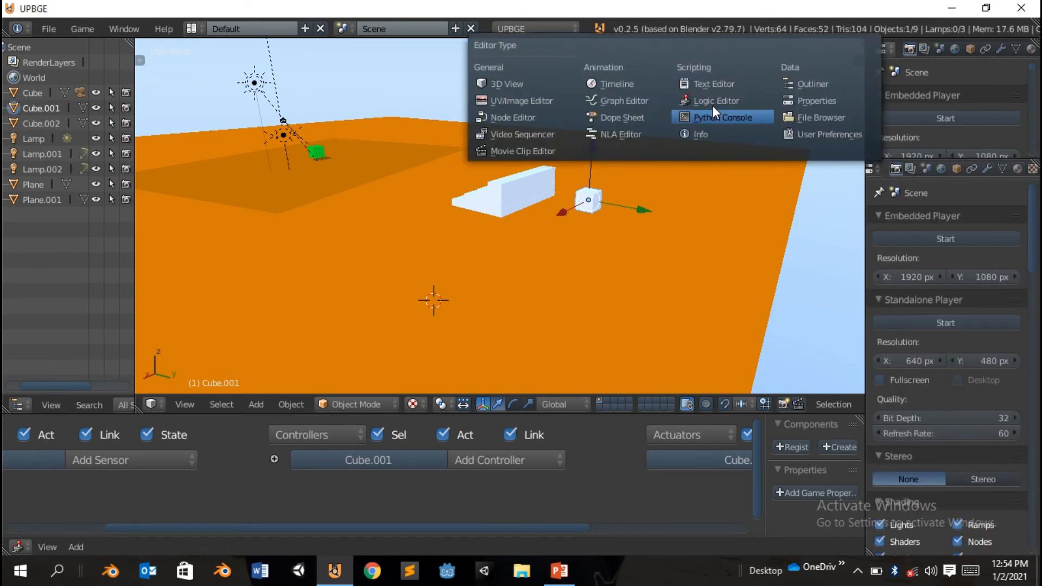
mouse_move(523, 134)
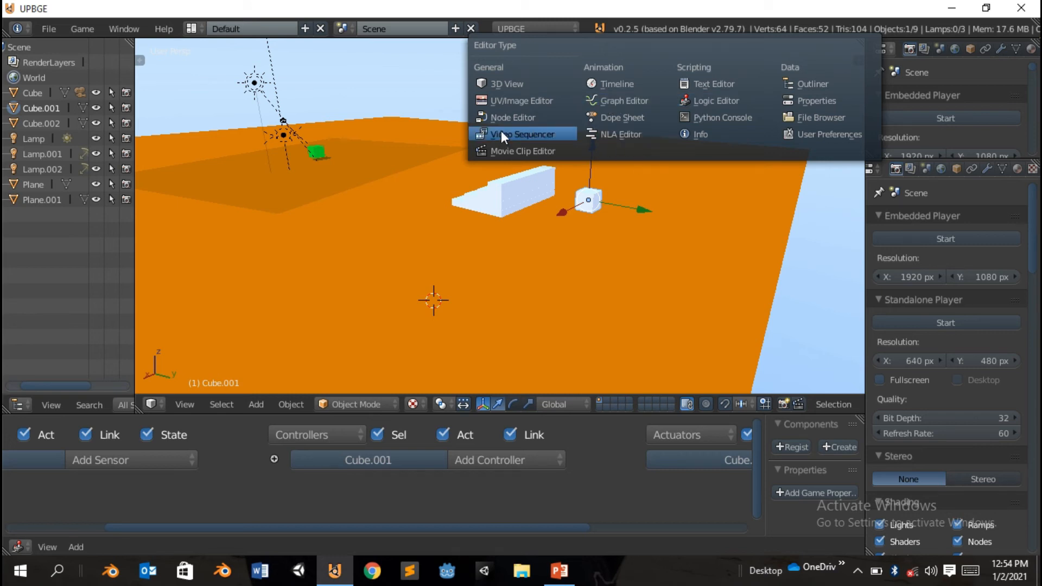
mouse_move(809, 83)
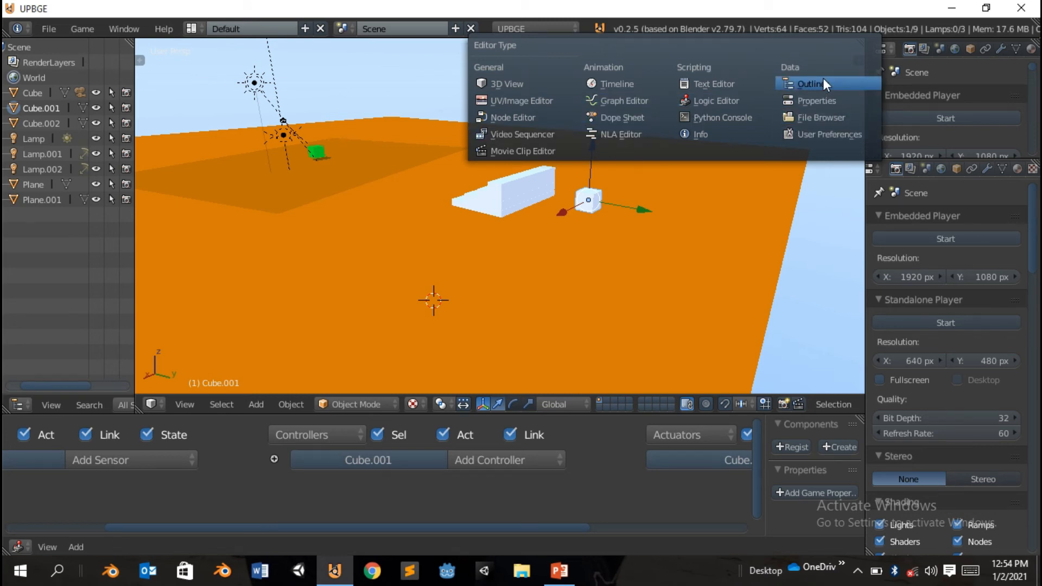
mouse_move(523, 150)
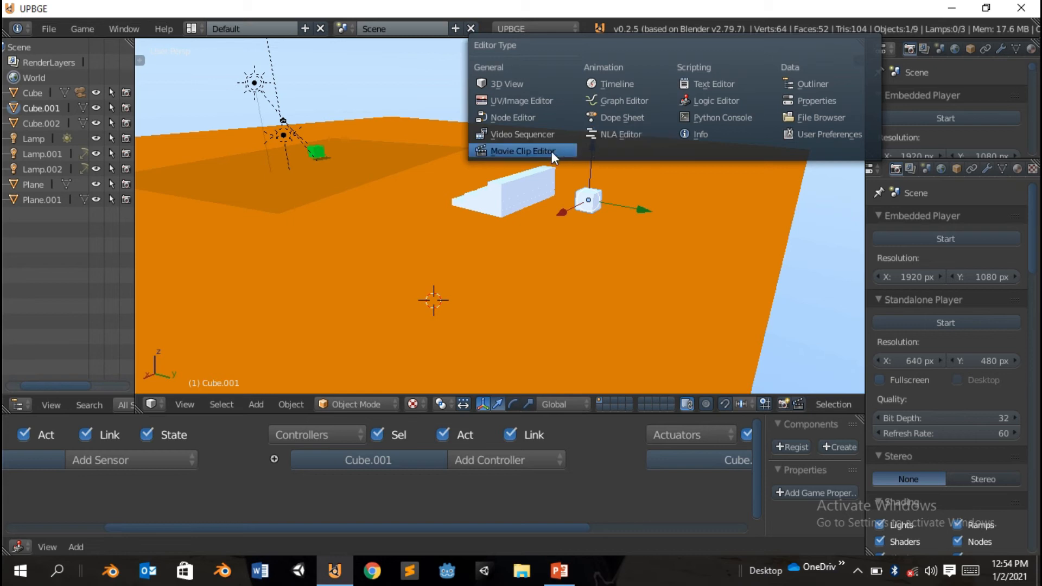
mouse_move(561, 83)
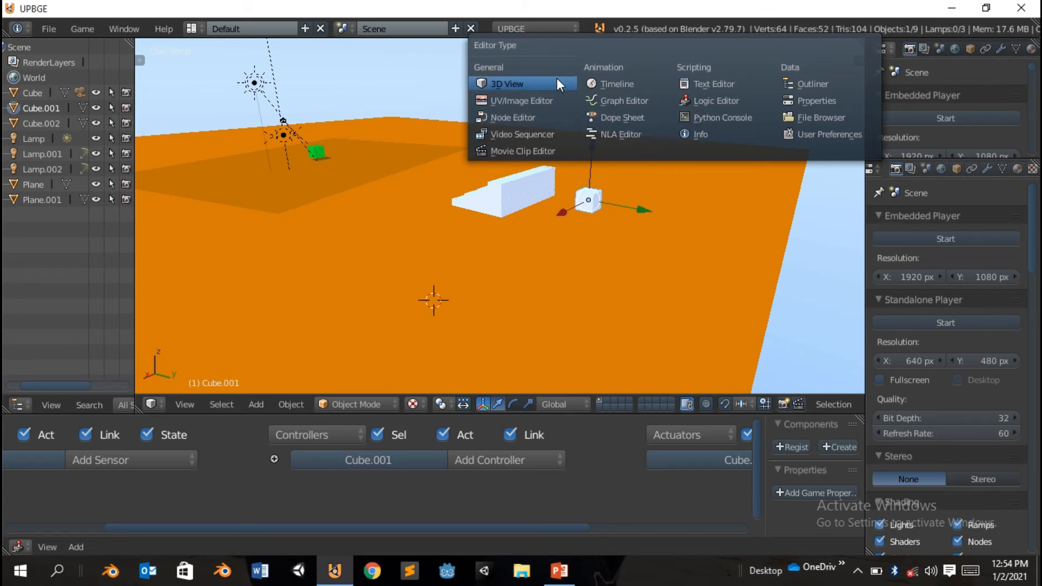
mouse_move(814, 84)
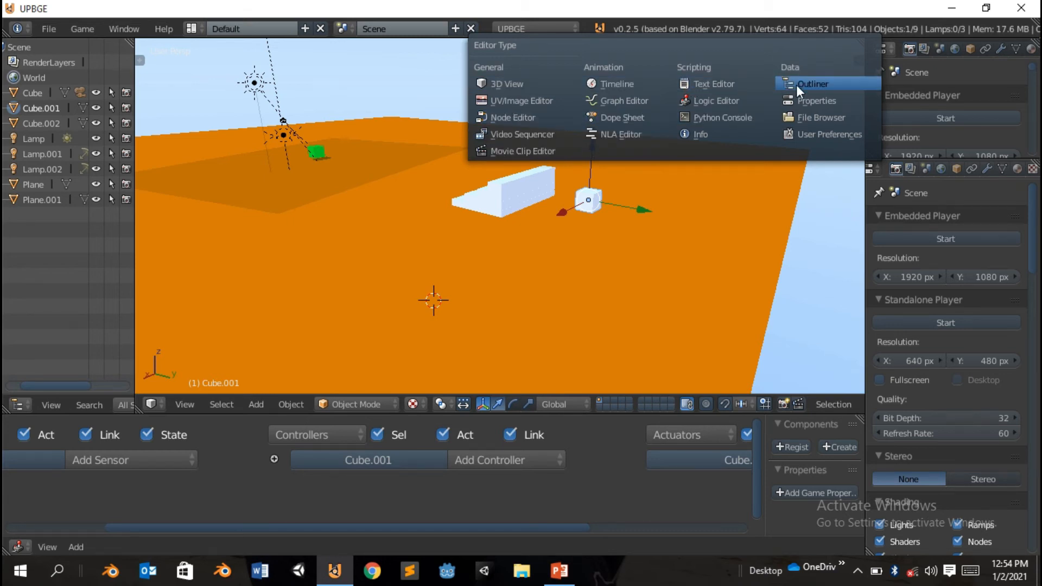
left_click(814, 84)
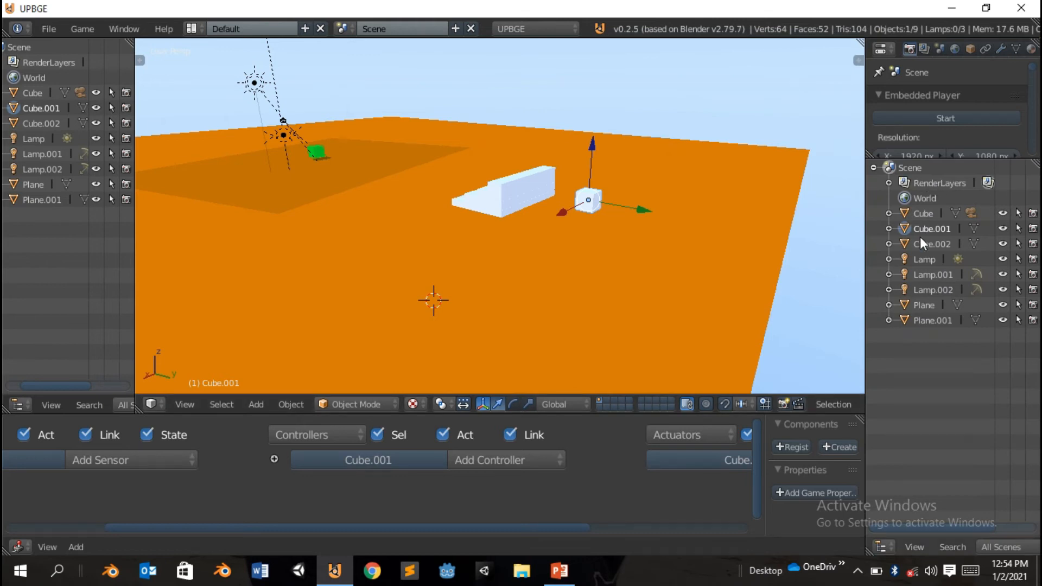
mouse_move(962, 168)
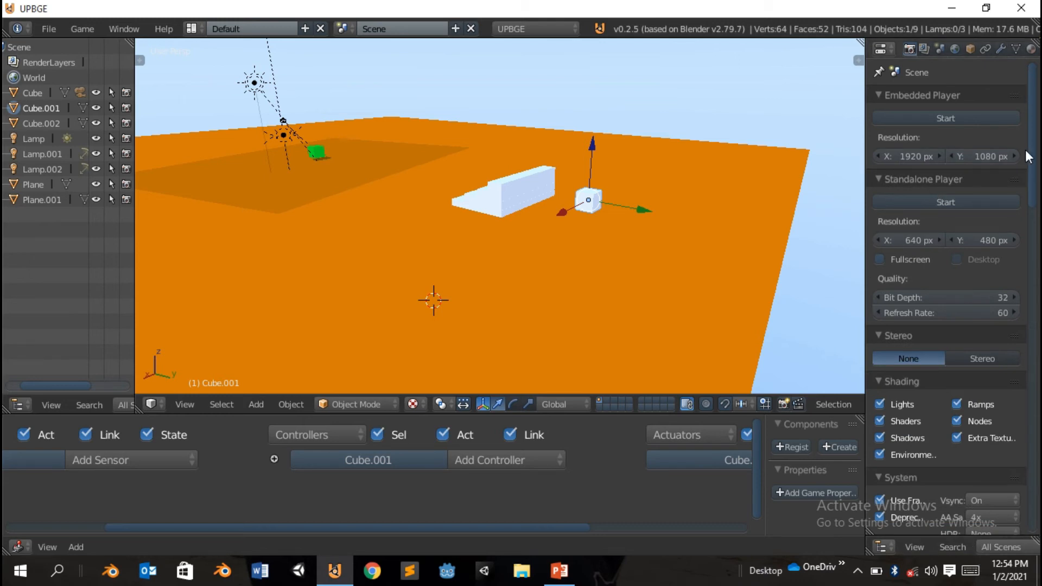
mouse_move(919, 326)
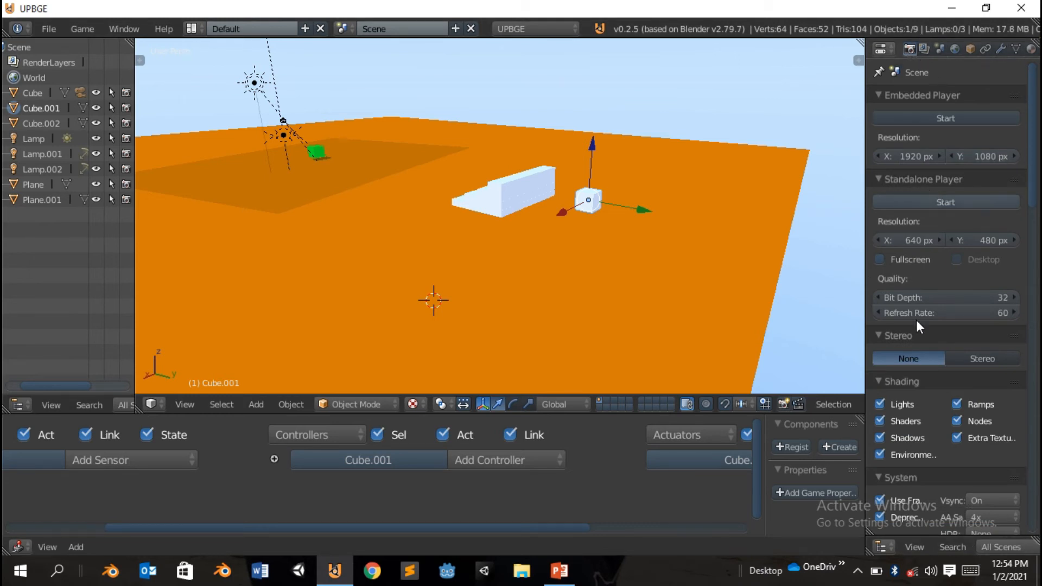
scroll("down", 3)
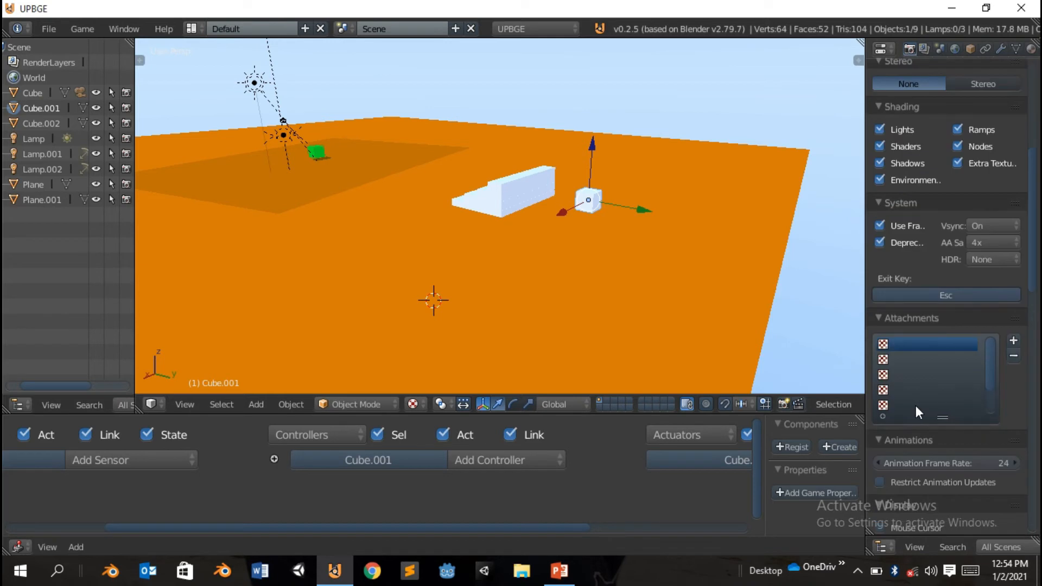
Stretch Cube.001 along X into a long thin bar.
scroll("up", 3)
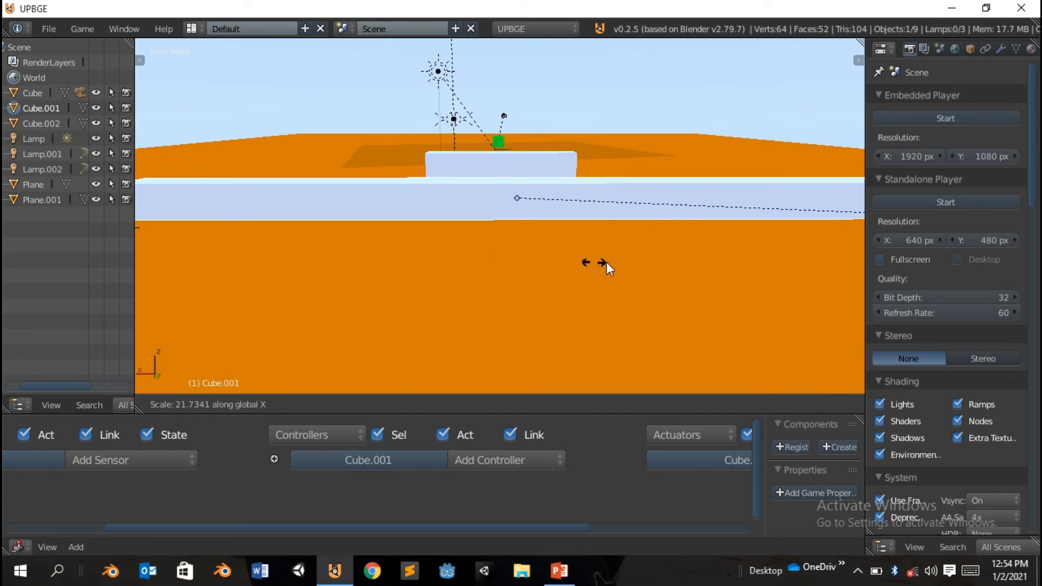
left_click(605, 264)
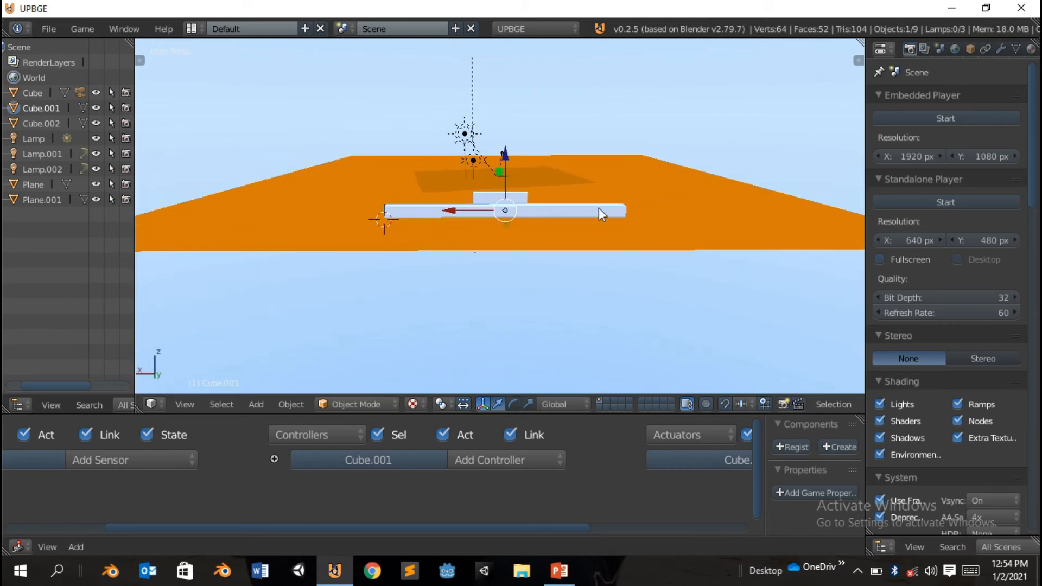
mouse_move(557, 221)
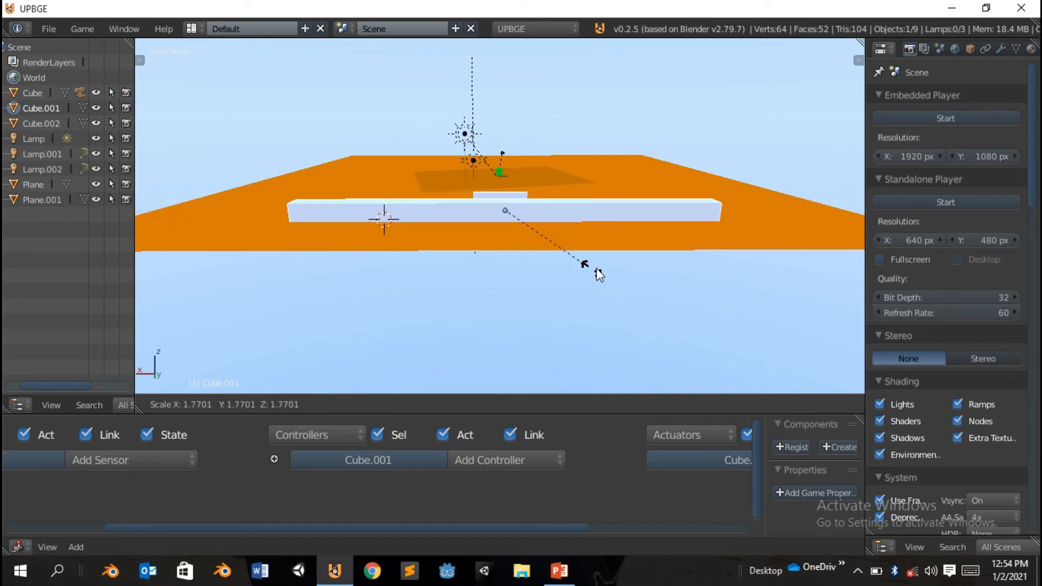
mouse_move(663, 279)
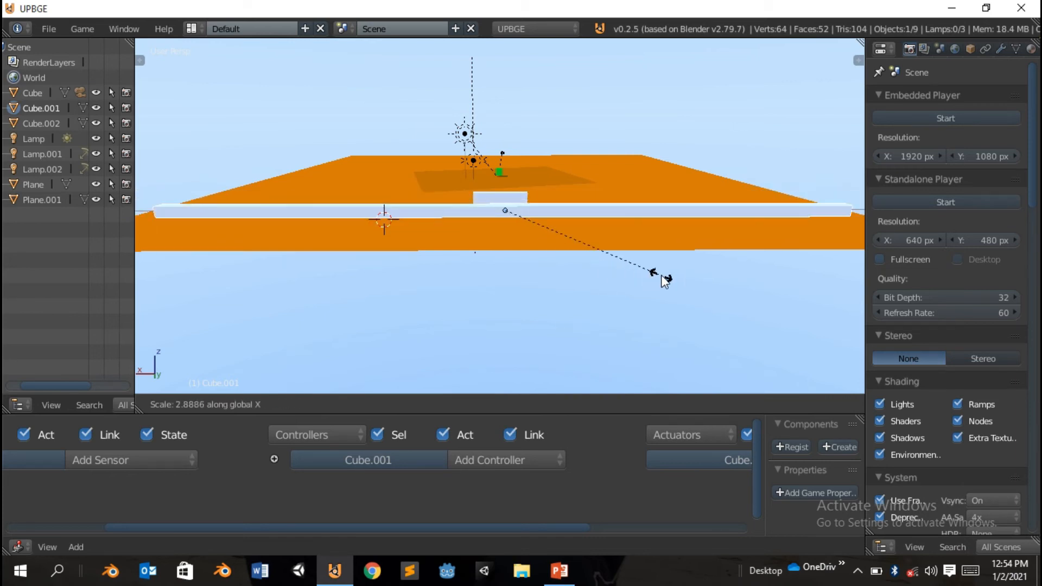
Confirm the wall's full-width length and place it along the floor's far edge.
left_click(566, 299)
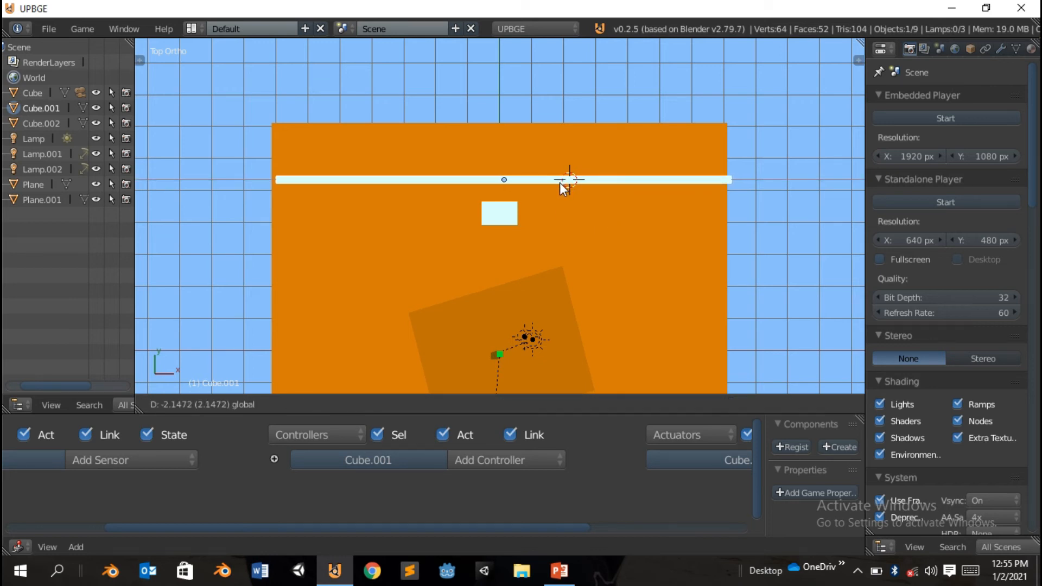
left_click(499, 180)
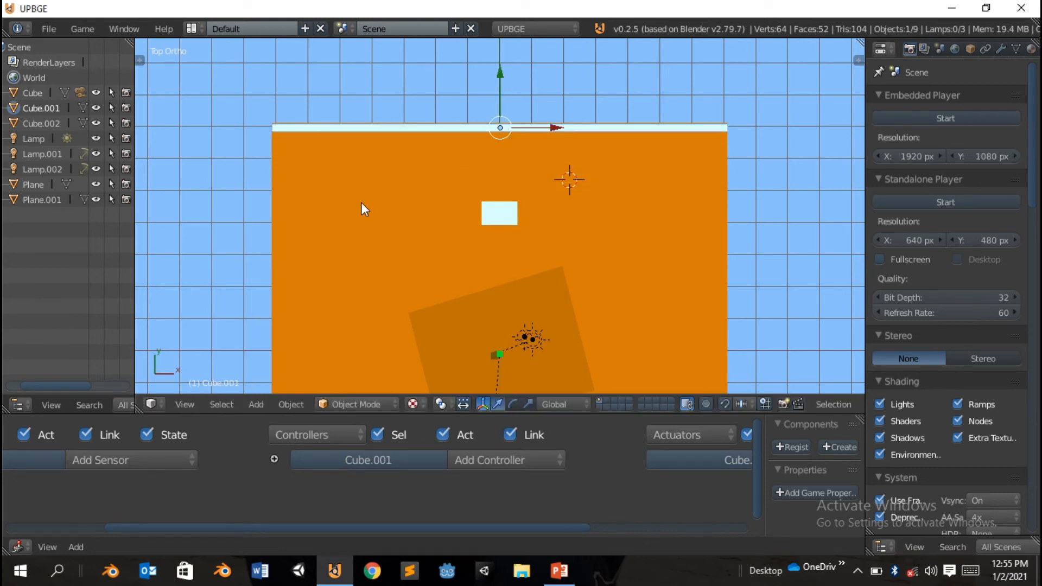
mouse_move(410, 232)
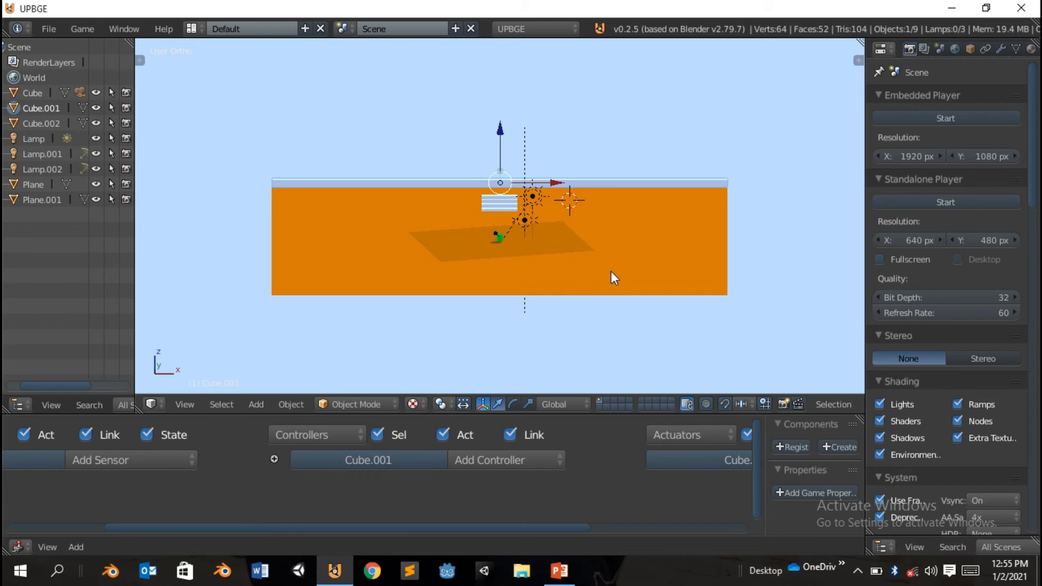
Begin scaling the long wall with S in Front Ortho view.
key("s")
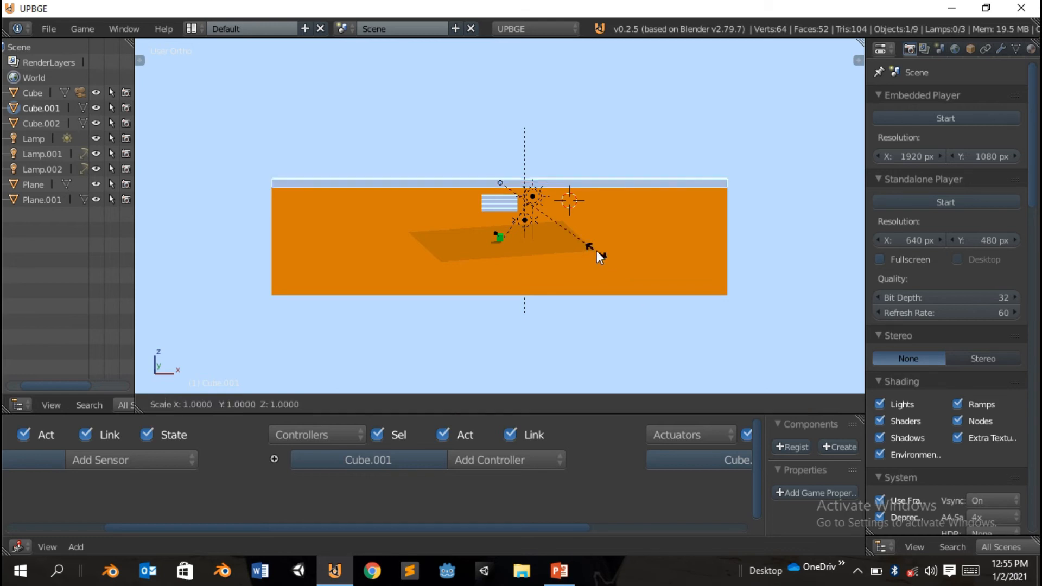
mouse_move(665, 398)
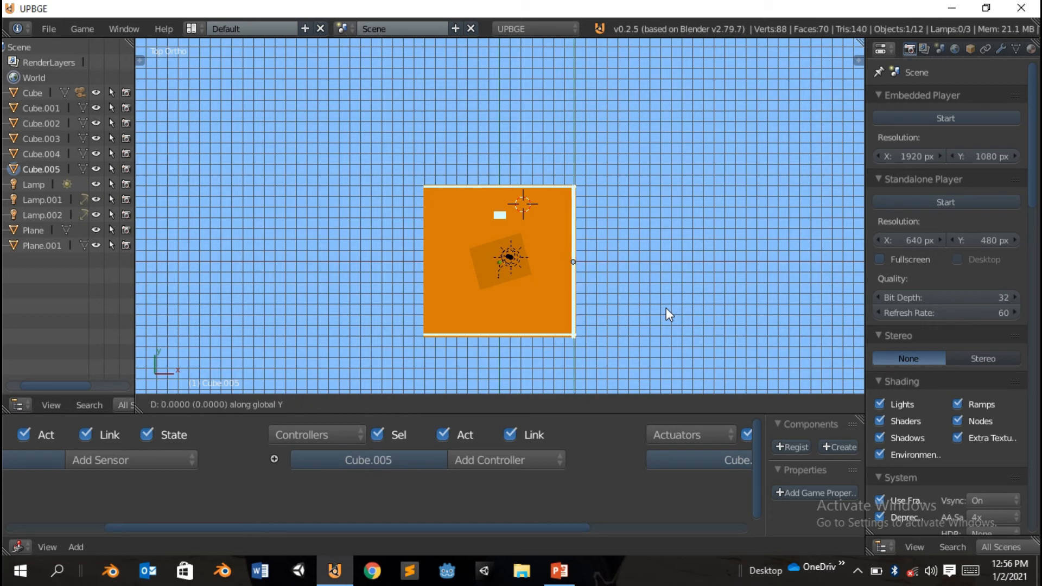
mouse_move(652, 309)
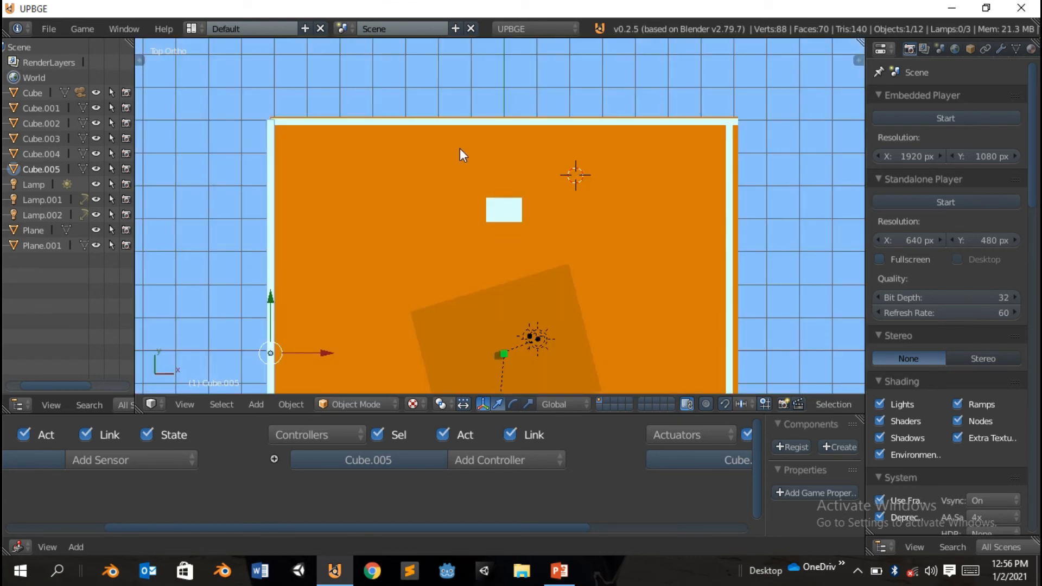
Place the copied wall Cube.006 just inside the floor's far edge, parallel to the far wall.
left_click(505, 122)
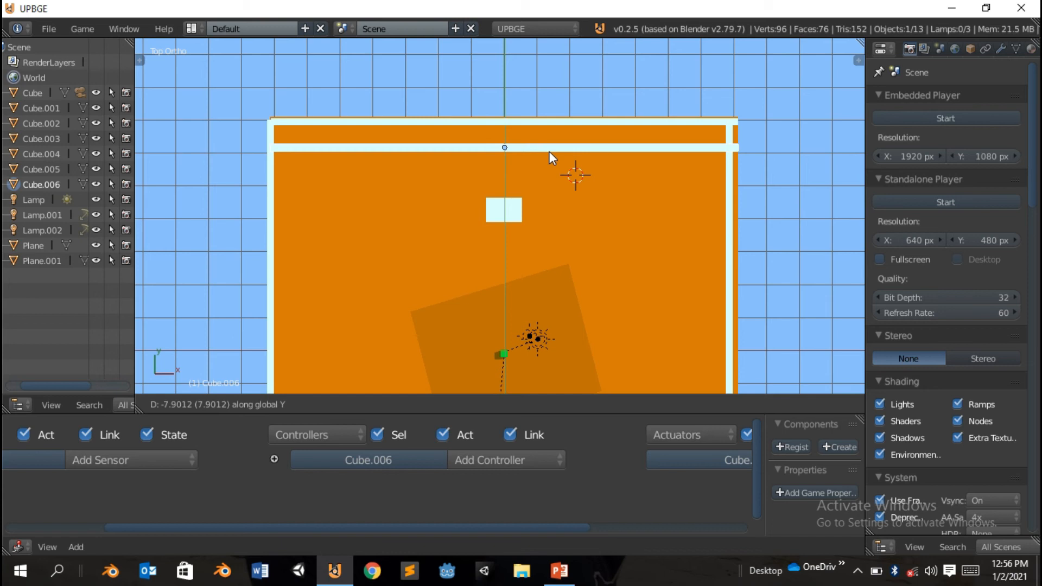
mouse_move(555, 197)
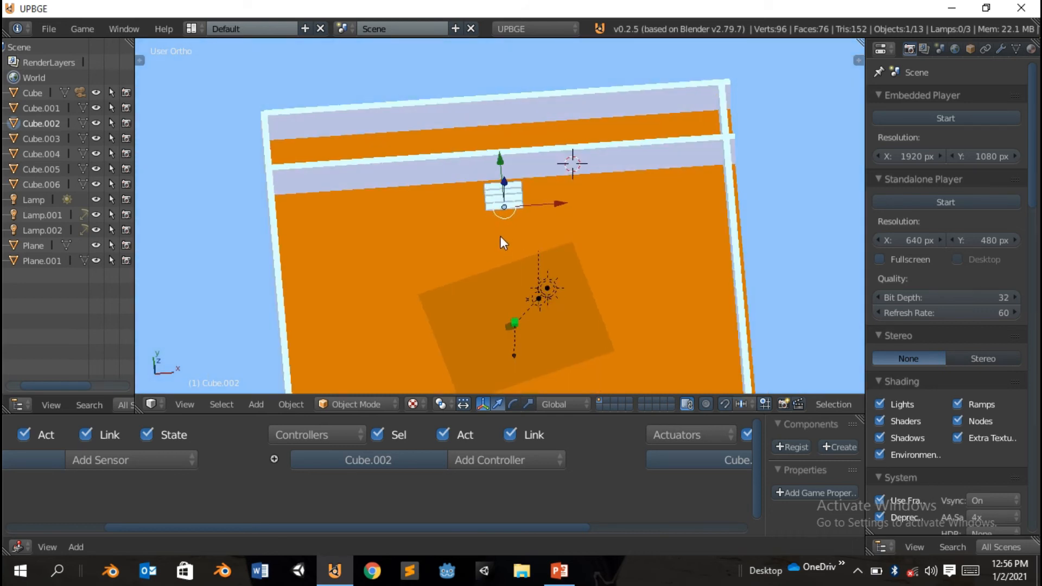
mouse_move(547, 211)
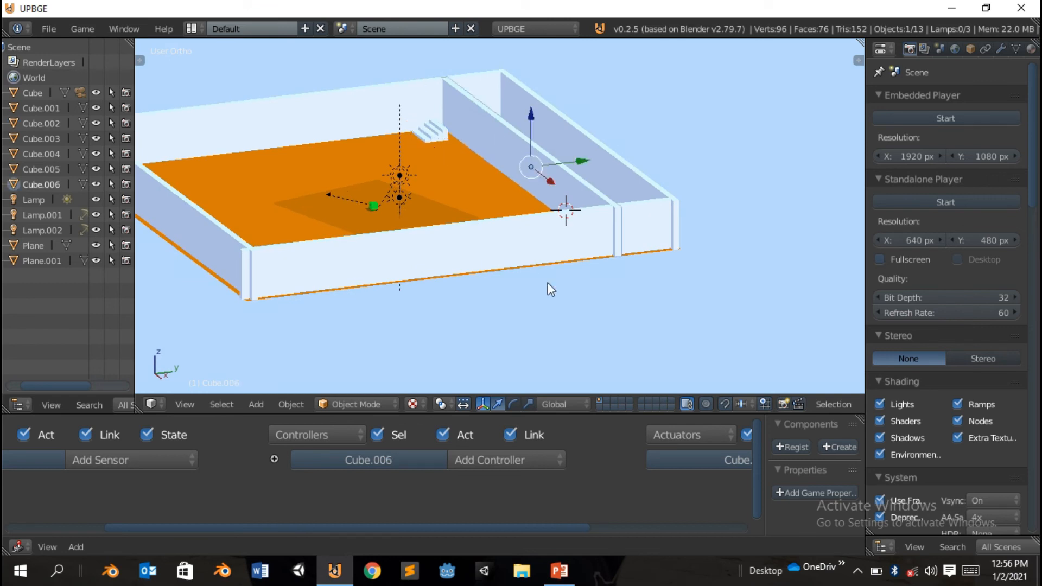
mouse_move(495, 180)
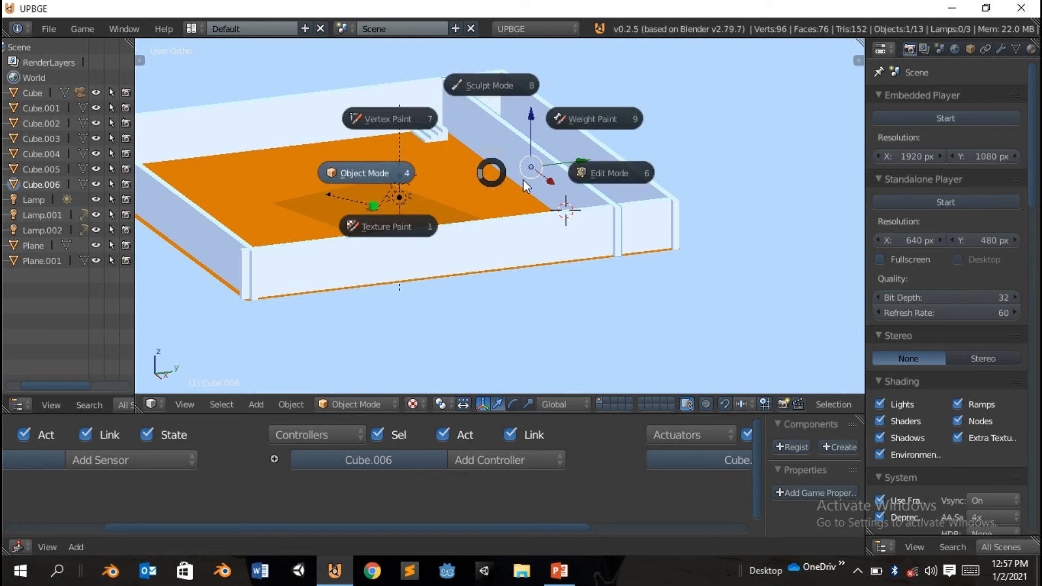
Enter Edit Mode on the inner wall Cube.006 to reshape it into a raised ledge.
left_click(609, 173)
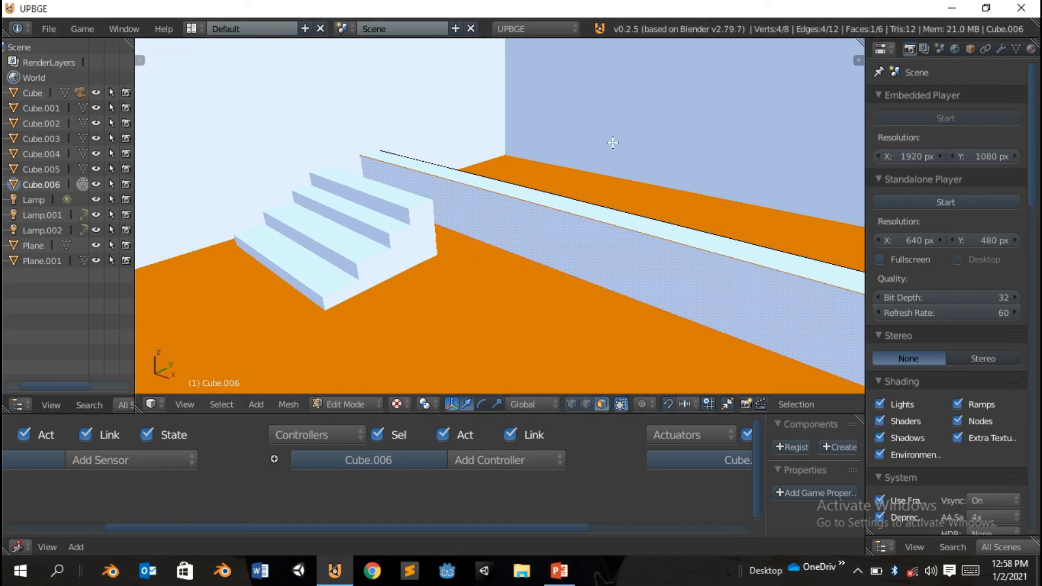
mouse_move(547, 186)
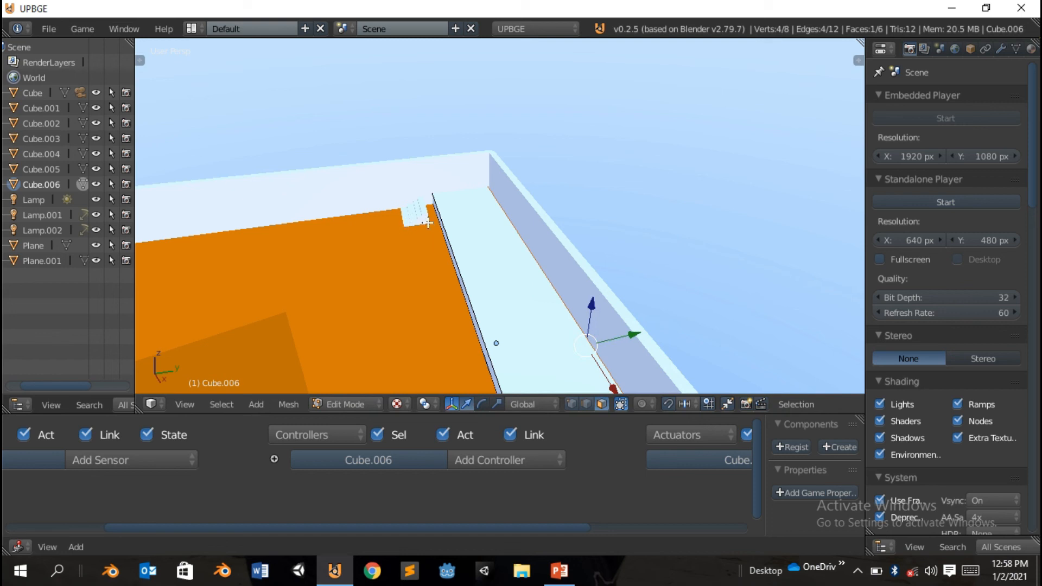
Finish editing the ledge mesh and select the green player cube to show its logic bricks.
left_click(346, 405)
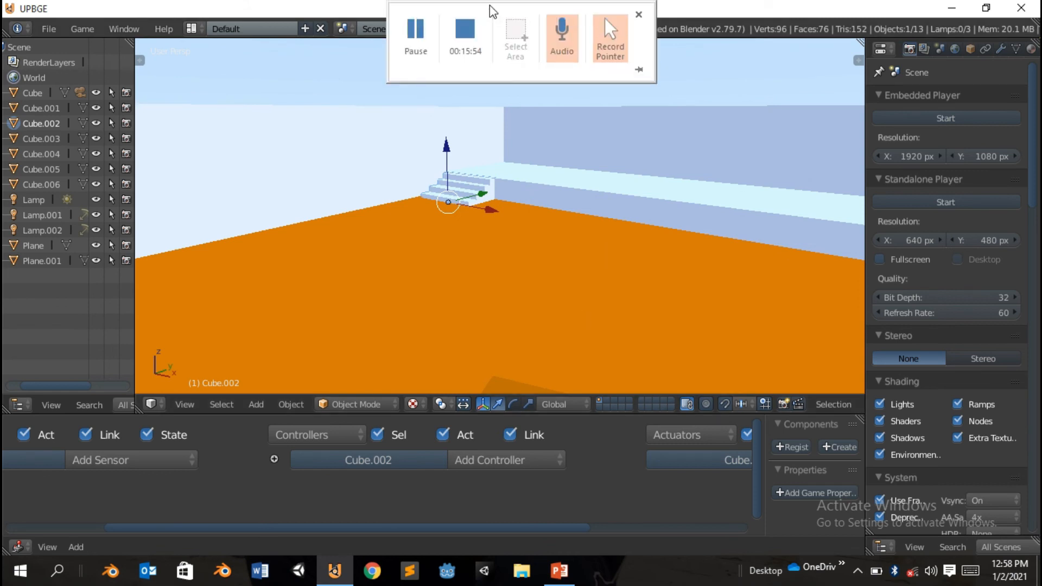
left_click(637, 15)
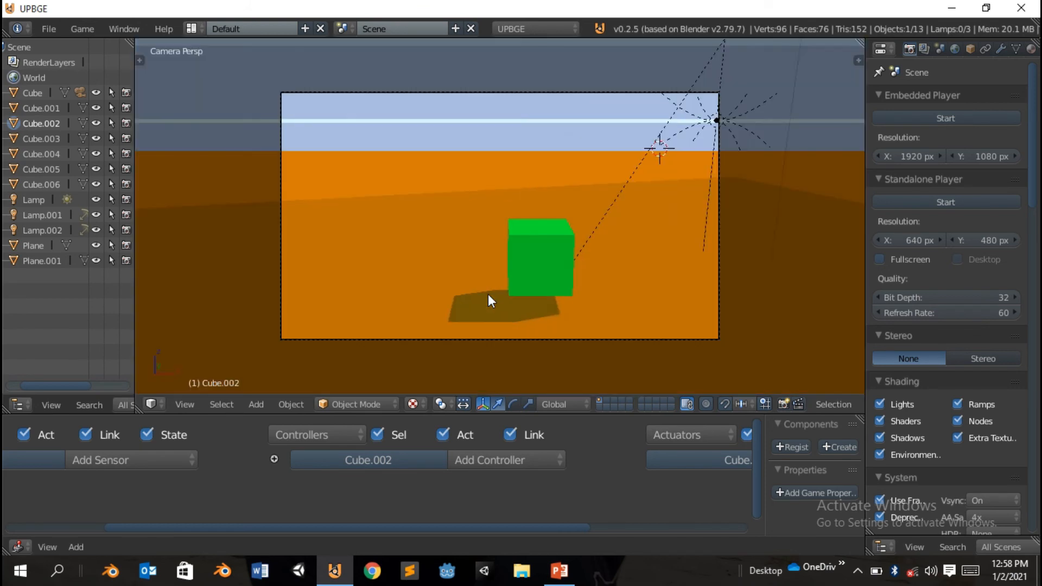
left_click(945, 118)
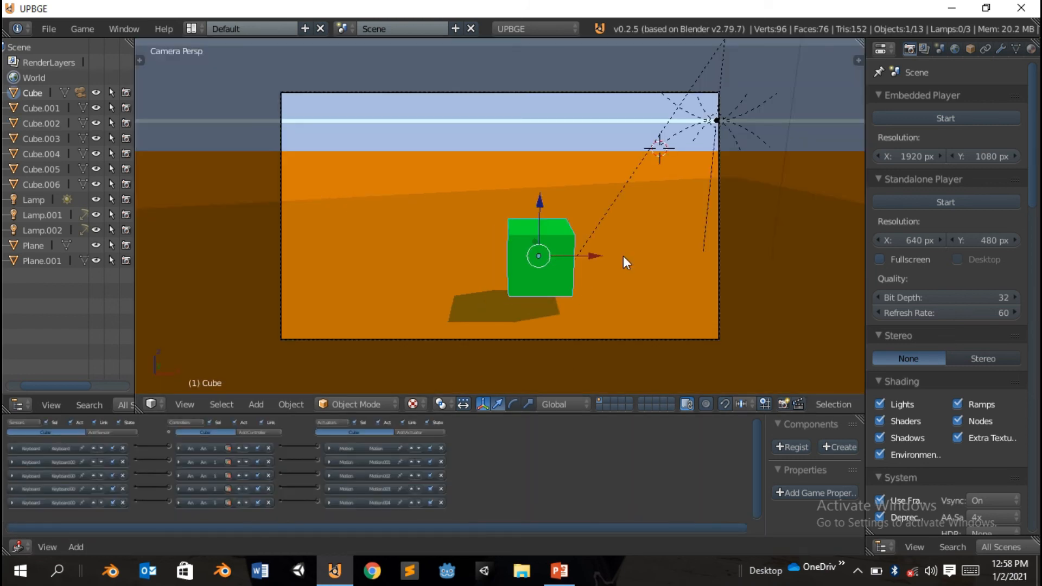
mouse_move(585, 349)
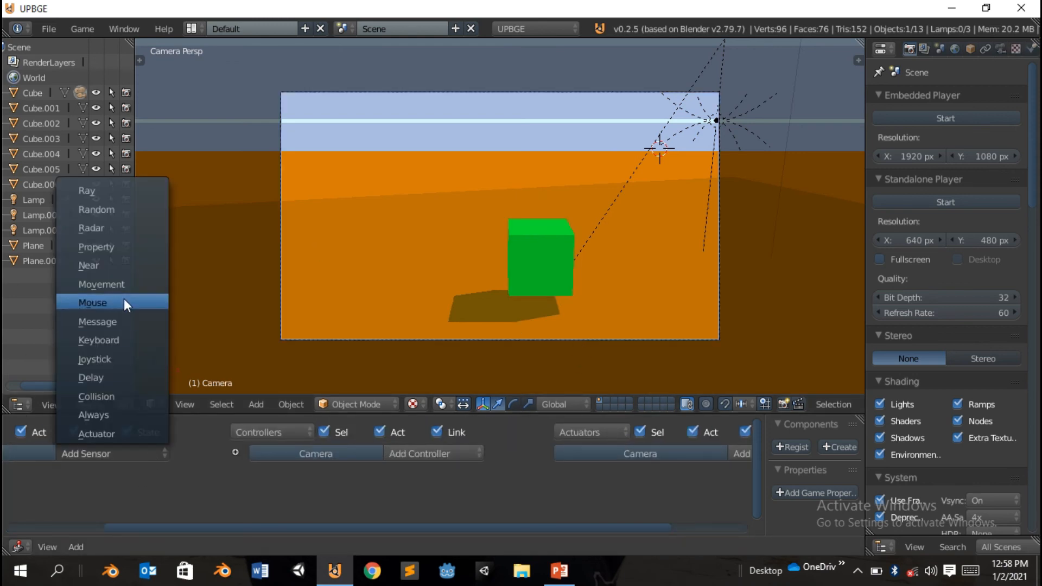
Add a Movement mouse sensor and a Look-mode Mouse actuator (Y limits -90° to 90°) to the camera.
left_click(92, 302)
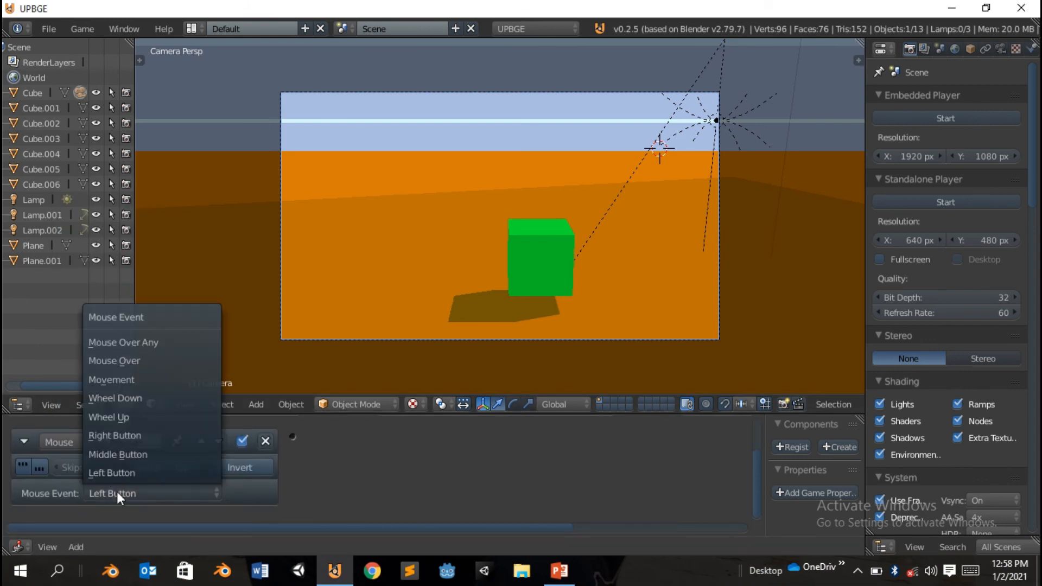
mouse_move(140, 362)
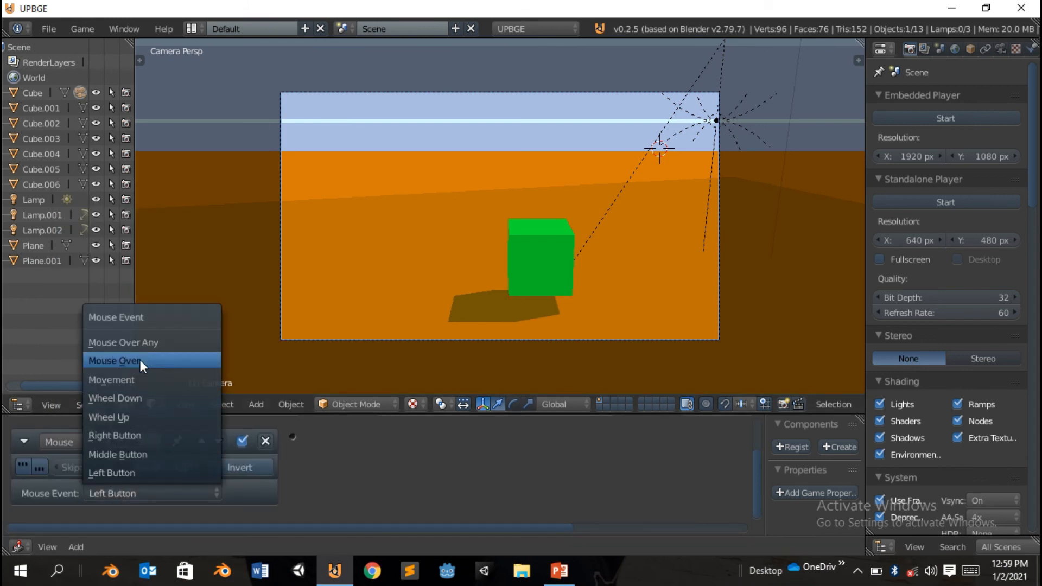
left_click(111, 379)
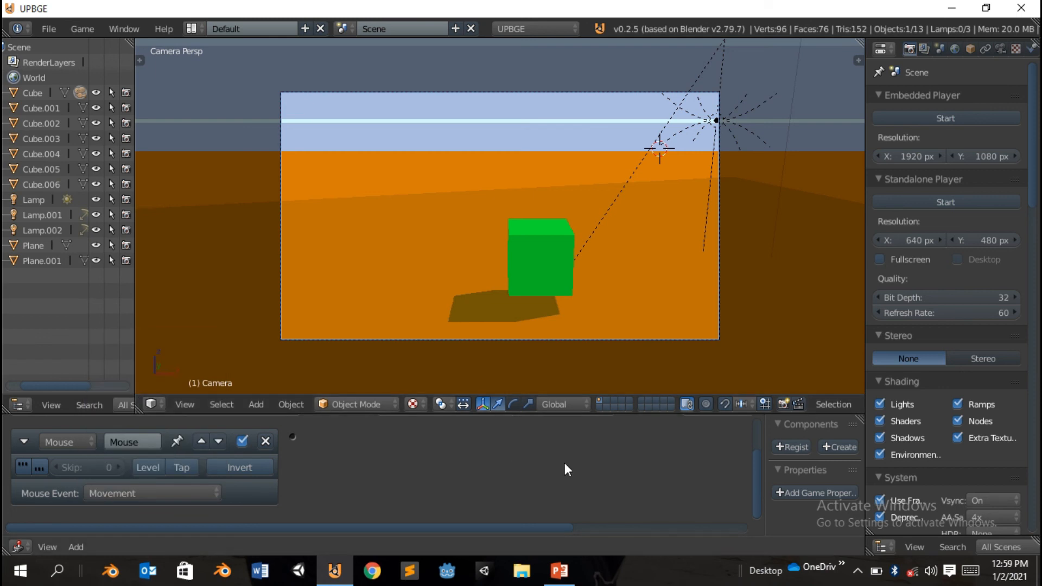
left_click(53, 450)
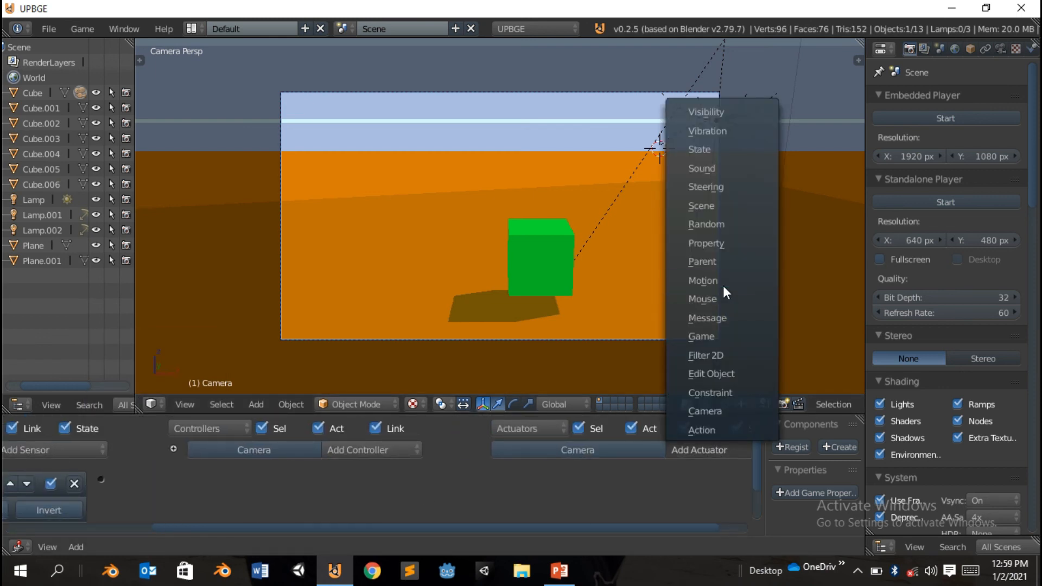
left_click(703, 298)
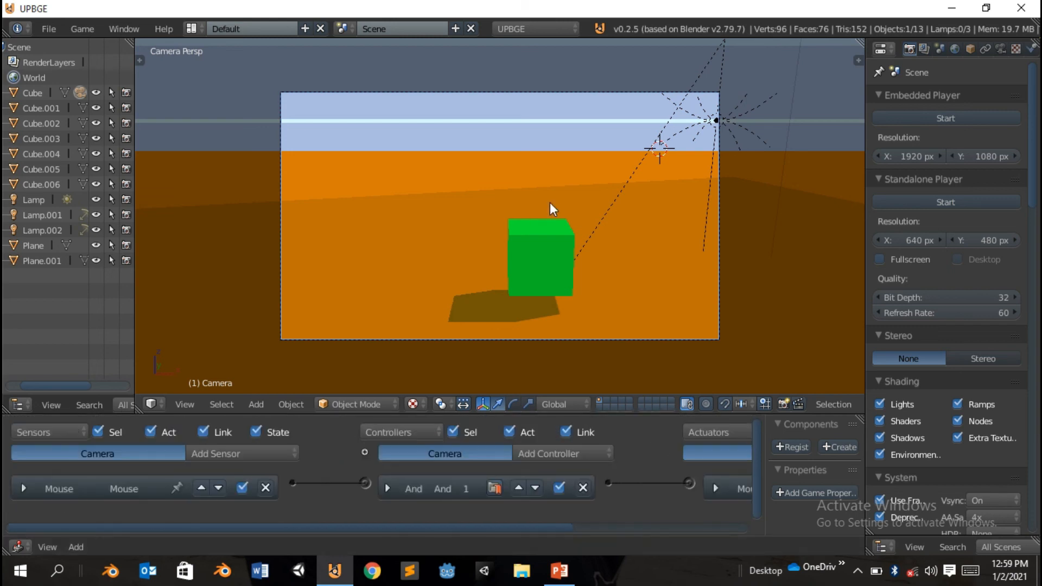
left_click(945, 118)
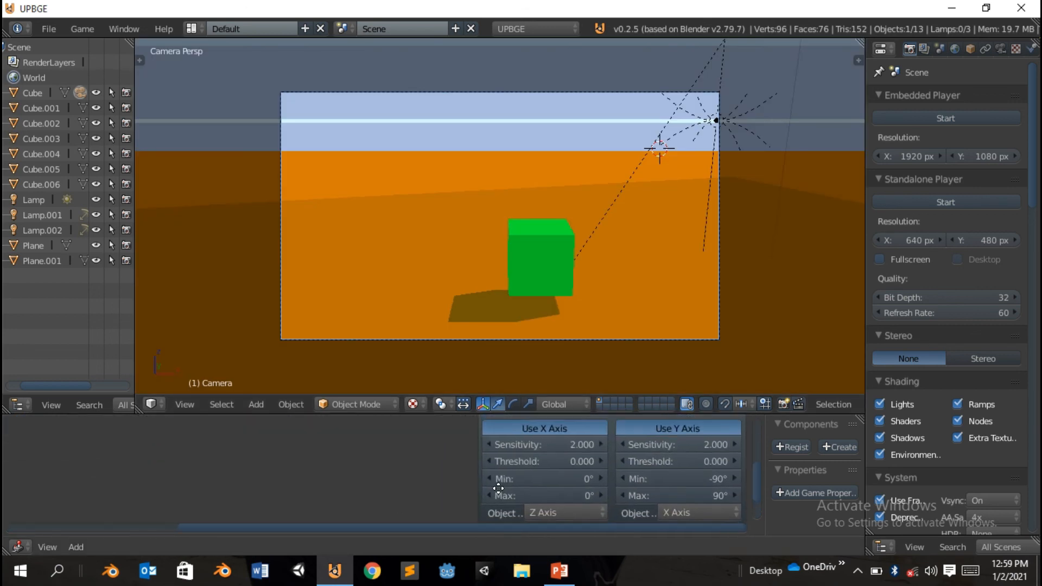
mouse_move(187, 447)
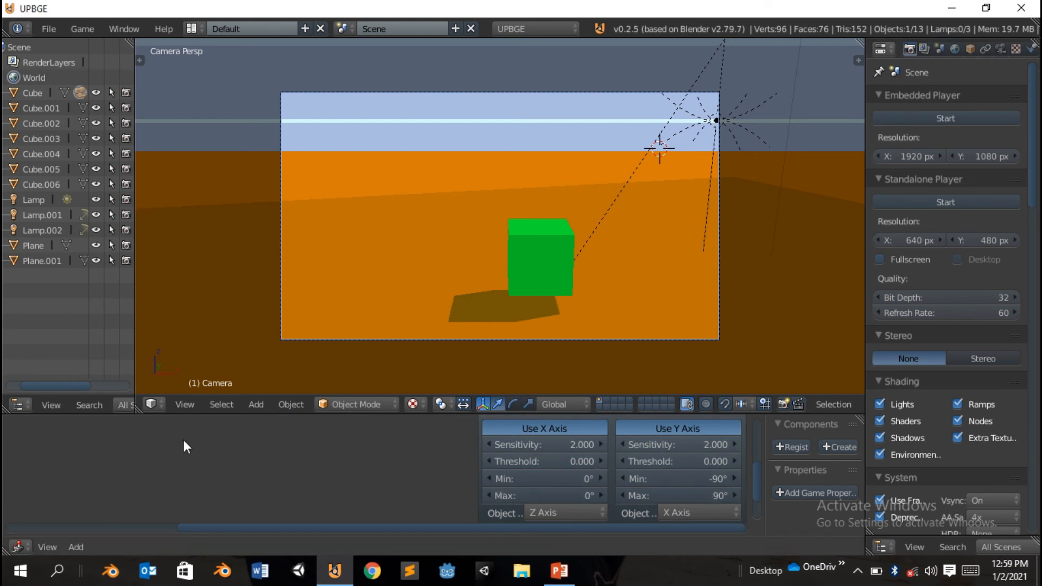
mouse_move(488, 453)
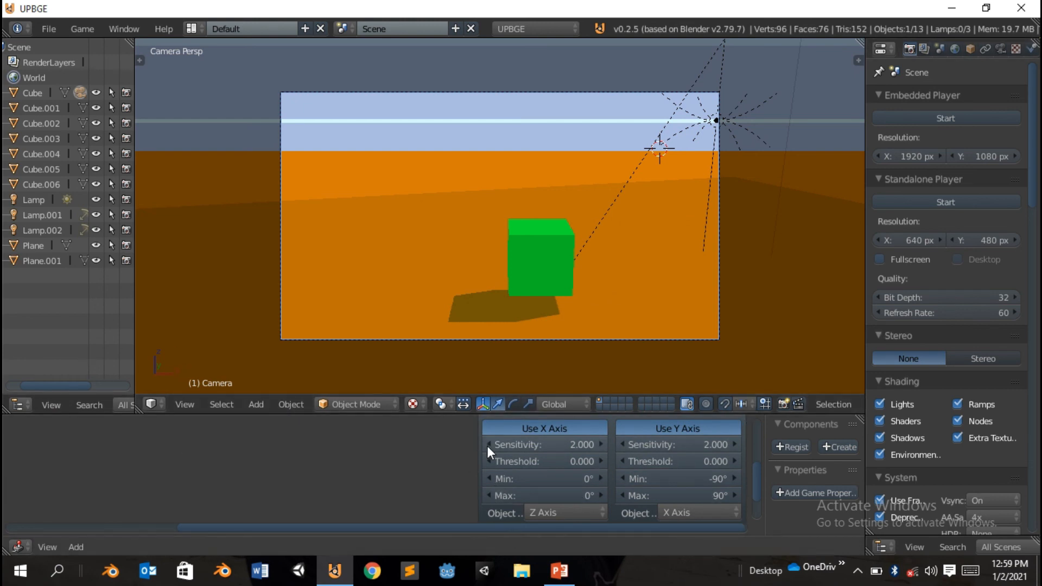
mouse_move(515, 454)
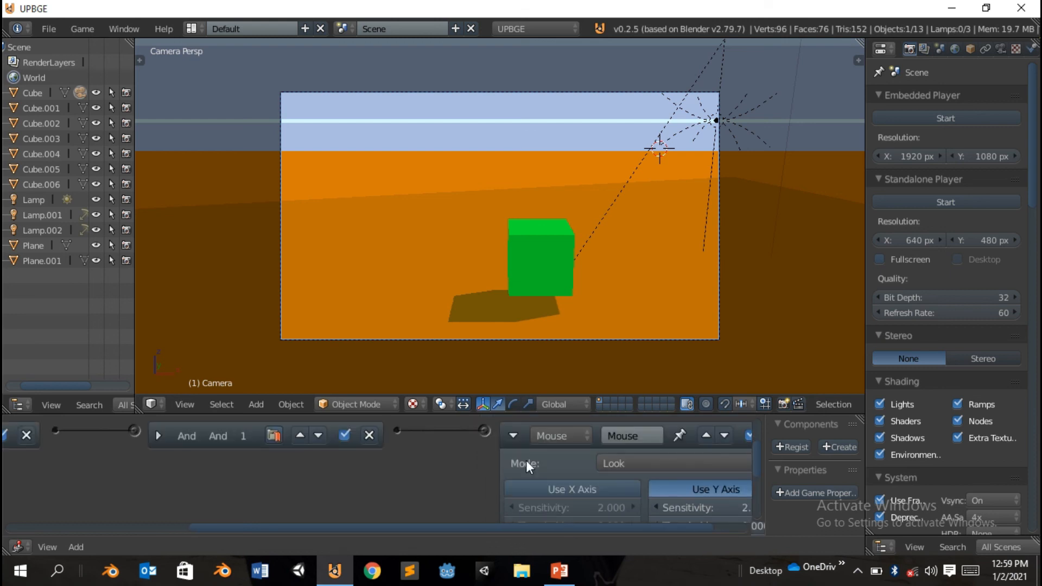
left_click(539, 255)
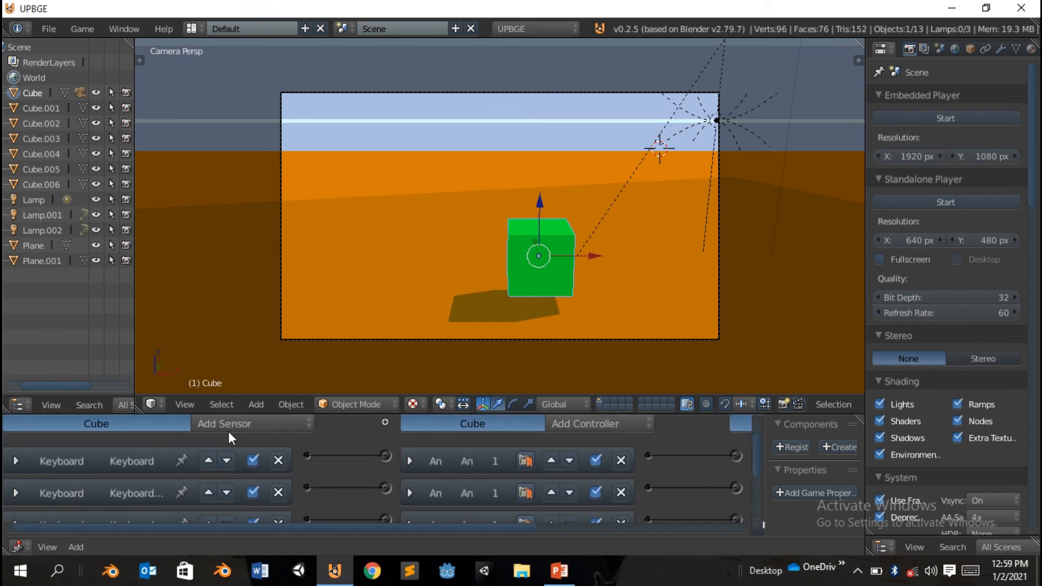
mouse_move(284, 441)
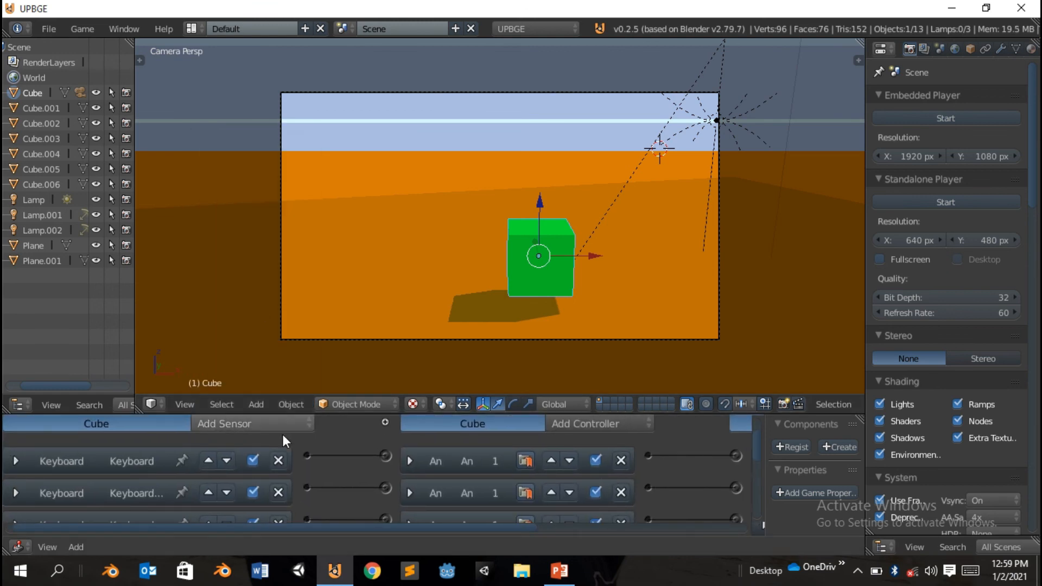
Give the green cube a mouse sensor with its event set and a Visibility-mode Mouse actuator.
left_click(162, 497)
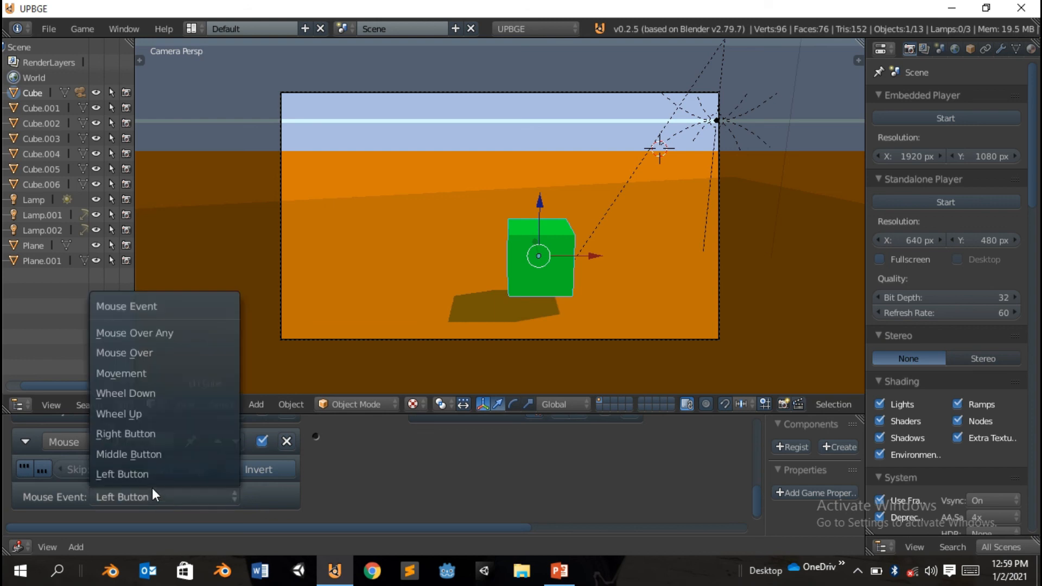
left_click(122, 474)
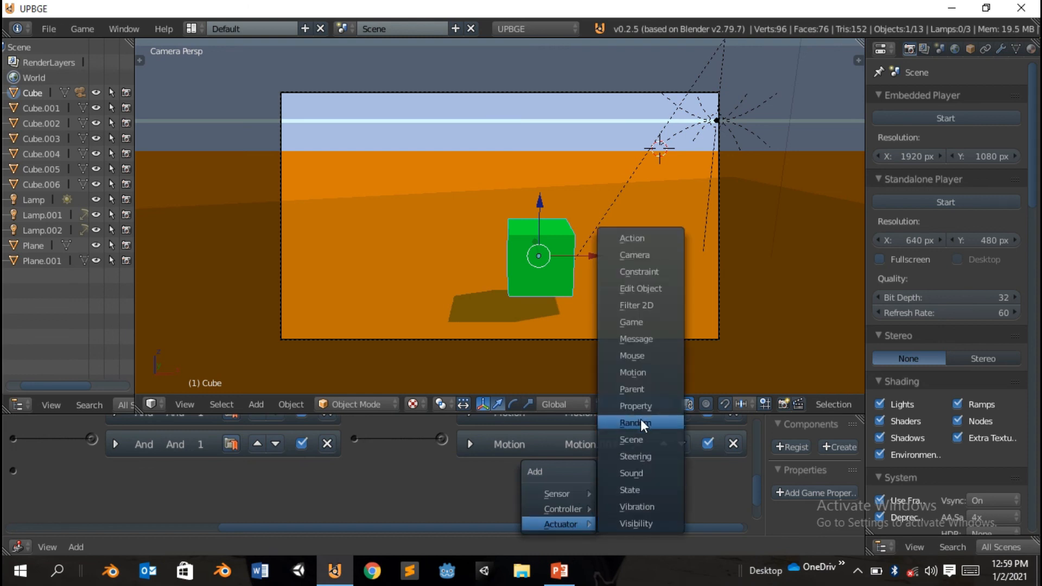
left_click(631, 356)
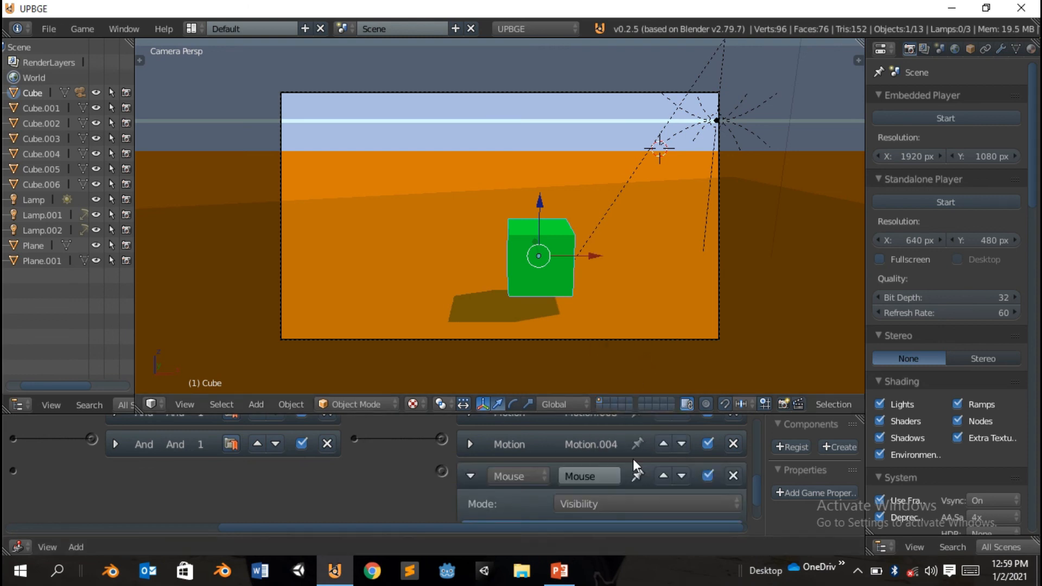
left_click(645, 503)
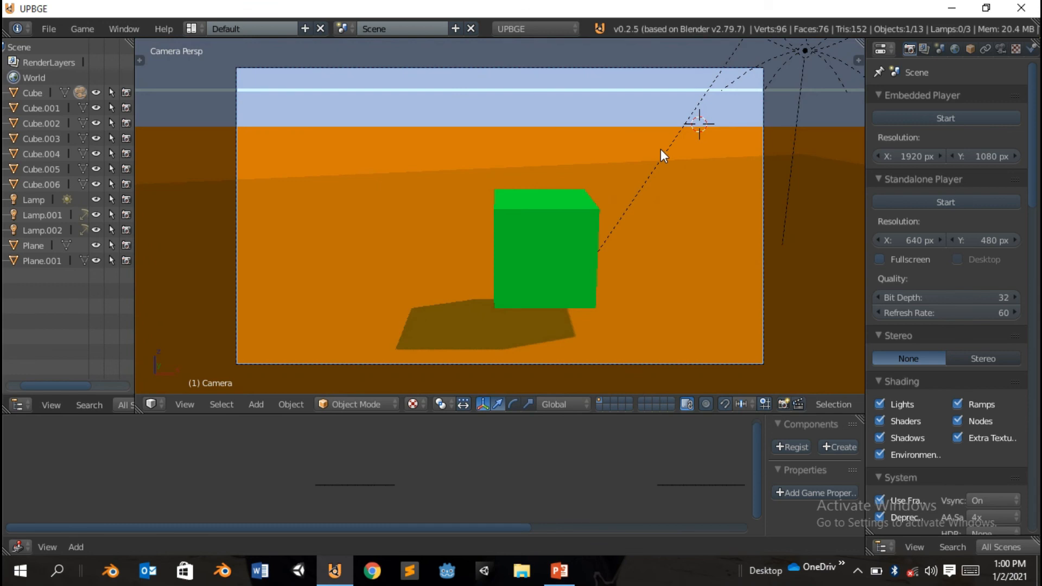
mouse_move(630, 205)
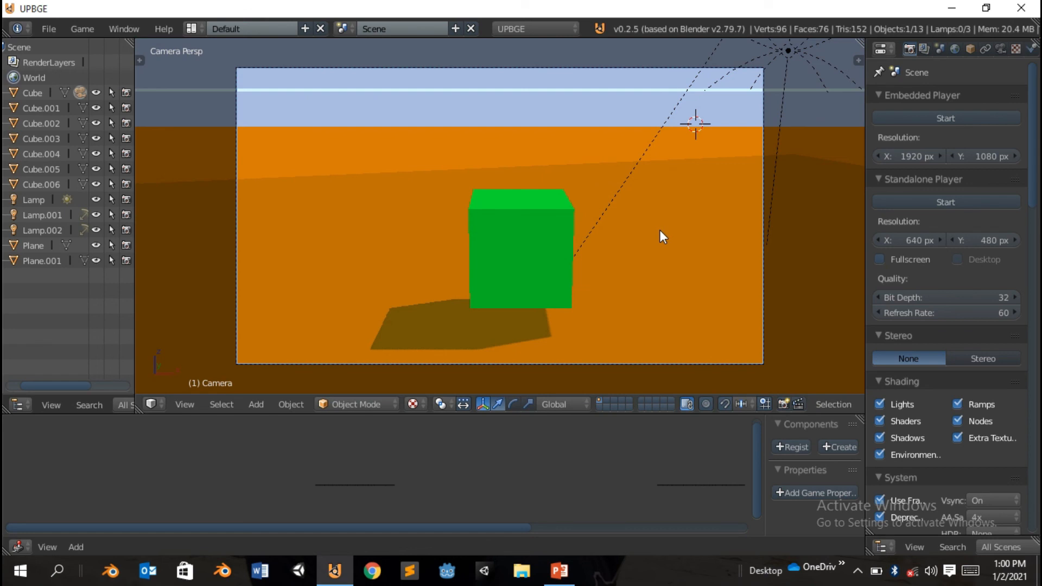
mouse_move(632, 266)
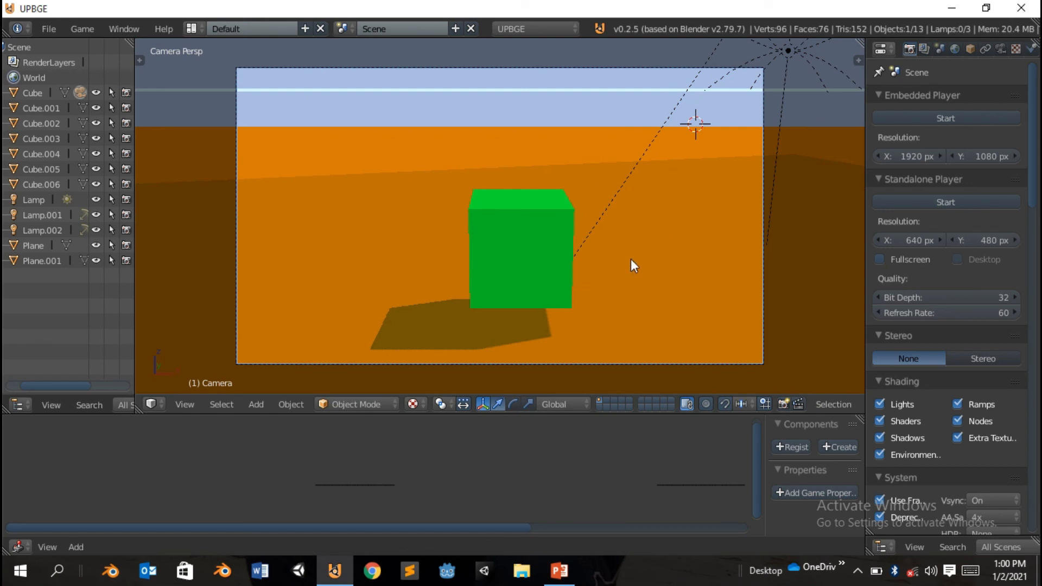
After testing mouse look in-game, select the ledge Cube.006 to show its empty logic.
left_click(944, 118)
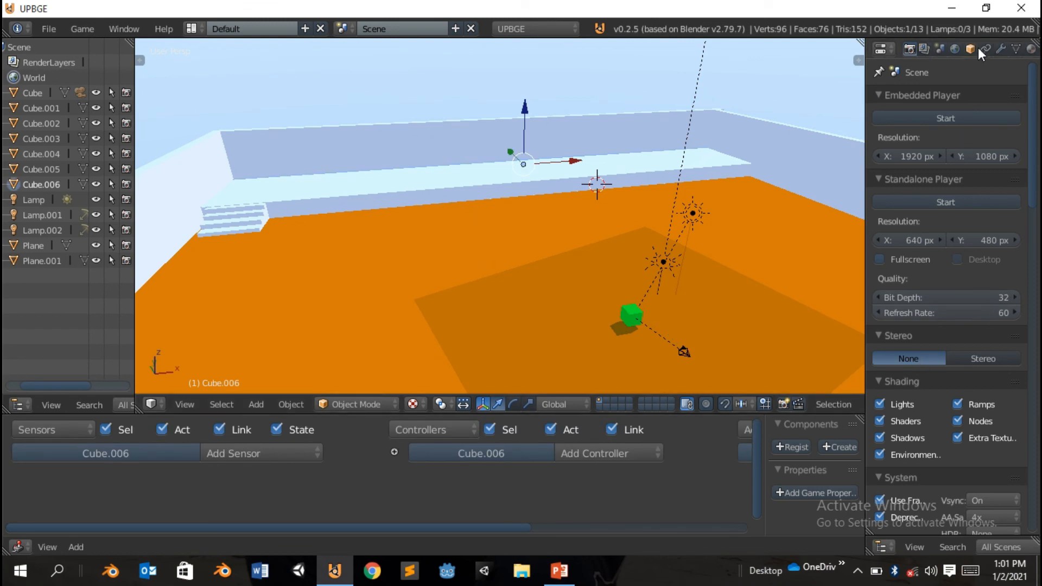
Set the ledge's Material.002 diffuse colour to purple.
left_click(1031, 50)
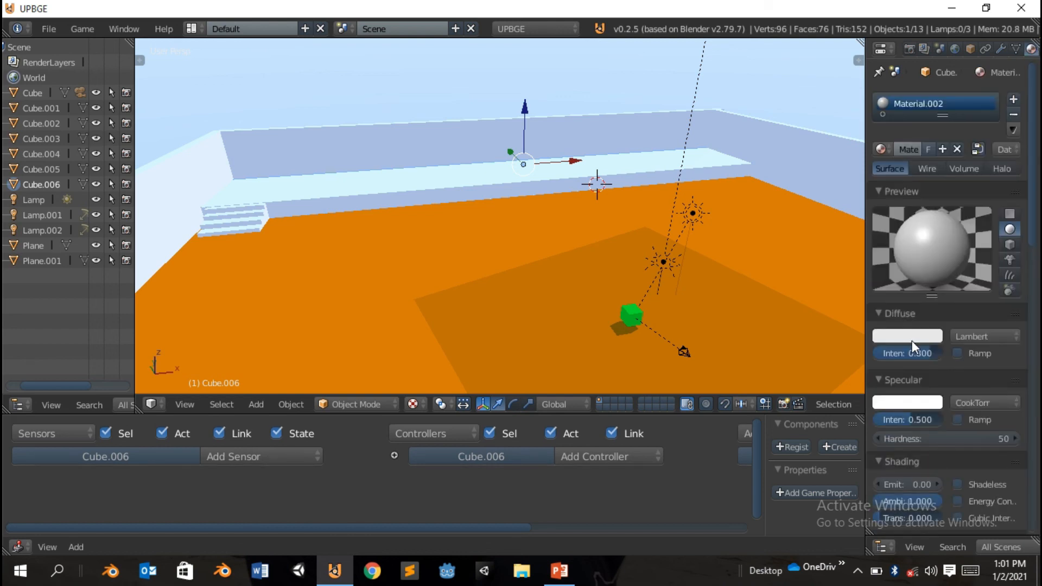
left_click(907, 336)
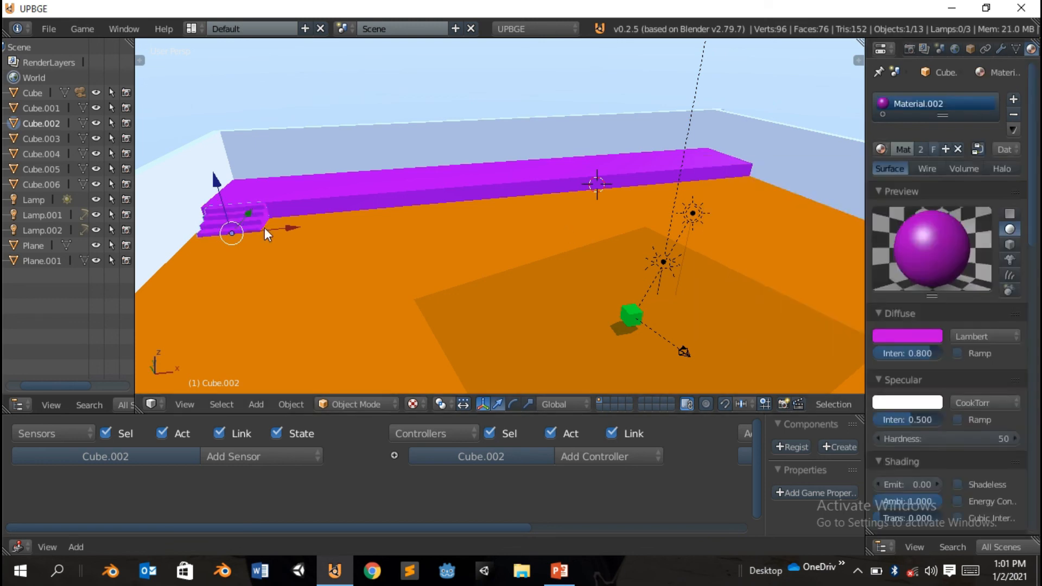
mouse_move(657, 301)
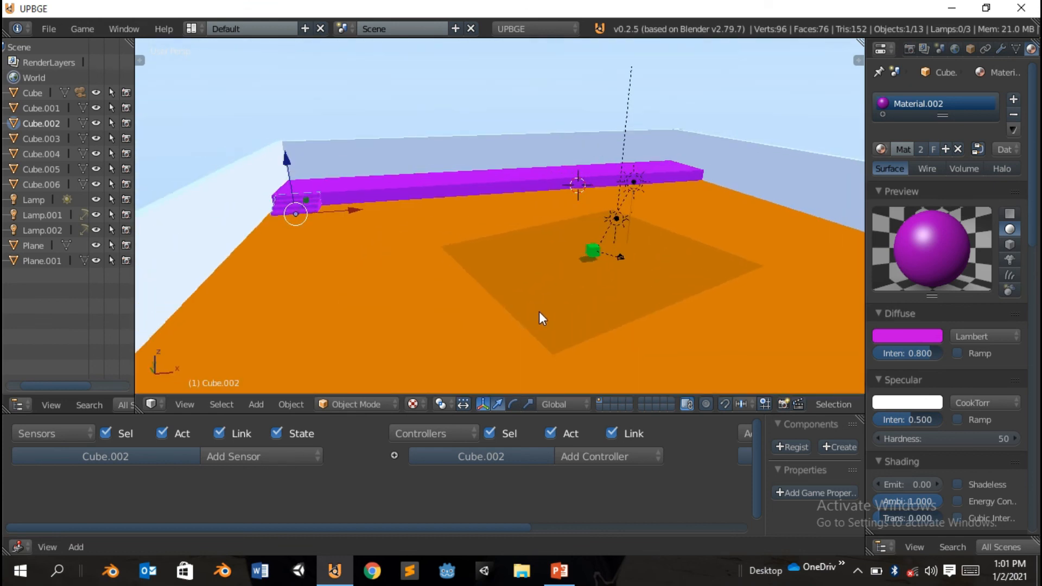
mouse_move(739, 297)
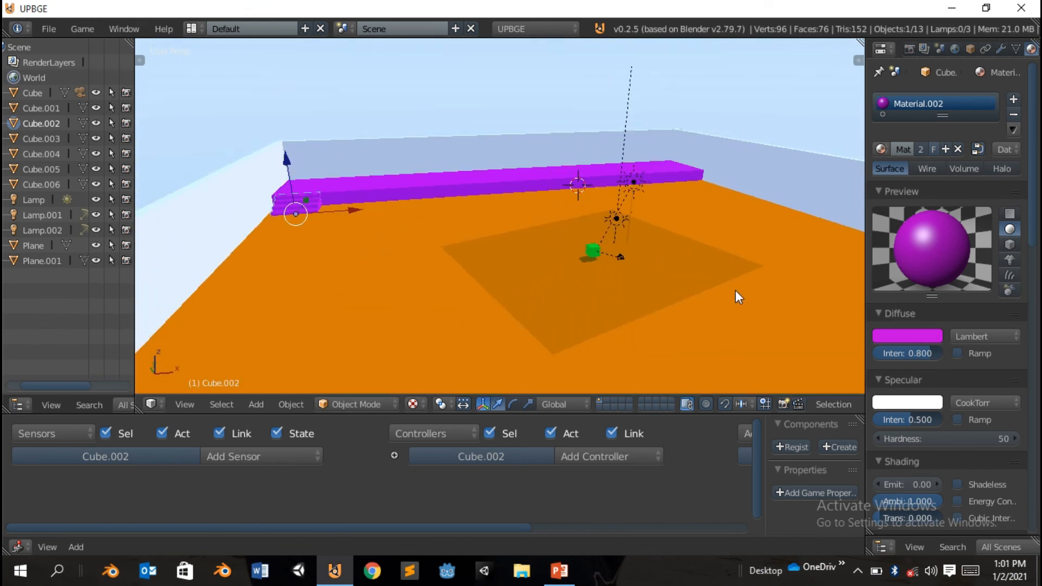
mouse_move(521, 259)
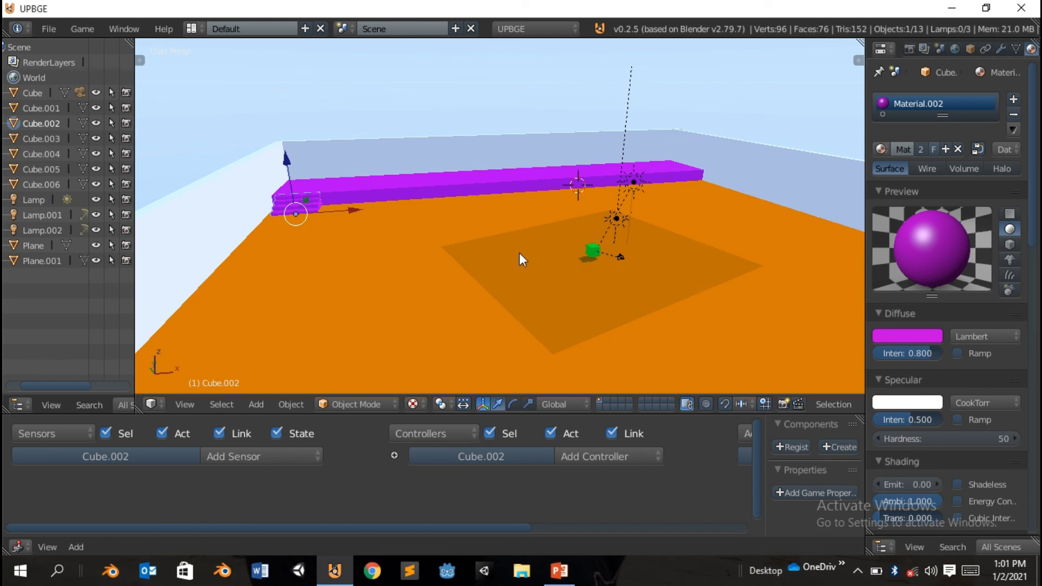
mouse_move(501, 303)
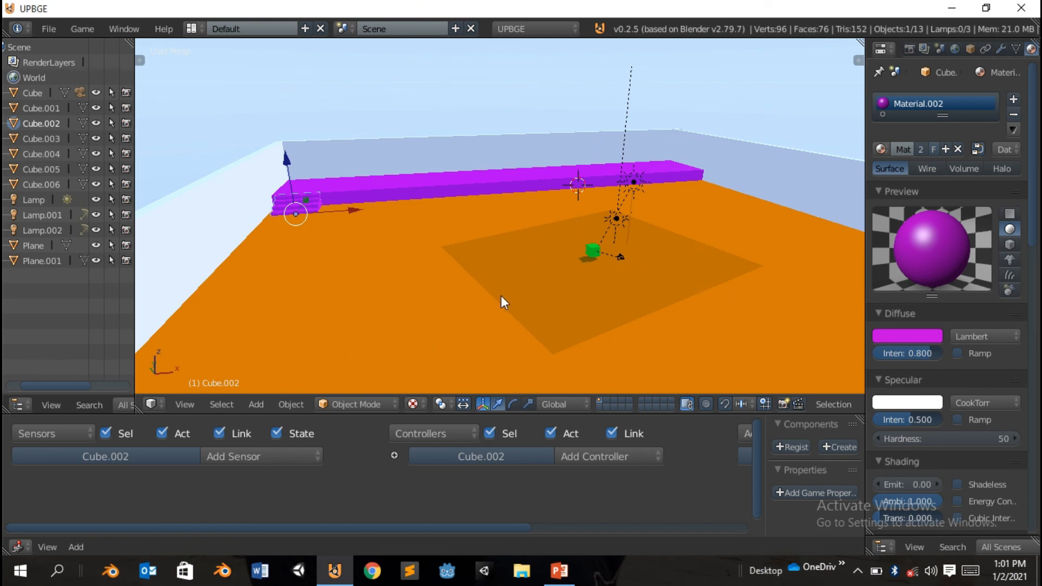